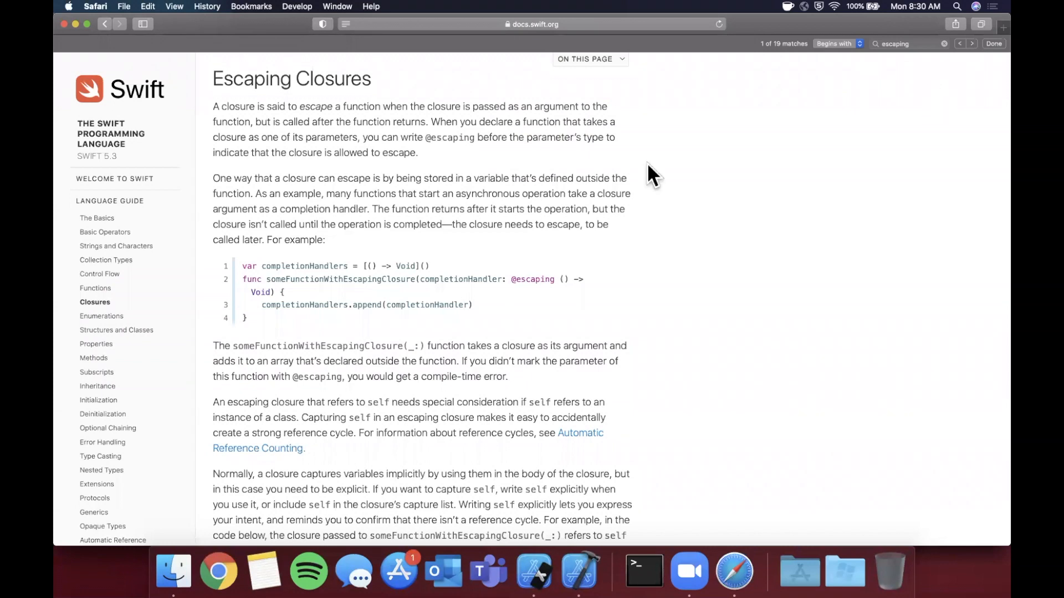
{"action": "mouse_move", "coordinate": [562, 265]}
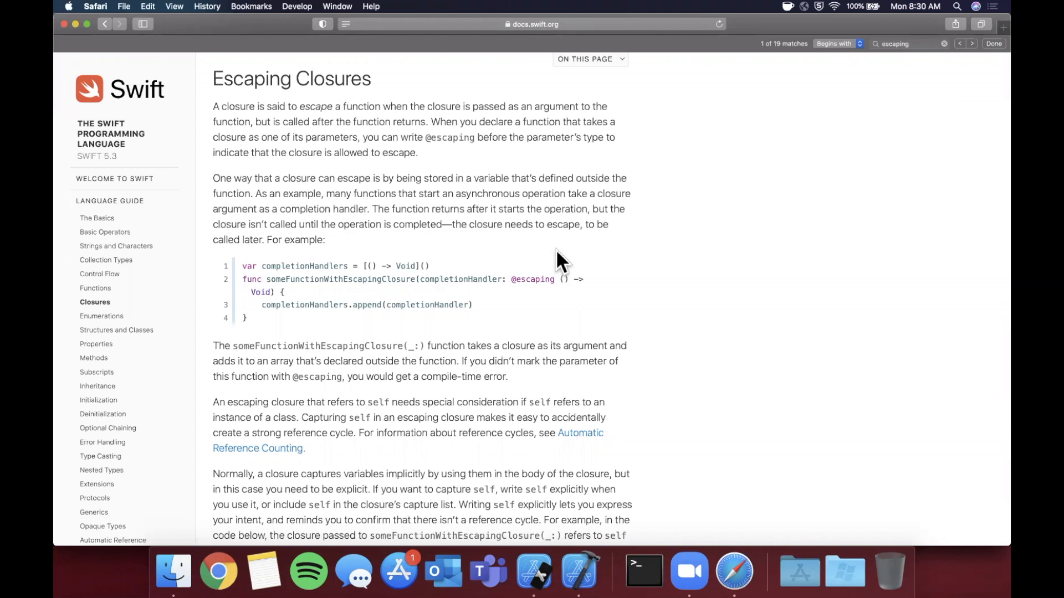
{"action": "mouse_move", "coordinate": [698, 136]}
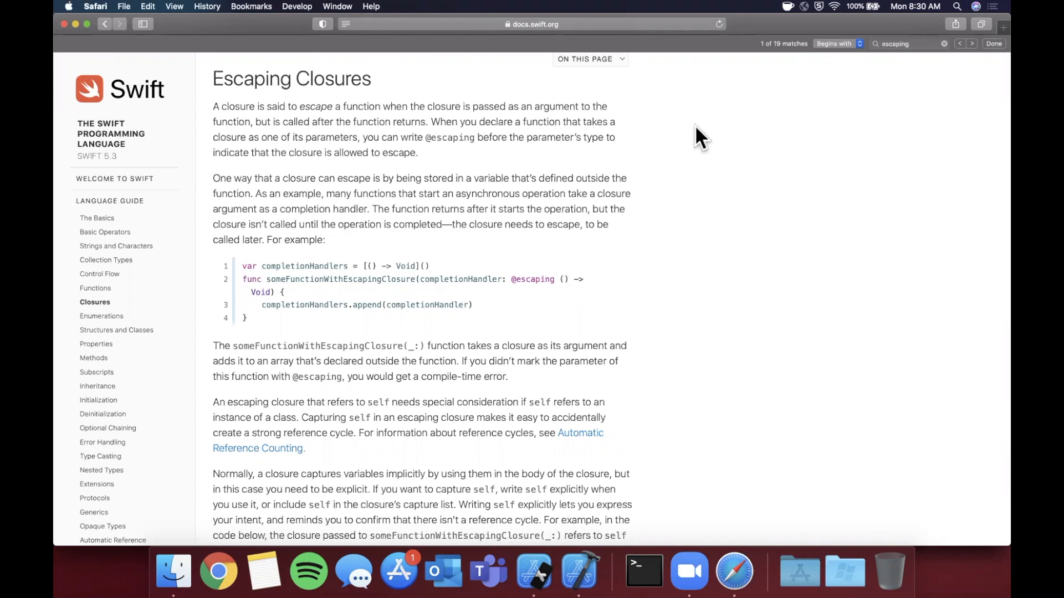
{"action": "mouse_move", "coordinate": [267, 395]}
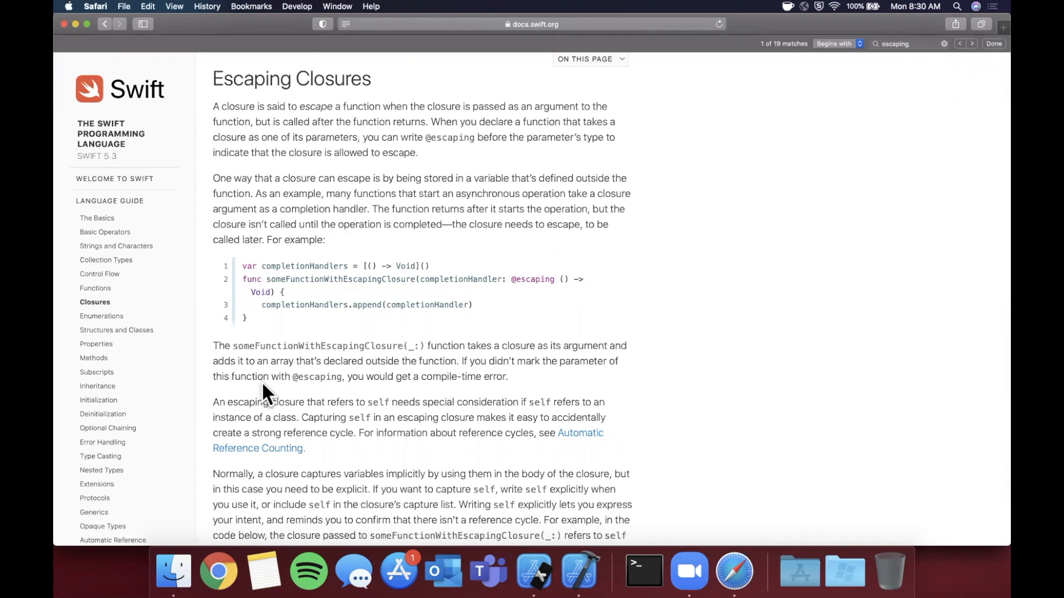
{"action": "mouse_move", "coordinate": [228, 309]}
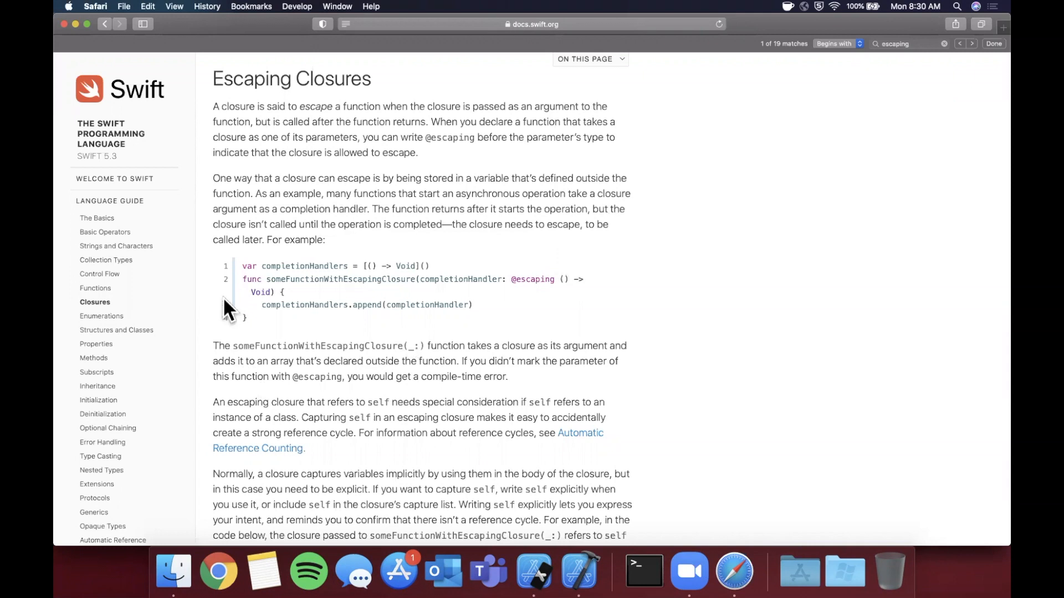
{"action": "mouse_move", "coordinate": [252, 307]}
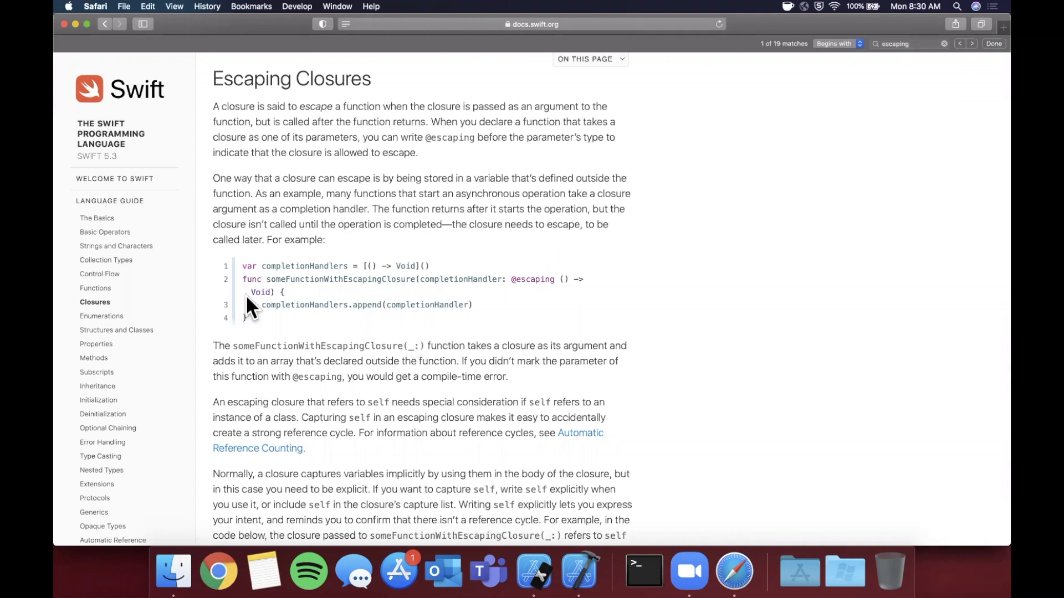
{"action": "mouse_move", "coordinate": [251, 285]}
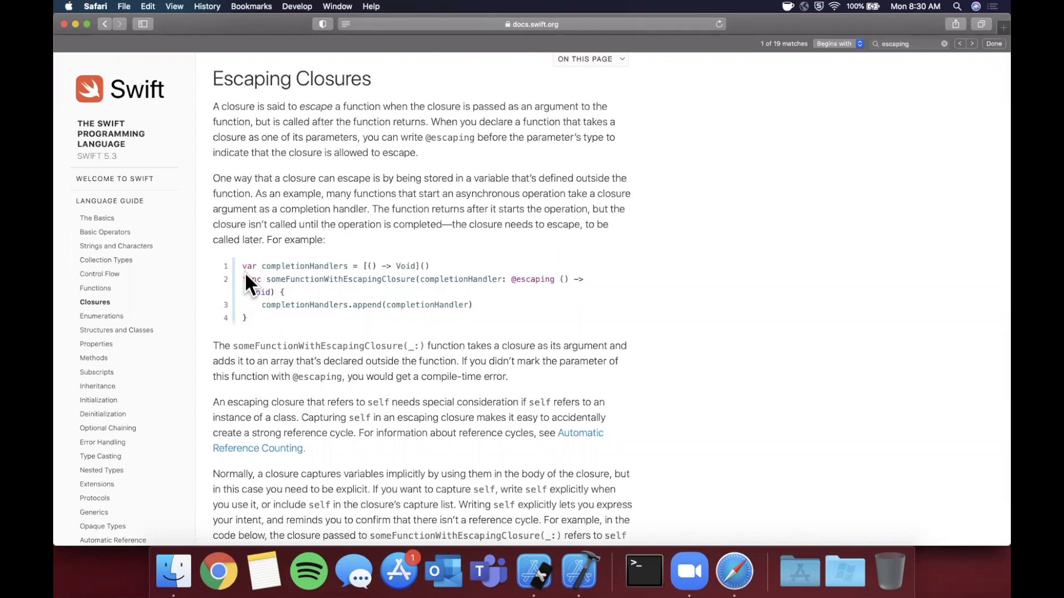
Select the completionHandlers example code and scroll through the documentation.
{"action": "left_click_drag", "start_coordinate": [248, 265], "coordinate": [247, 317]}
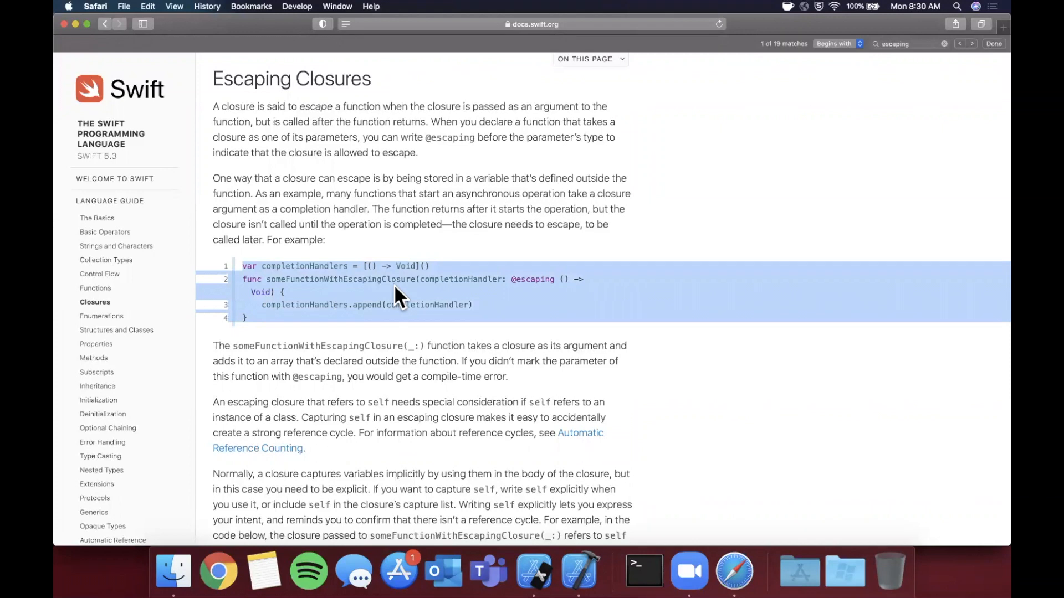
{"action": "mouse_move", "coordinate": [461, 298]}
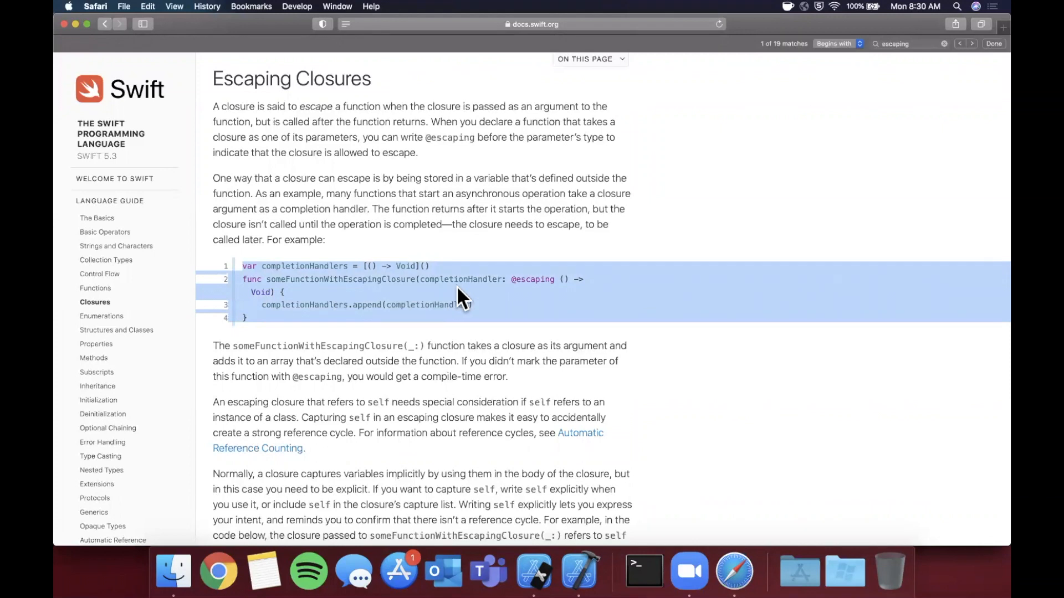
{"action": "mouse_move", "coordinate": [548, 282]}
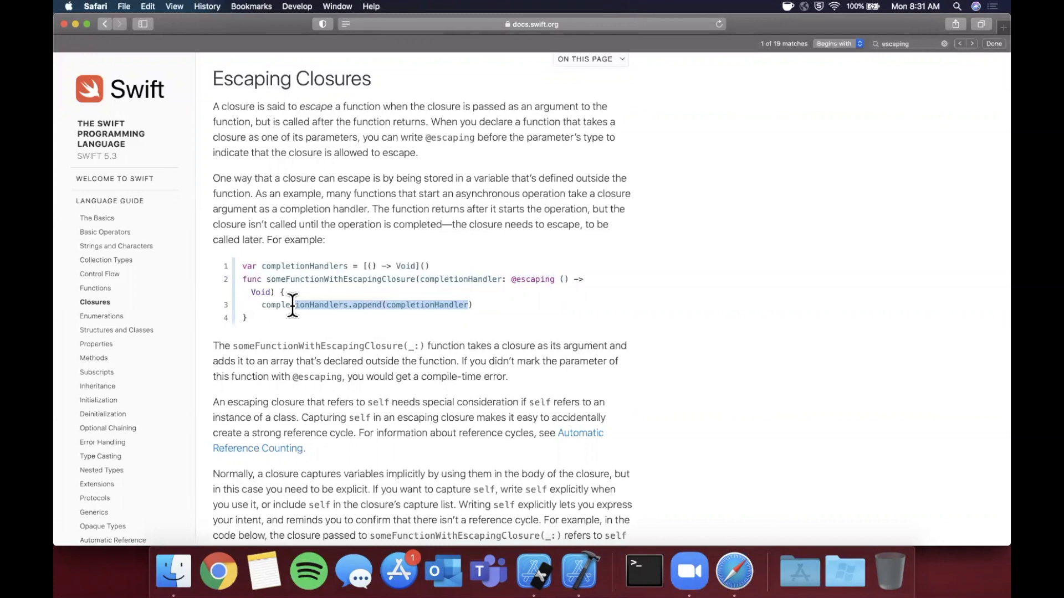
{"action": "mouse_move", "coordinate": [163, 320]}
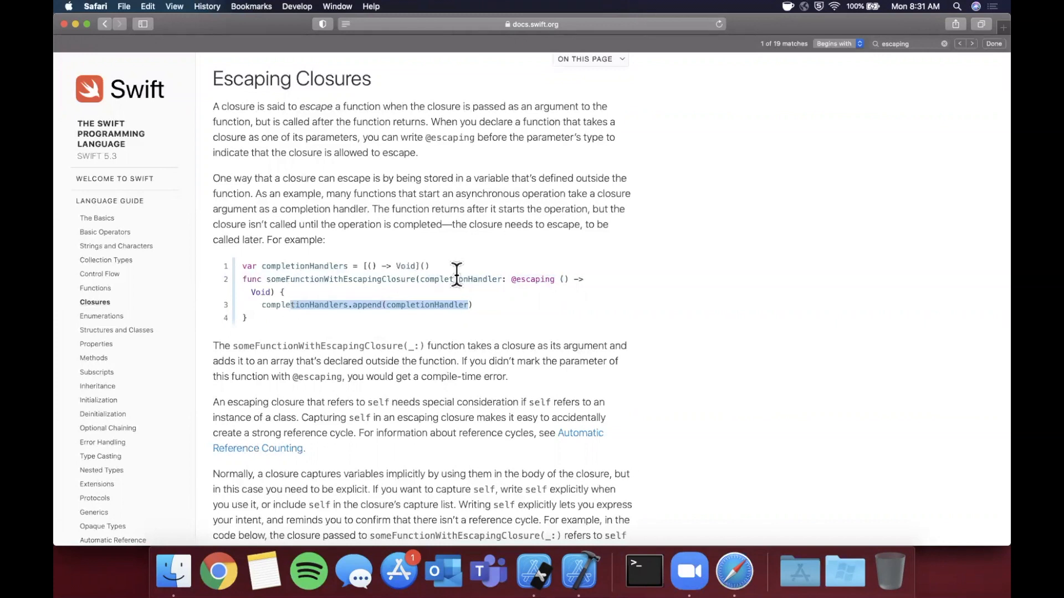
{"action": "double_click", "coordinate": [459, 278]}
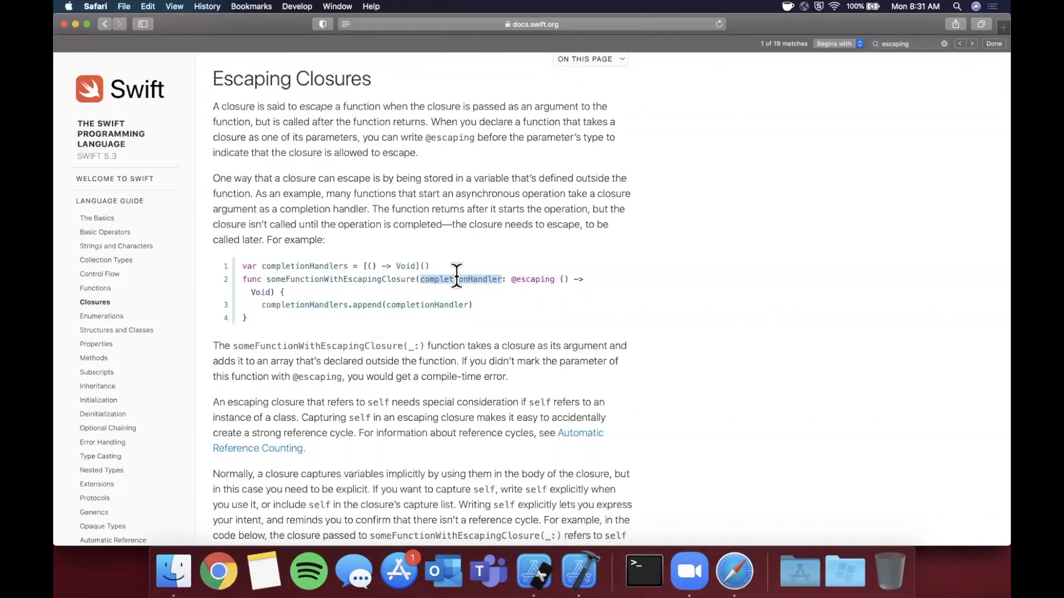
{"action": "scroll", "scroll_direction": "down", "scroll_amount": 3}
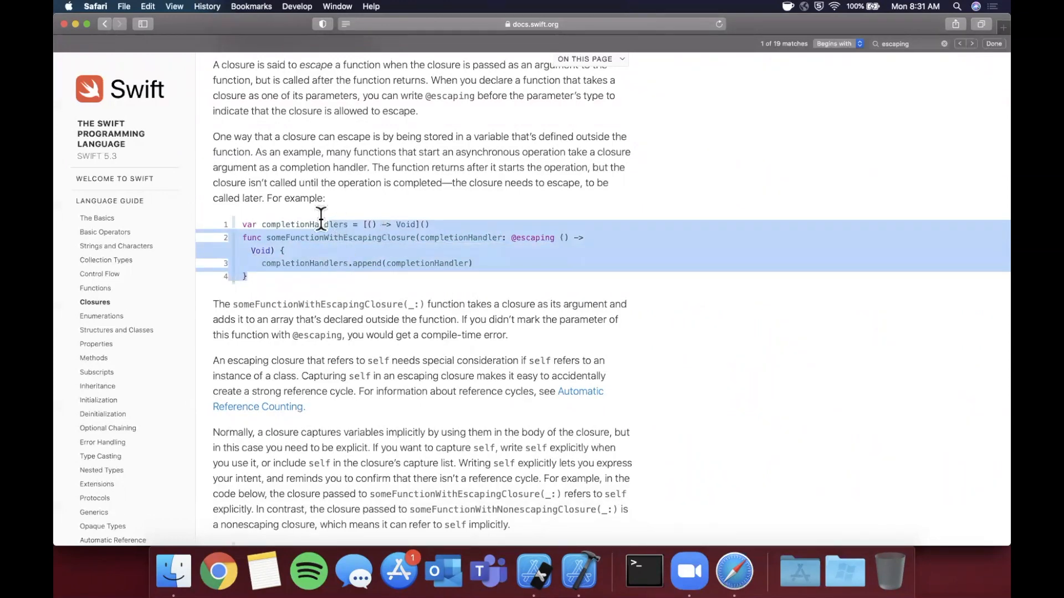
{"action": "scroll", "scroll_direction": "down", "scroll_amount": 3}
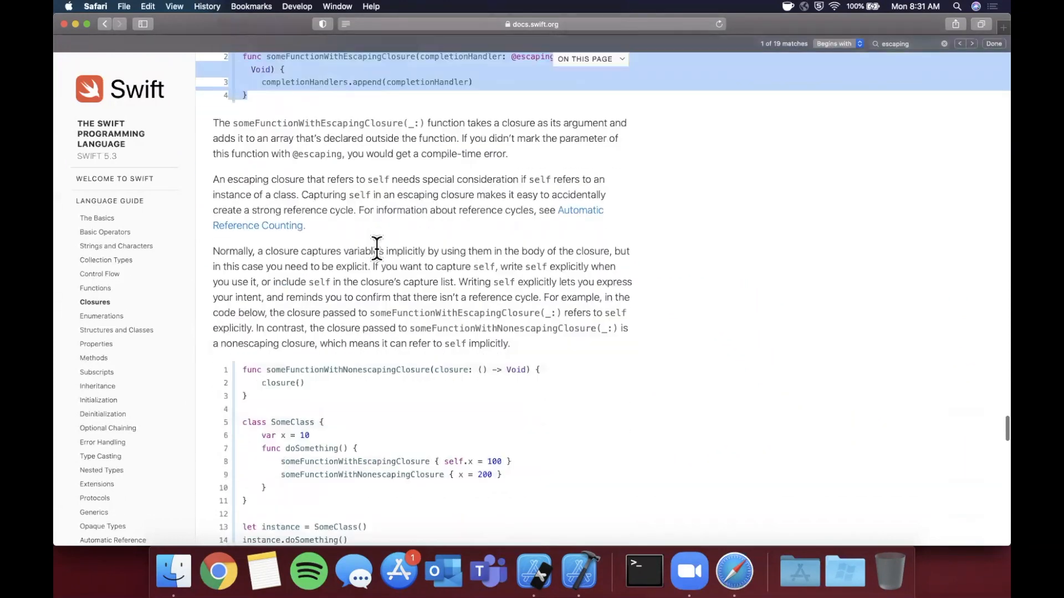
{"action": "scroll", "scroll_direction": "down", "scroll_amount": 3}
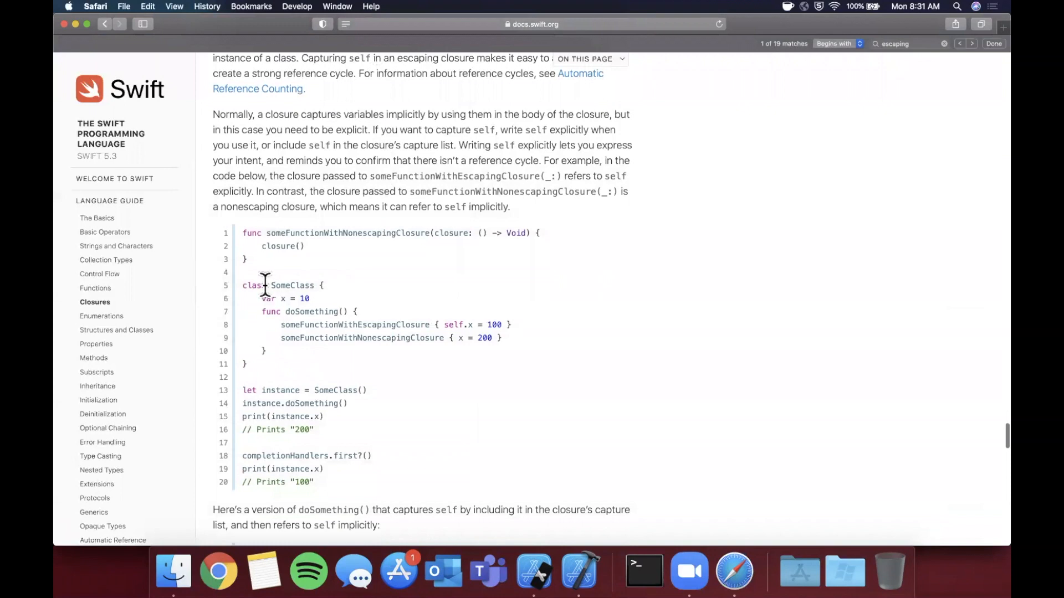
{"action": "scroll", "scroll_direction": "down", "scroll_amount": 3}
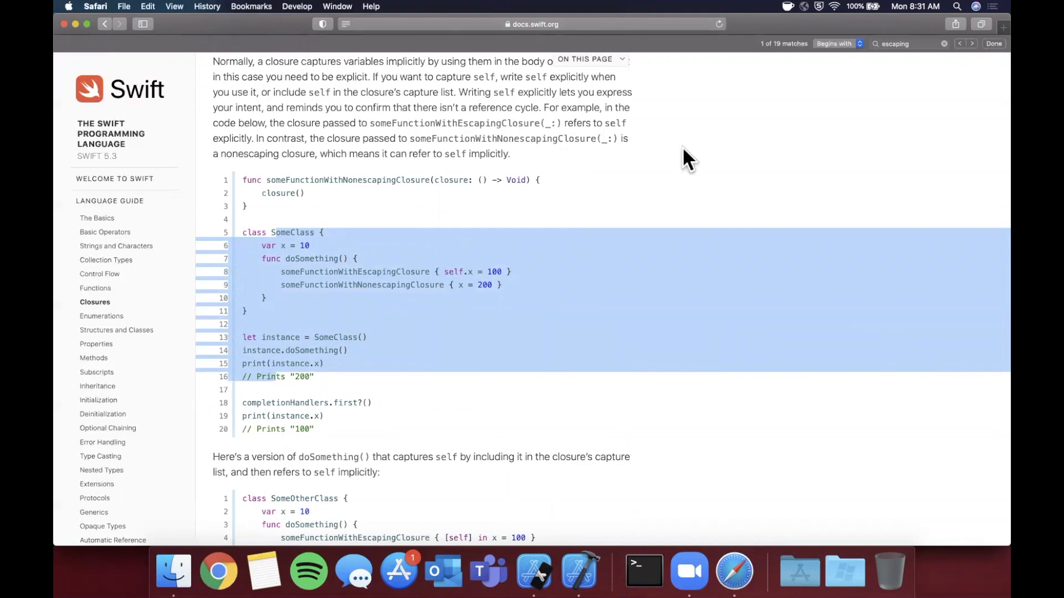
{"action": "mouse_move", "coordinate": [711, 132]}
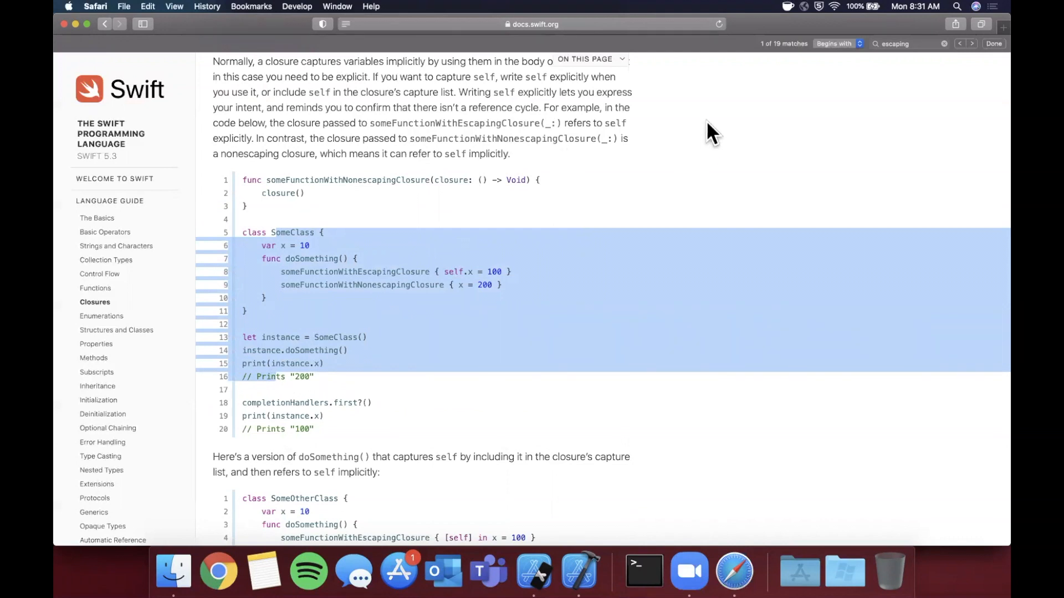
{"action": "mouse_move", "coordinate": [992, 15]}
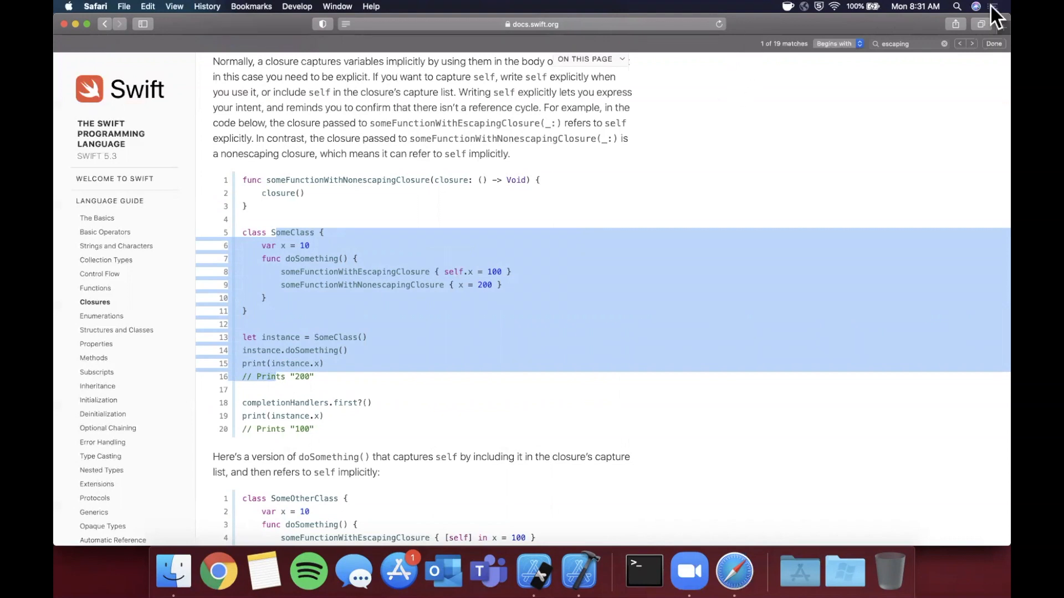
{"action": "mouse_move", "coordinate": [945, 34]}
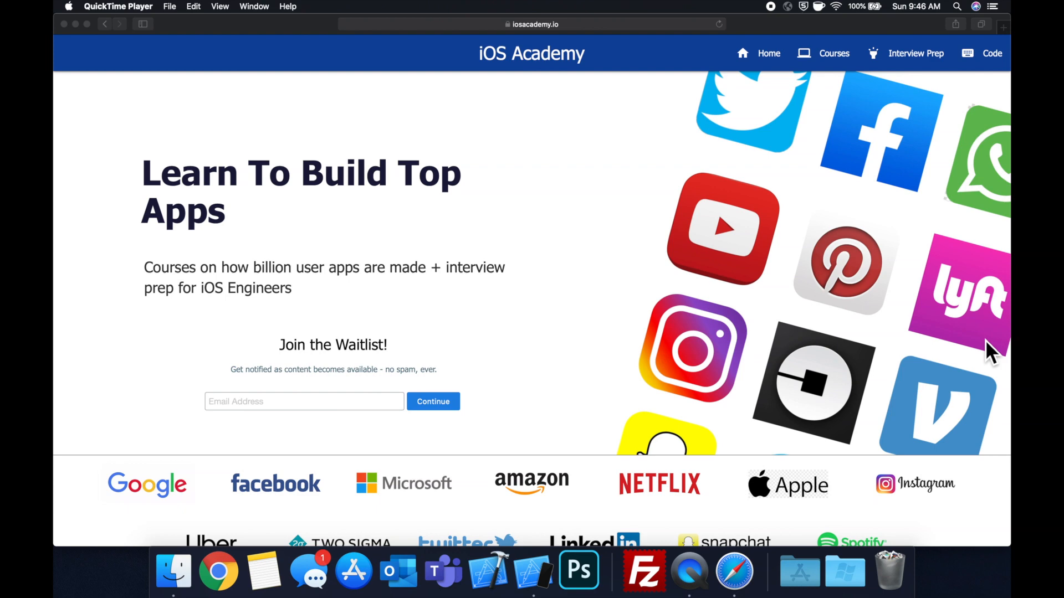
{"action": "scroll", "scroll_direction": "down", "scroll_amount": 3}
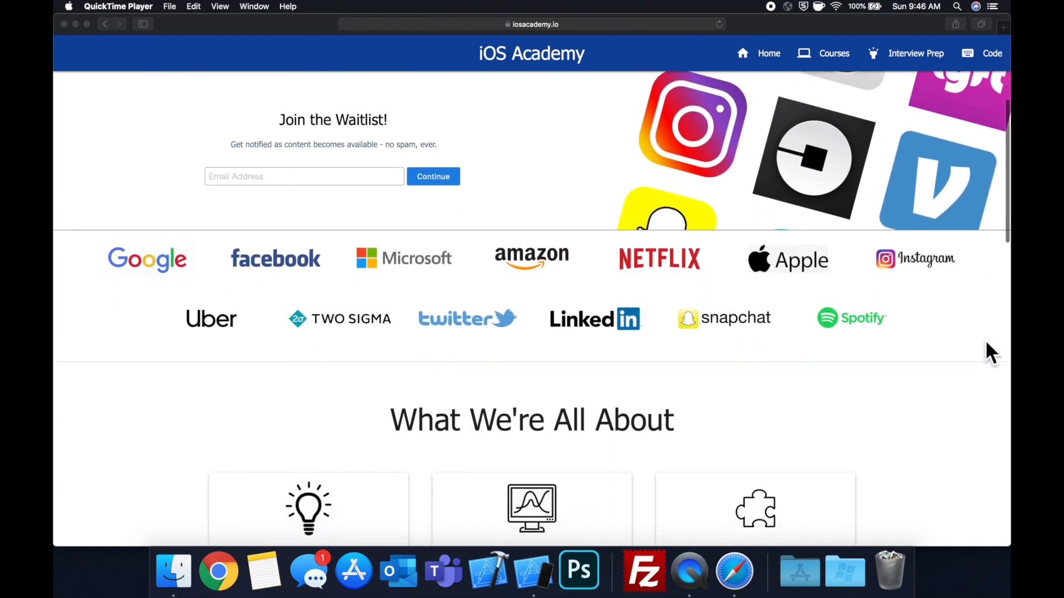
{"action": "scroll", "scroll_direction": "down", "scroll_amount": 3}
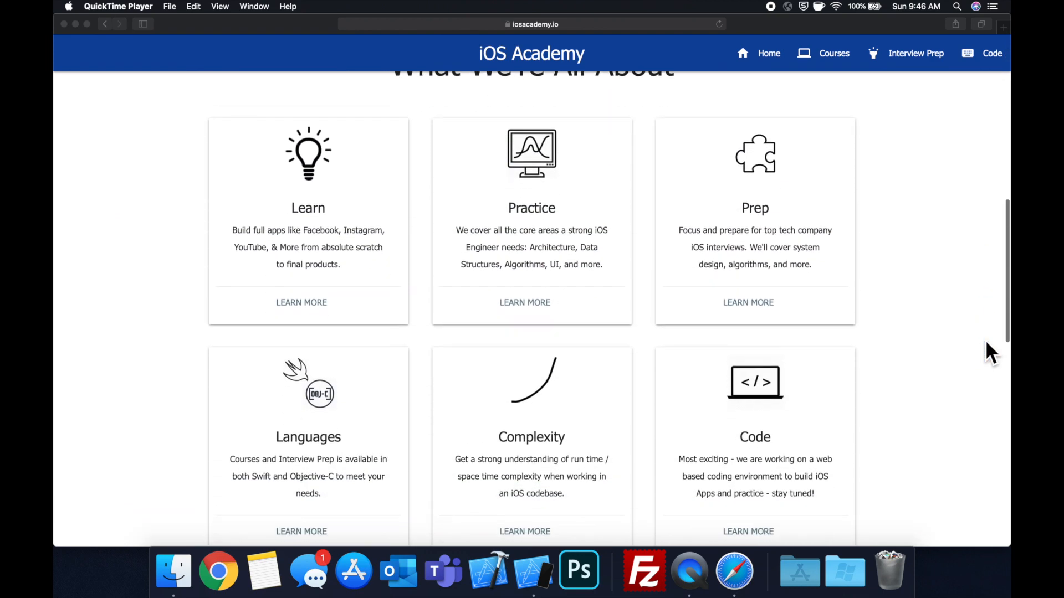
{"action": "scroll", "scroll_direction": "down", "scroll_amount": 3}
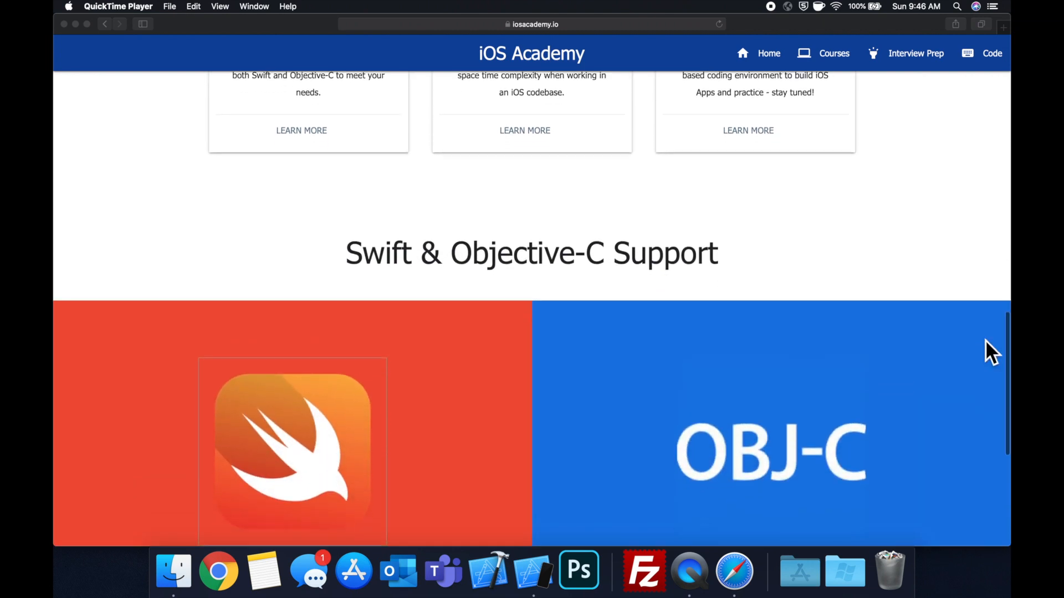
{"action": "scroll", "scroll_direction": "down", "scroll_amount": 3}
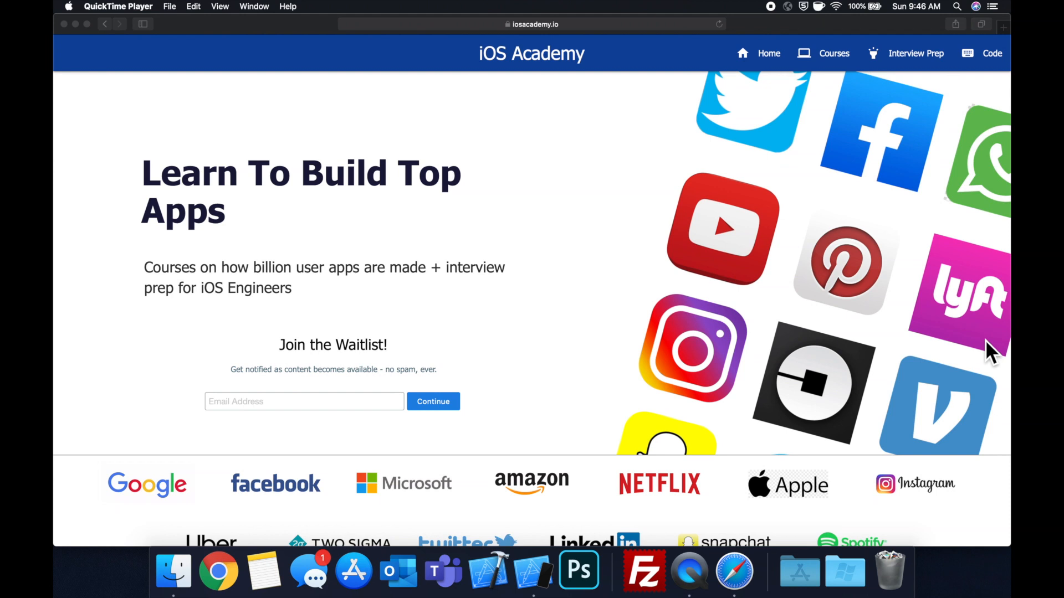
{"action": "mouse_move", "coordinate": [760, 380]}
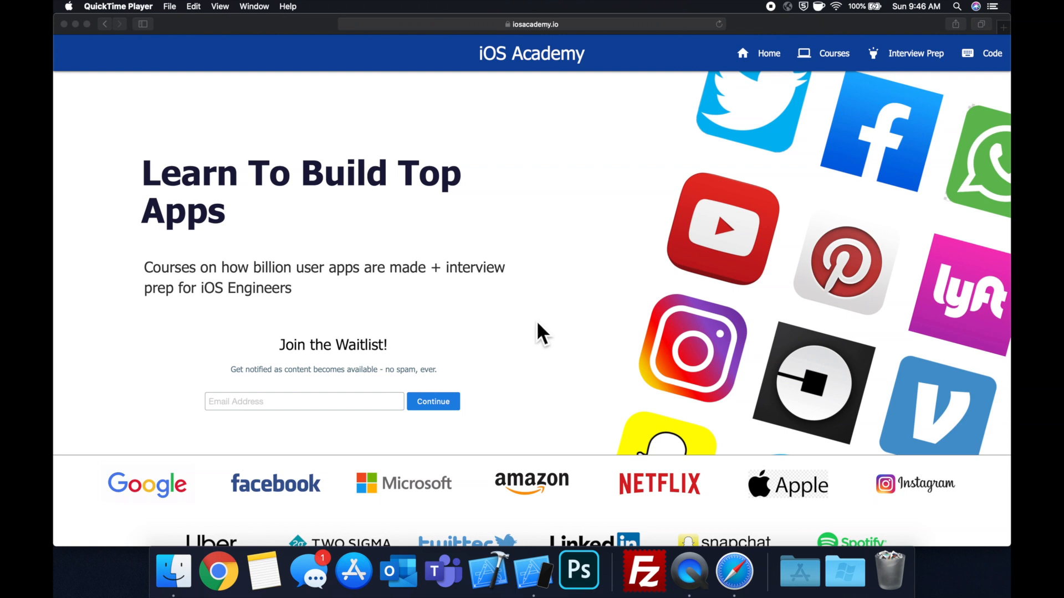
{"action": "mouse_move", "coordinate": [435, 456]}
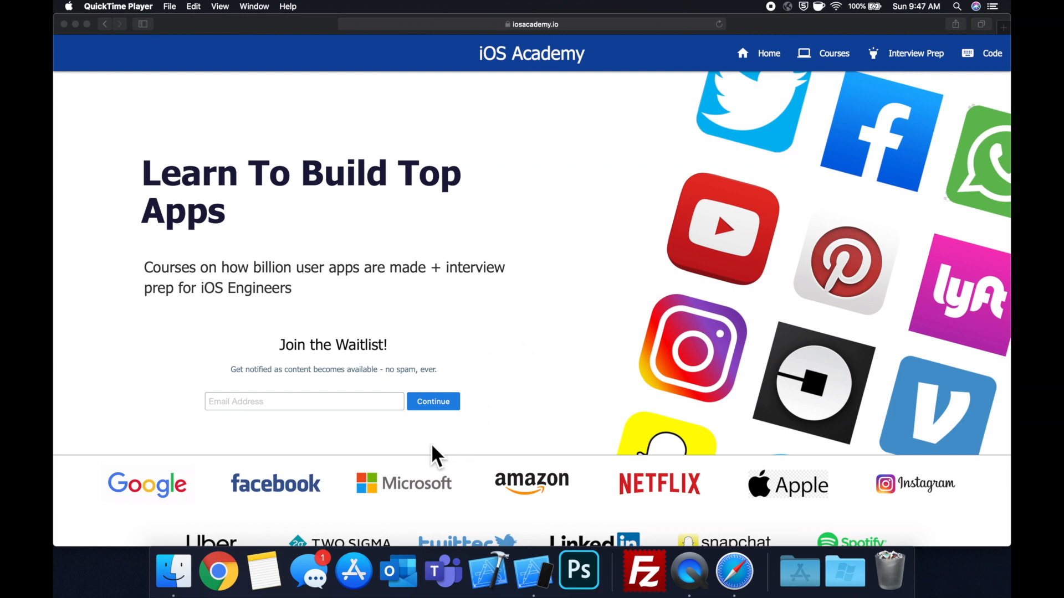
{"action": "mouse_move", "coordinate": [337, 467]}
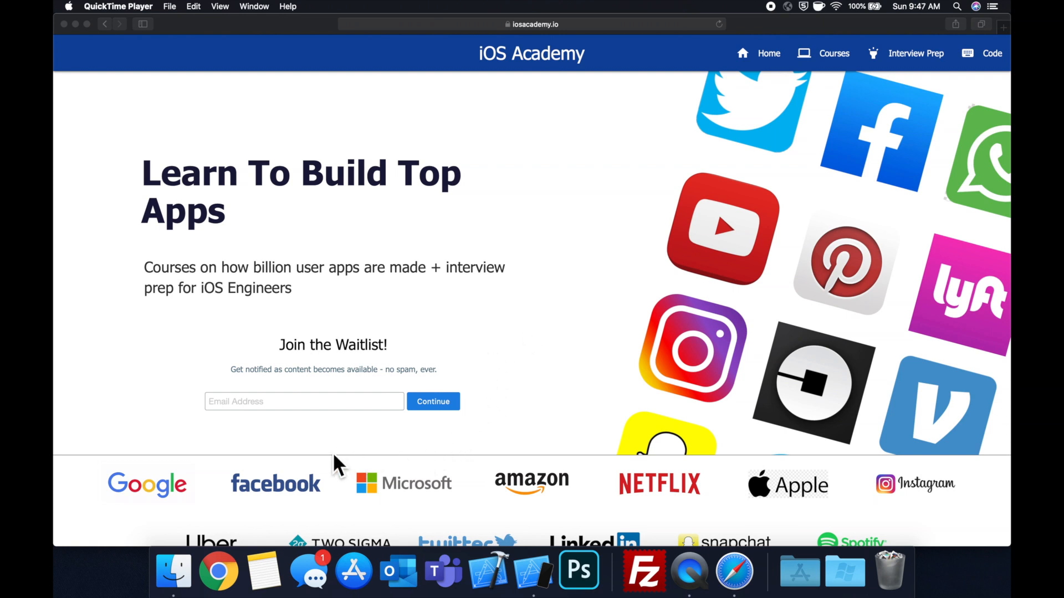
{"action": "mouse_move", "coordinate": [384, 459]}
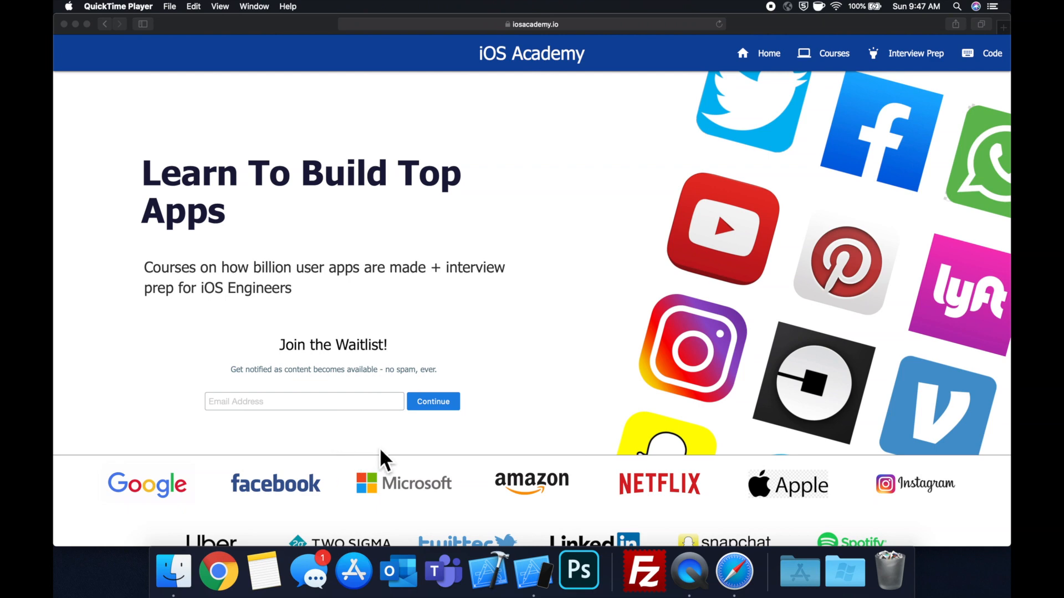
{"action": "mouse_move", "coordinate": [442, 456]}
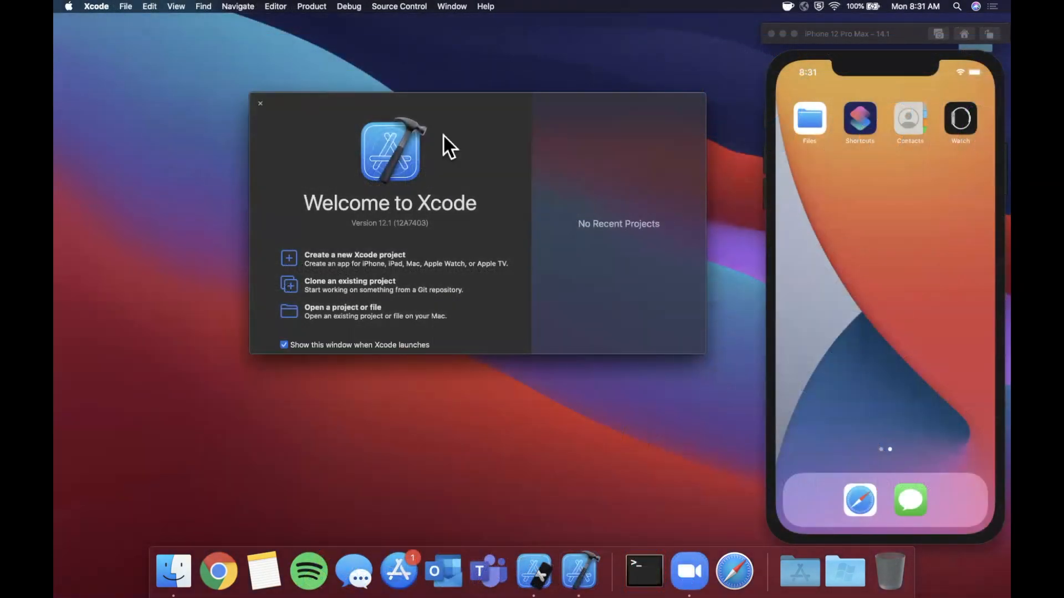
Create a Blank iOS playground named EscapingClosures on the Desktop.
{"action": "left_click", "coordinate": [125, 6]}
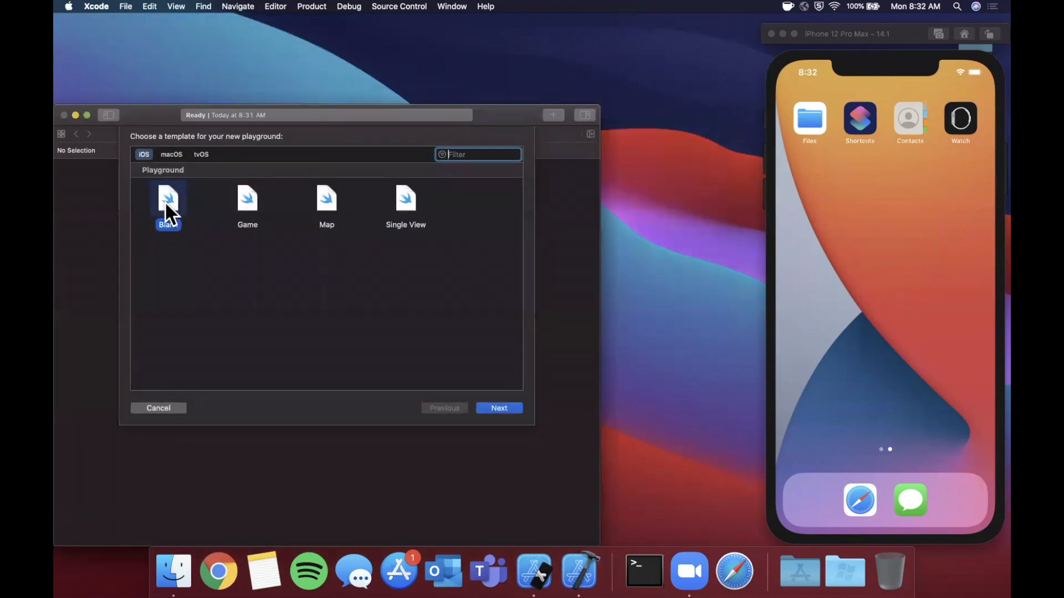
{"action": "left_click", "coordinate": [498, 408]}
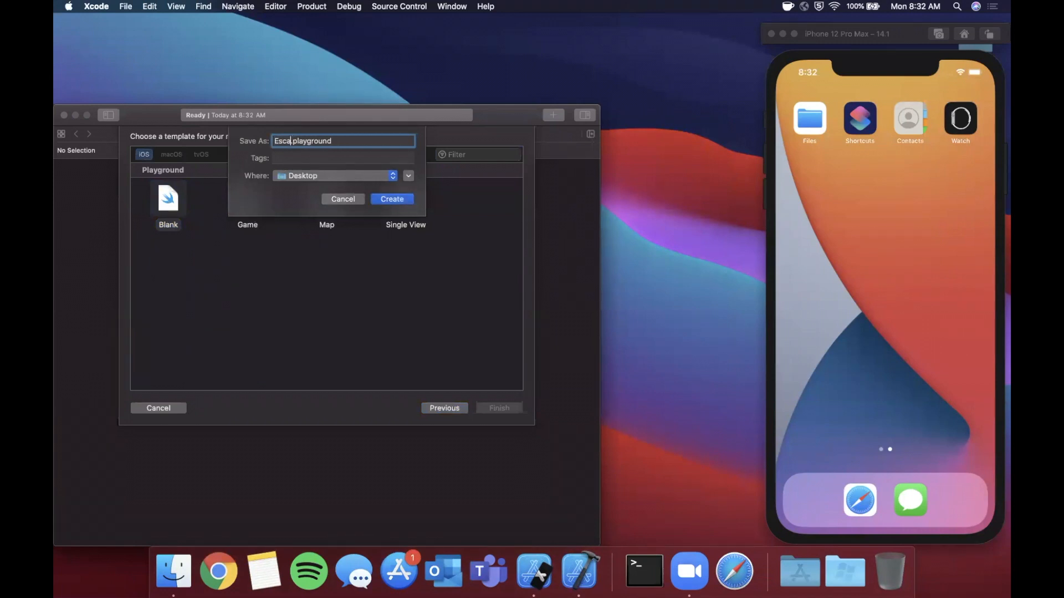
{"action": "type", "text": "EscapingClosures"}
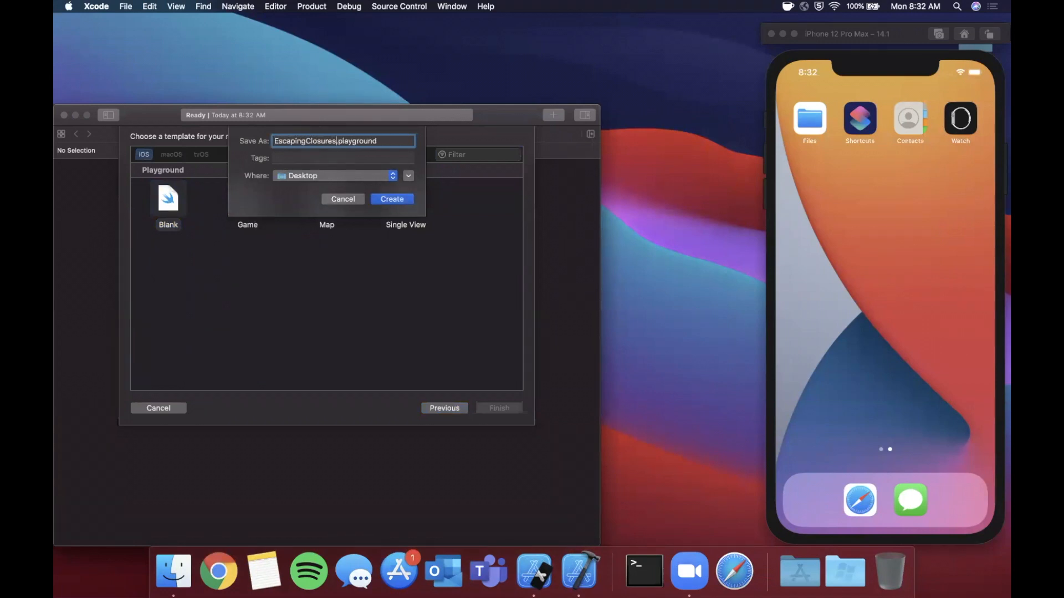
{"action": "left_click", "coordinate": [392, 199]}
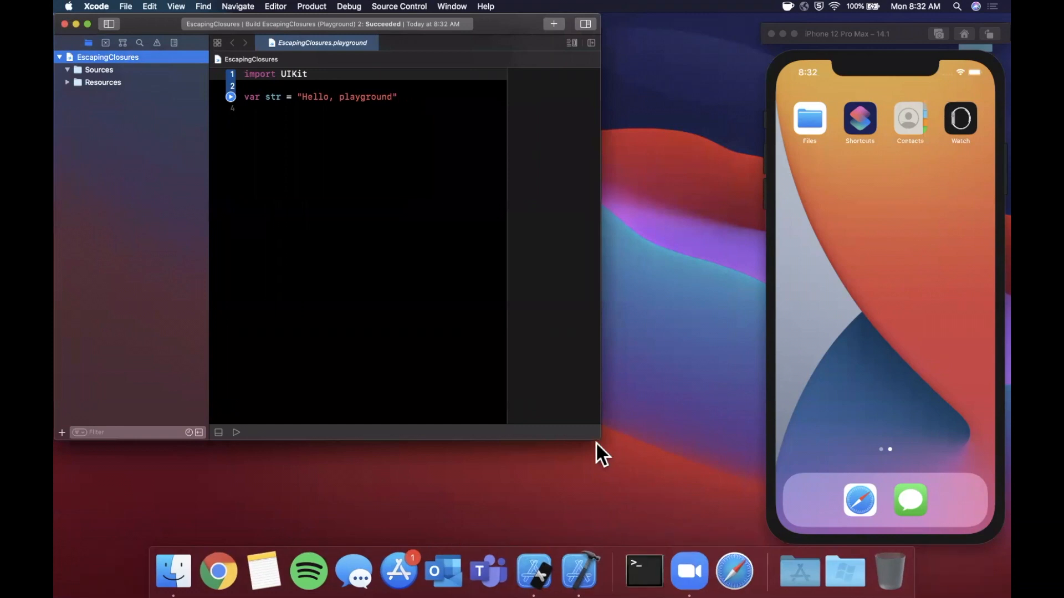
{"action": "left_click", "coordinate": [87, 24]}
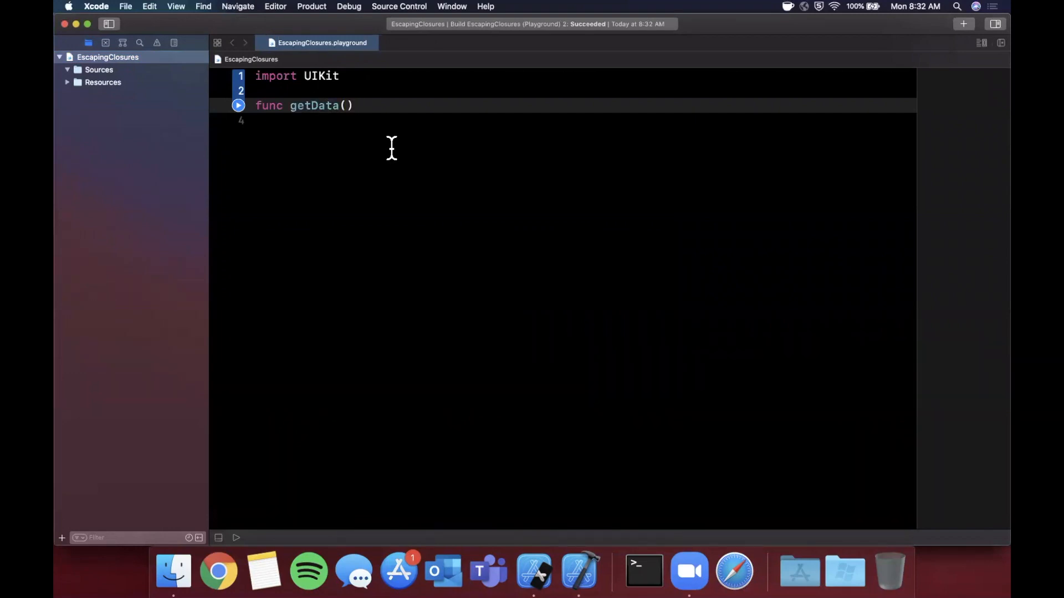
{"action": "type", "text": "completion: ((Bool"}
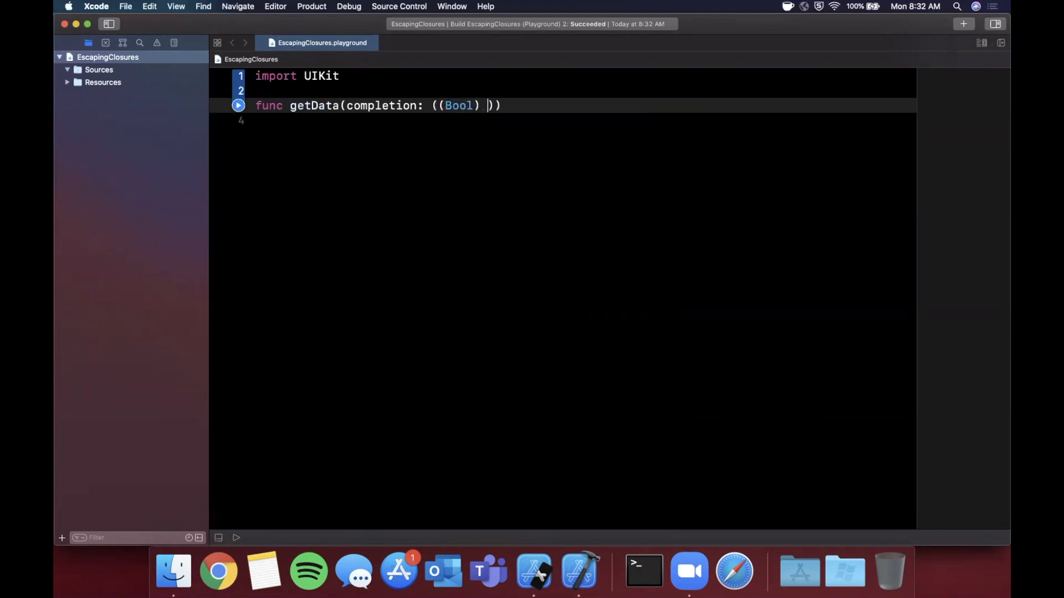
{"action": "type", "text": "-> Void"}
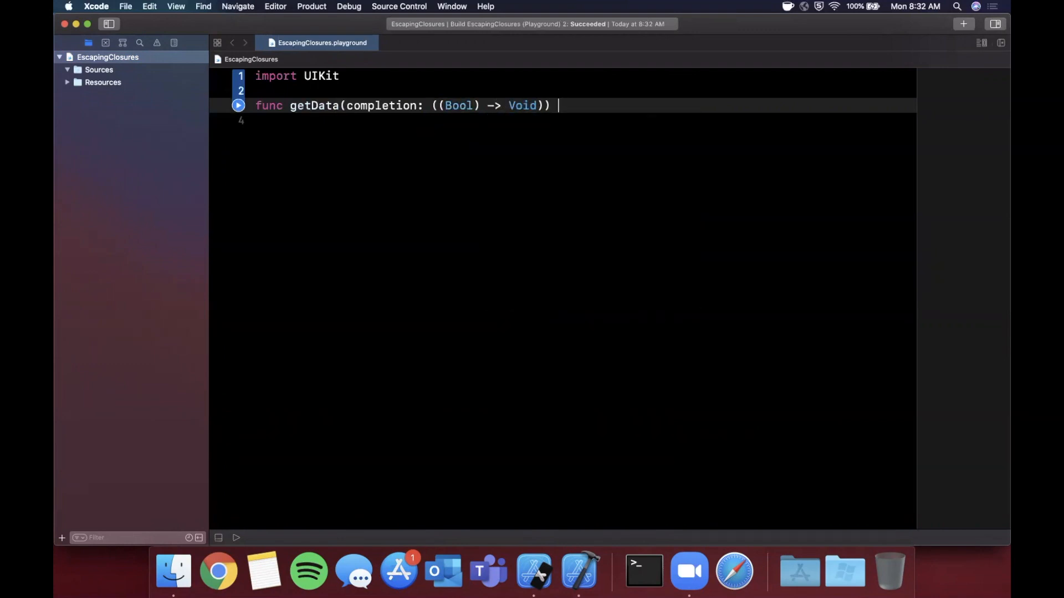
{"action": "type", "text": "{"}
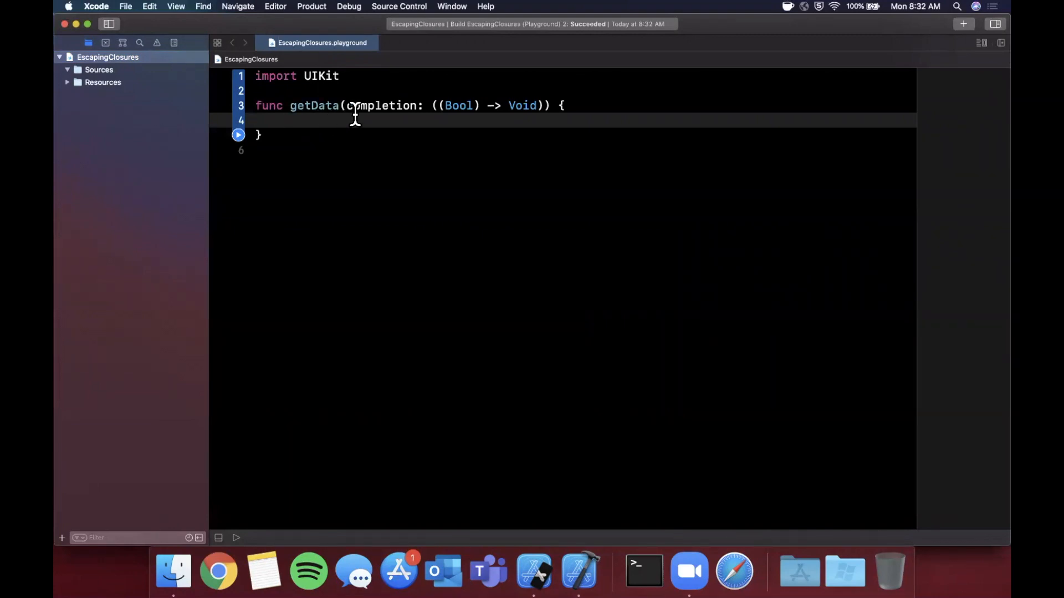
{"action": "mouse_move", "coordinate": [399, 115]}
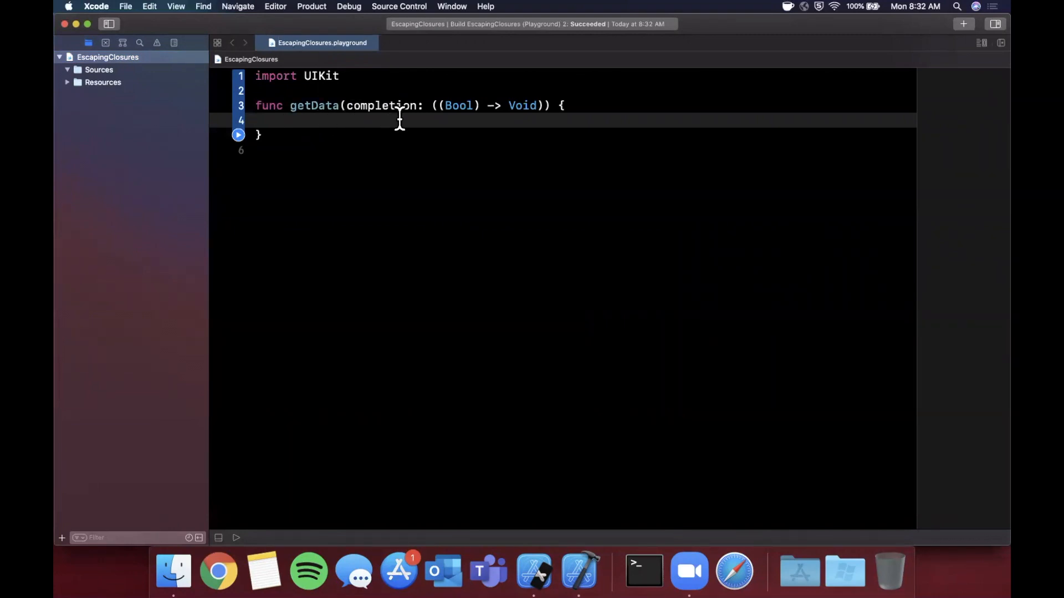
{"action": "type", "text": "completion()"}
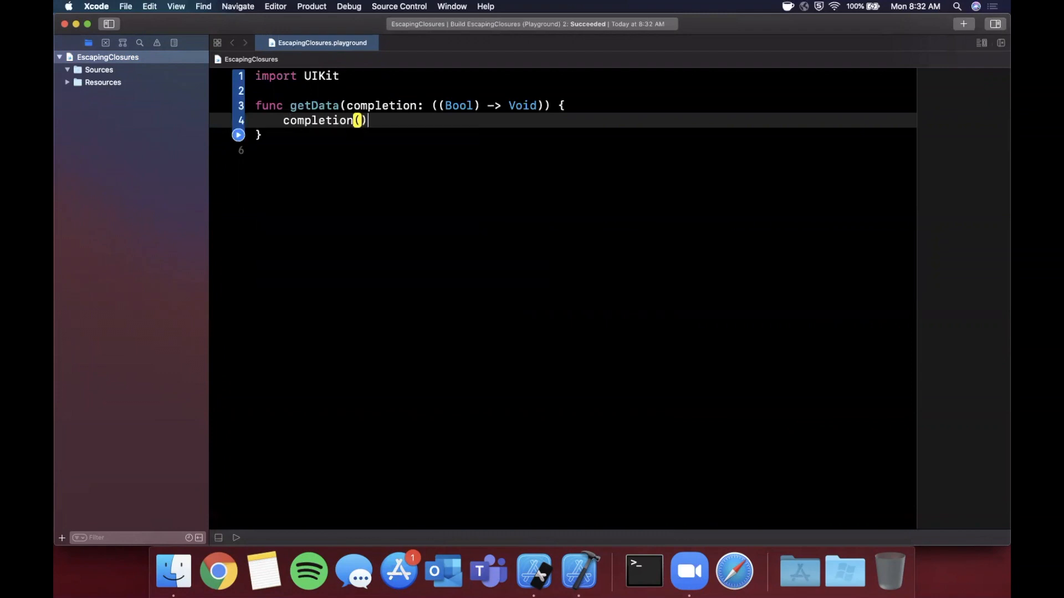
{"action": "type", "text": "true"}
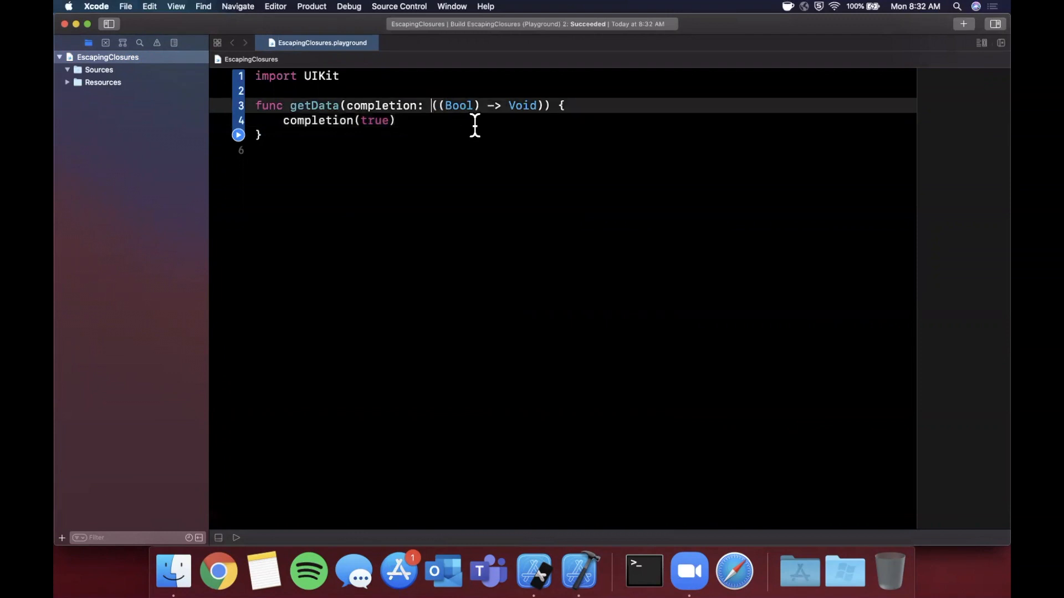
{"action": "type", "text": "@escaping"}
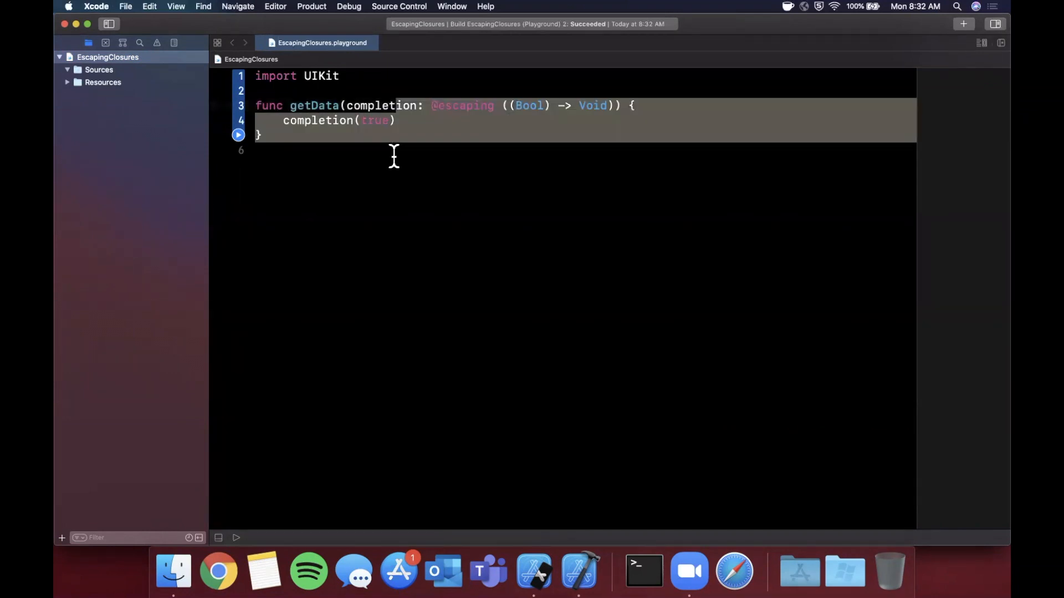
Assign task = URLSession.shared.dataTask with a URL and completion handler.
{"action": "left_click", "coordinate": [462, 105]}
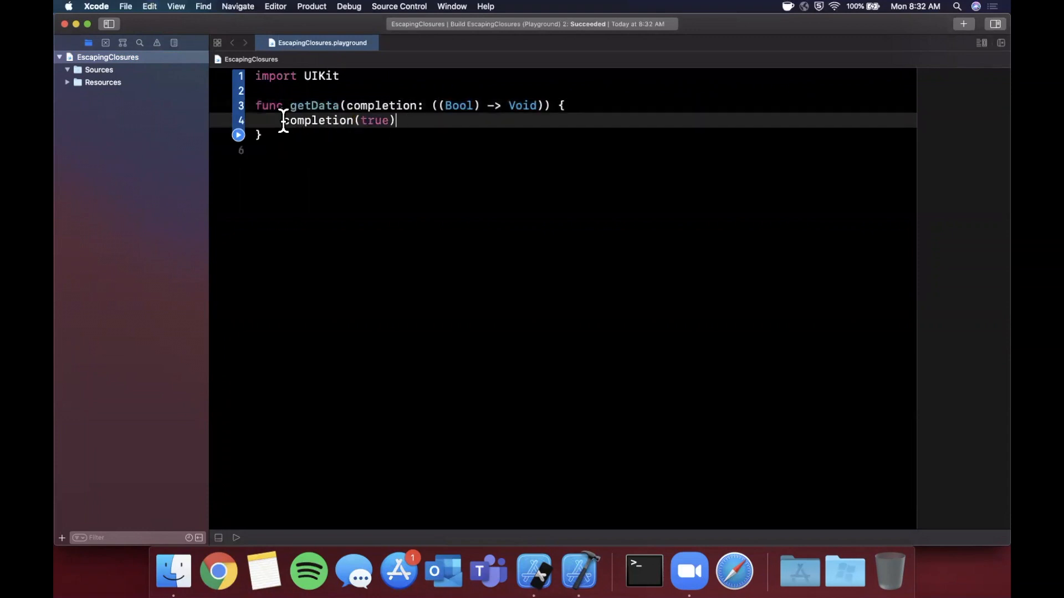
{"action": "type", "text": "let"}
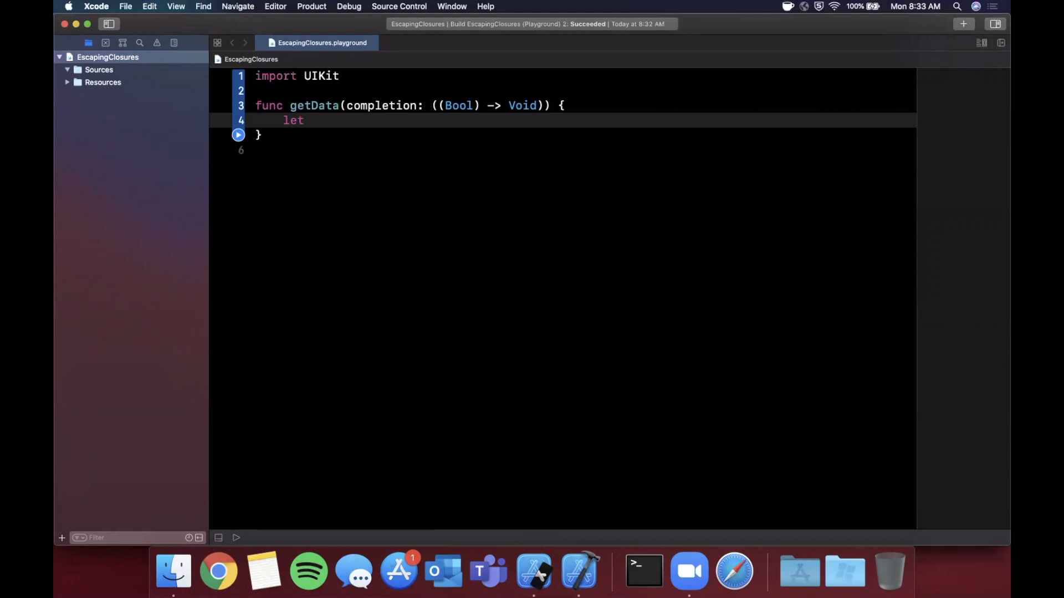
{"action": "type", "text": "task"}
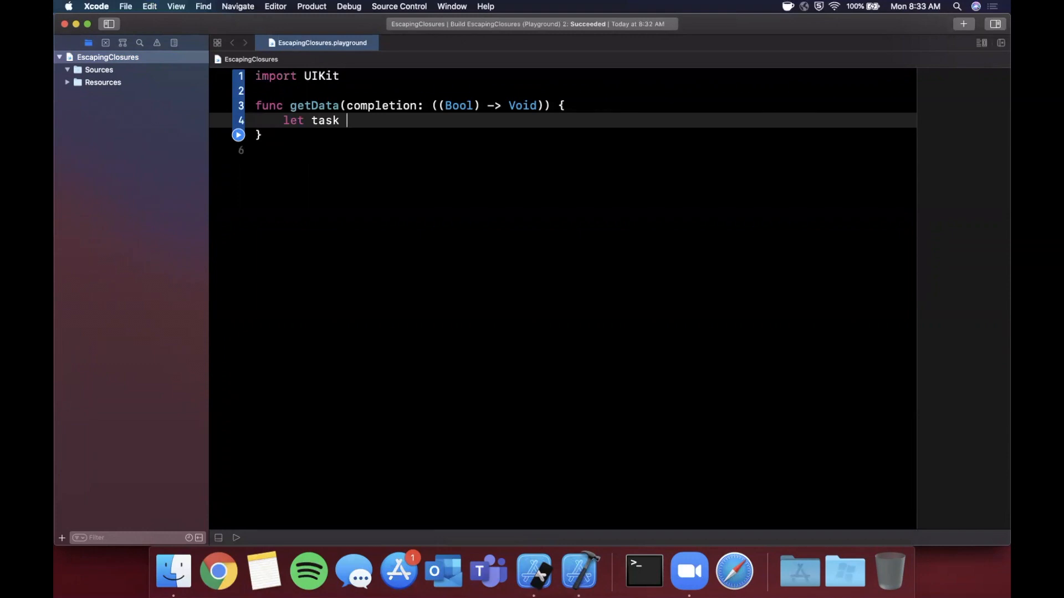
{"action": "type", "text": "= URLSession."}
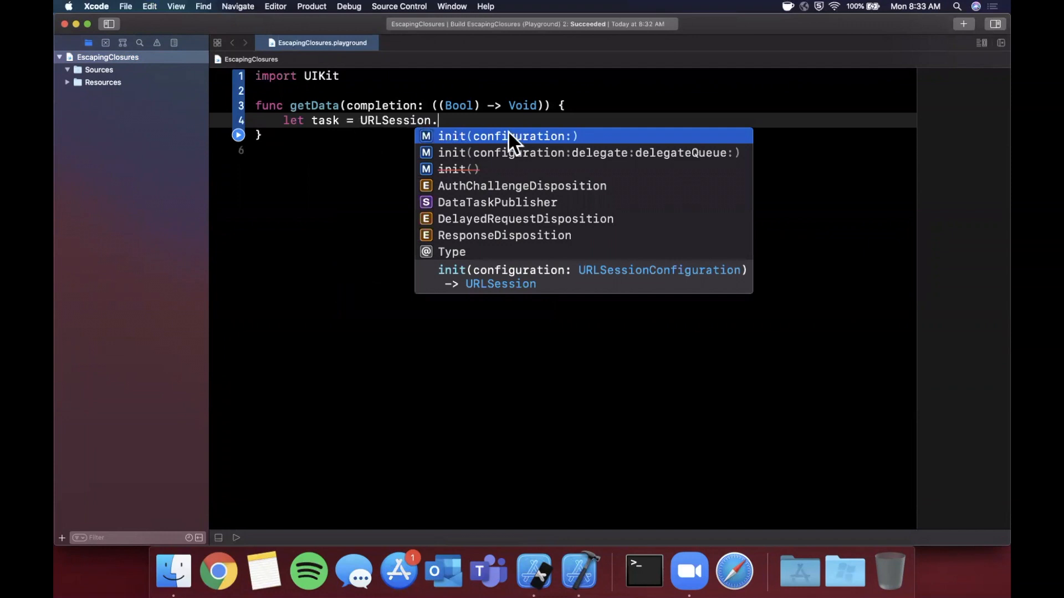
{"action": "type", "text": "shared.datataskwith"}
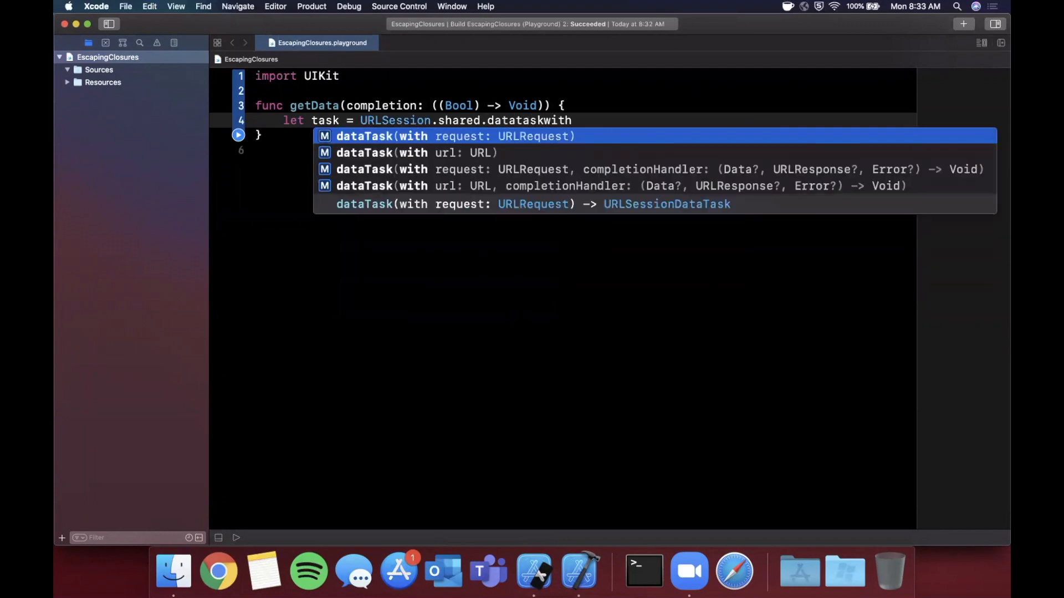
{"action": "key", "text": "Down"}
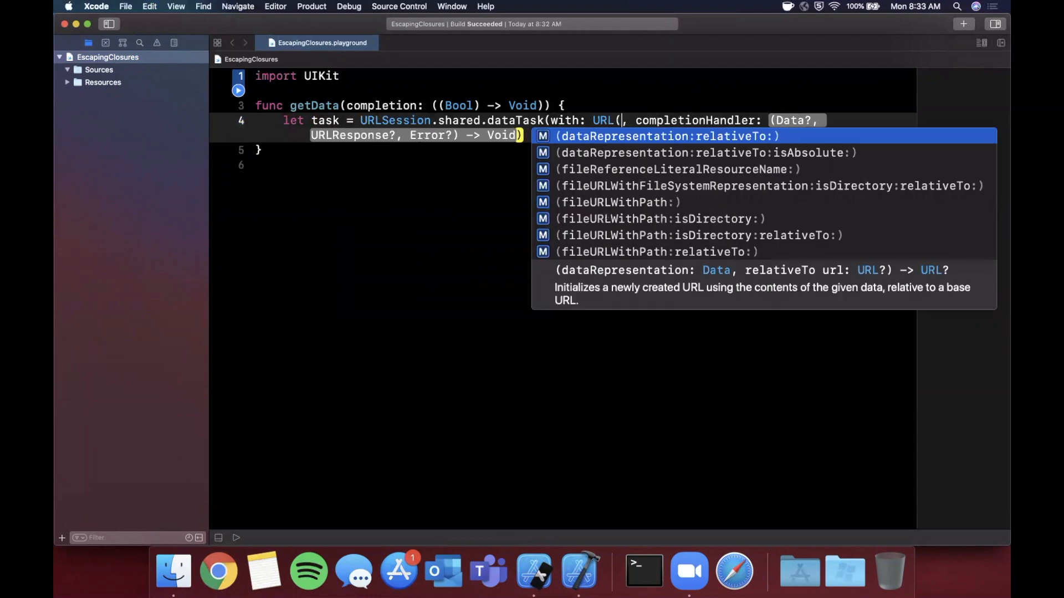
Handle data, response, error with guard let data = data else { return }, then task.resume().
{"action": "type", "text": "string:"}
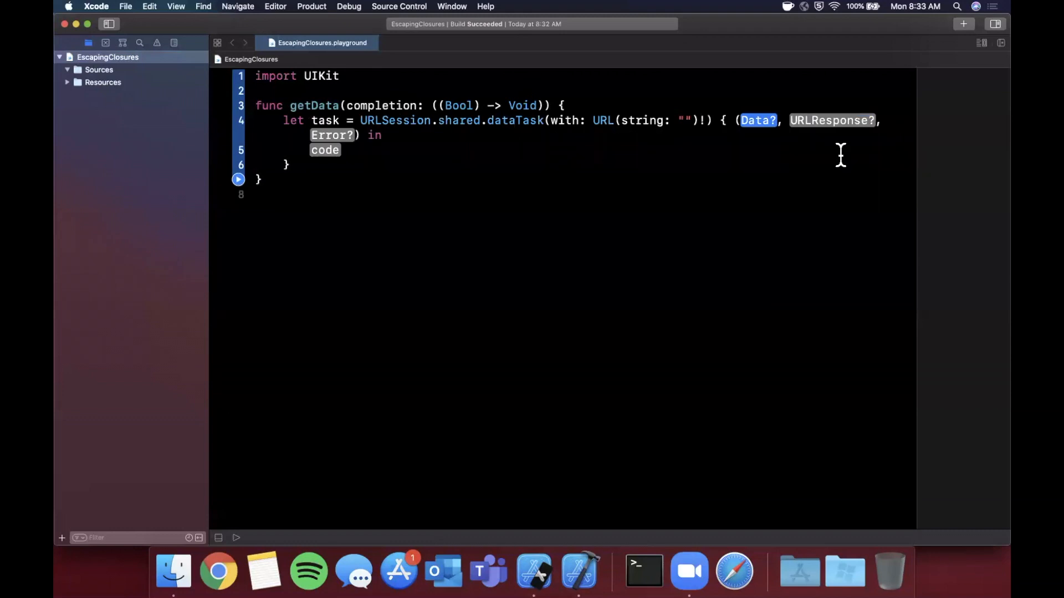
{"action": "type", "text": "data, r"}
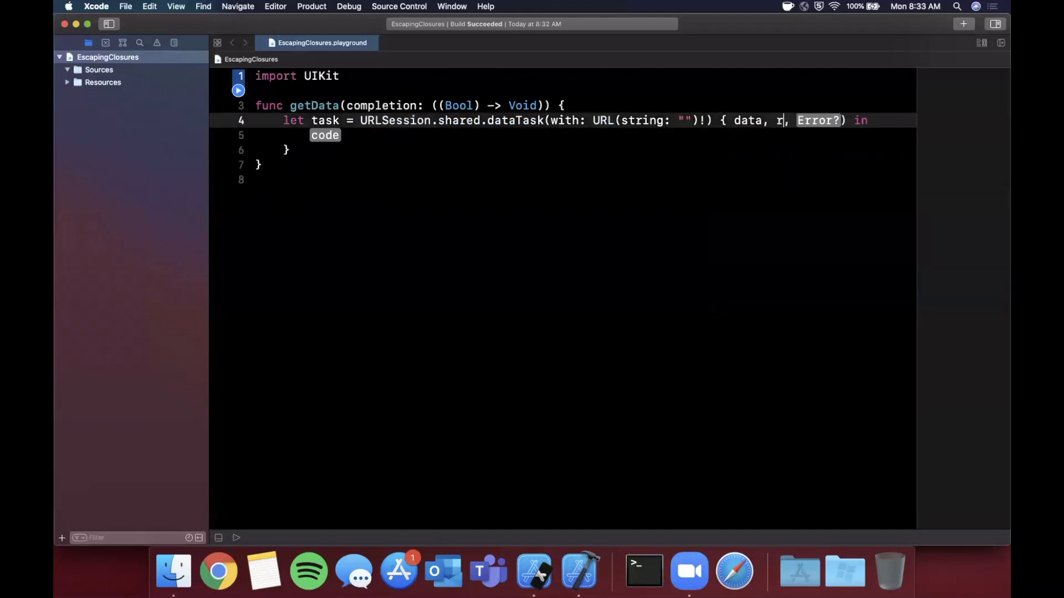
{"action": "type", "text": "esponse, e"}
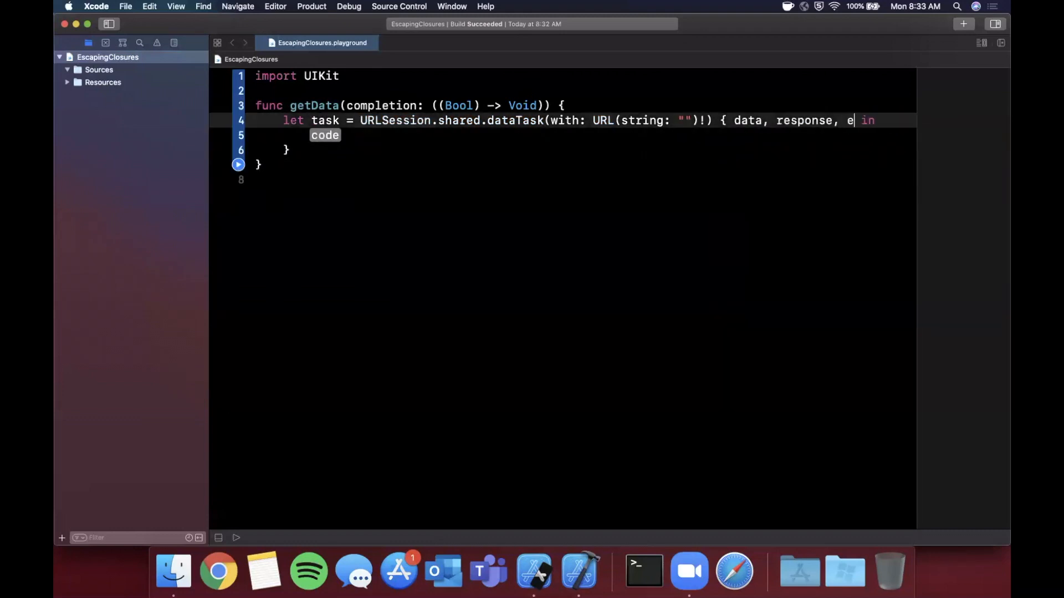
{"action": "type", "text": "rror"}
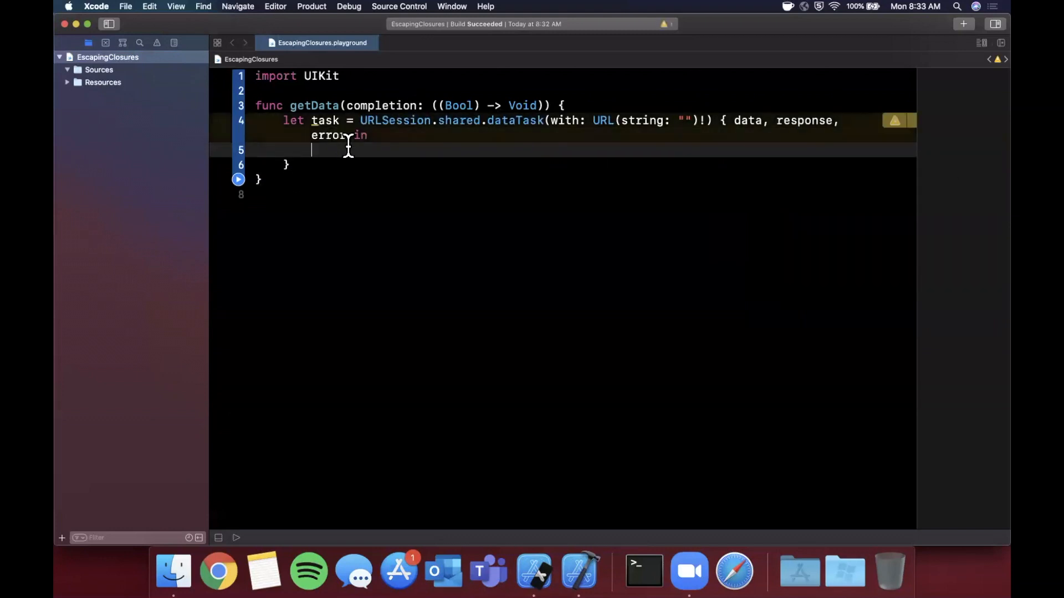
{"action": "type", "text": "guard data"}
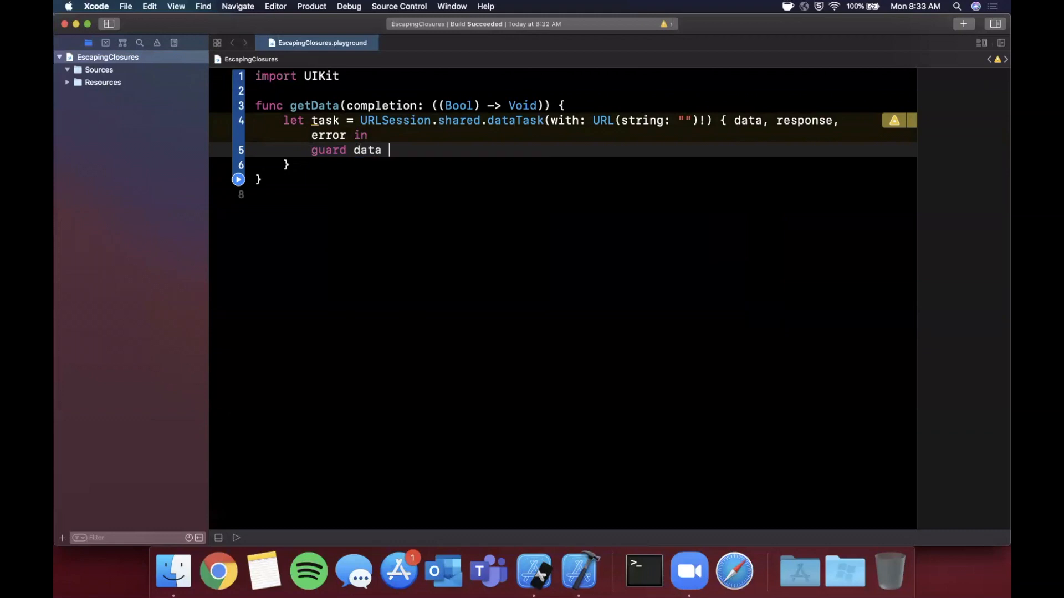
{"action": "type", "text": "let"}
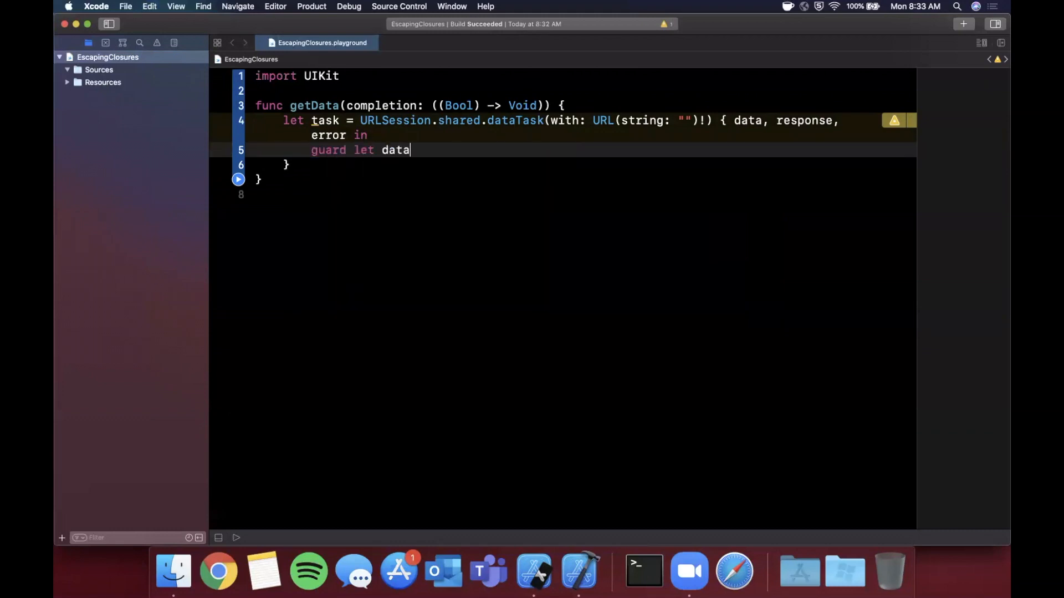
{"action": "type", "text": "= data else {"}
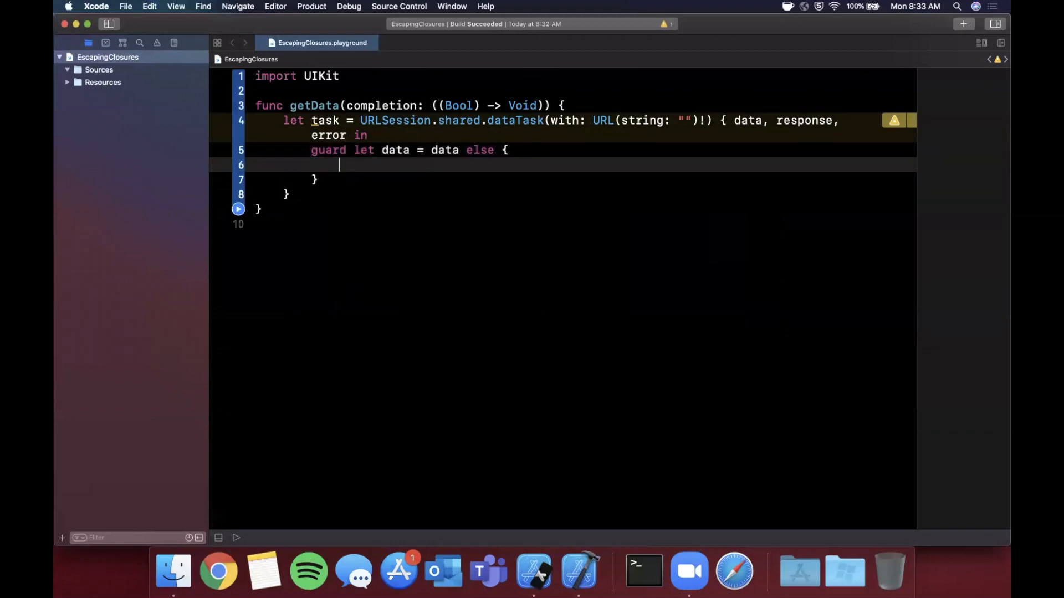
{"action": "type", "text": "return"}
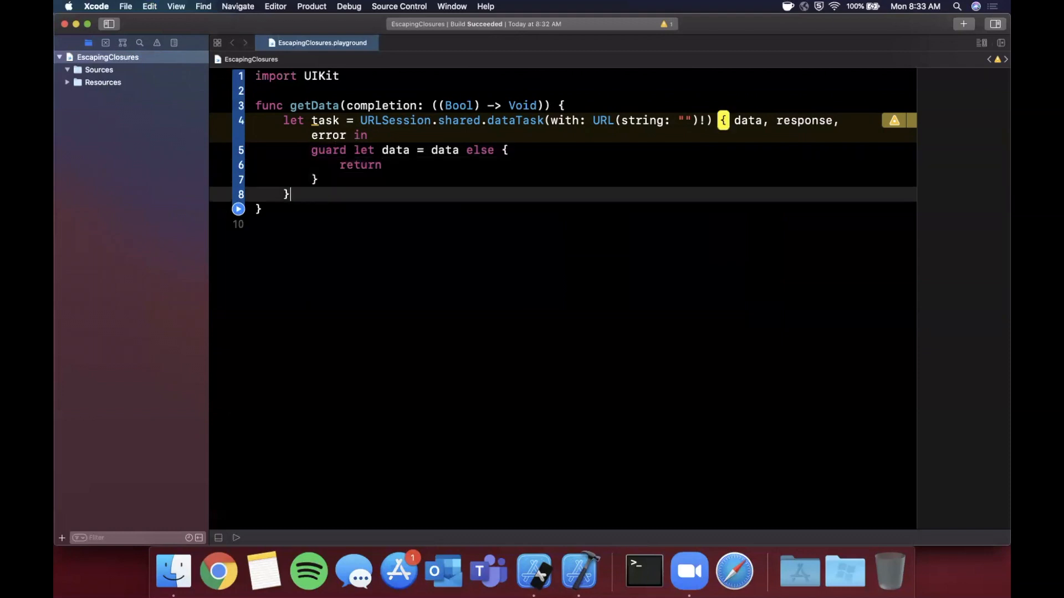
{"action": "type", "text": "task.resume()"}
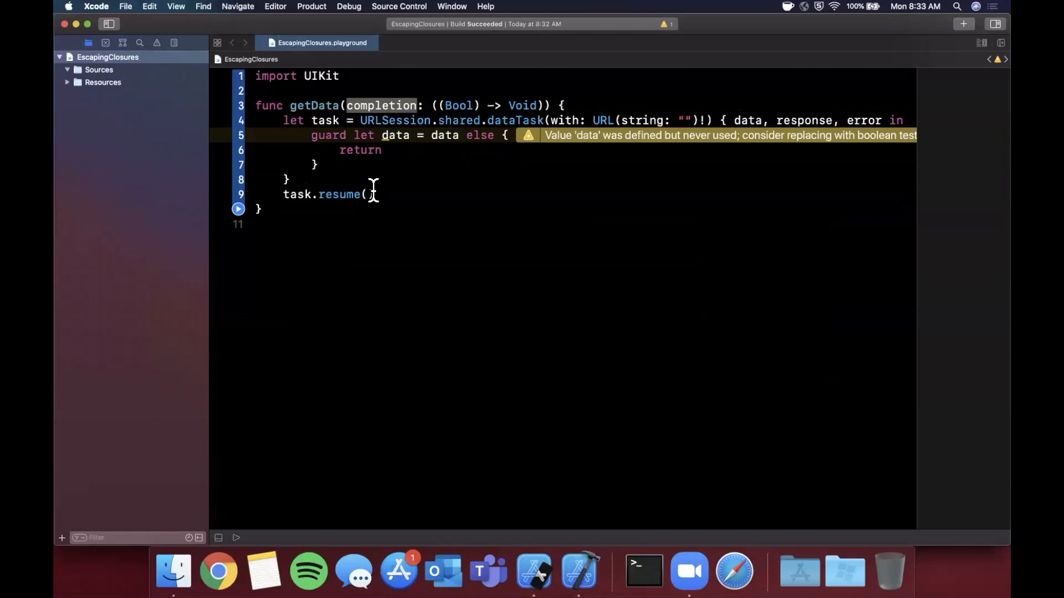
Add completion(true) after the guard, completion(false) before return, and guard on data != nil.
{"action": "type", "text": "completion()"}
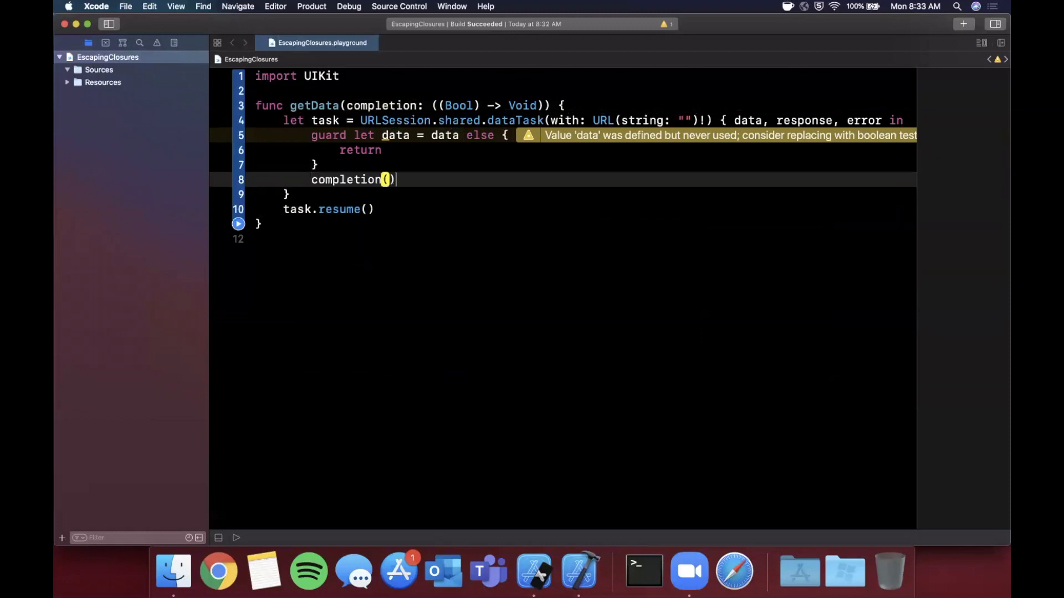
{"action": "type", "text": "true"}
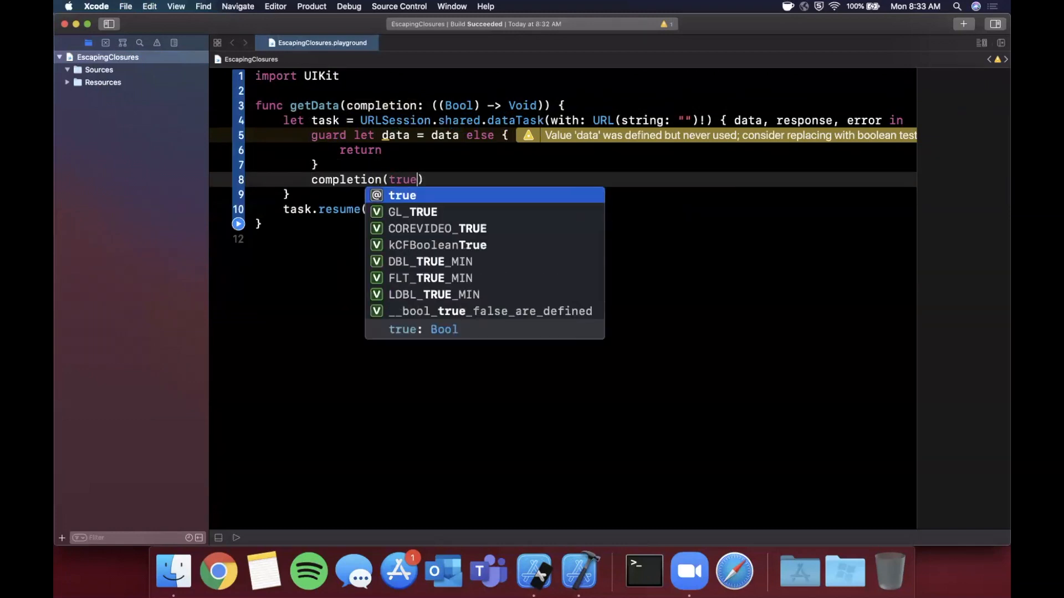
{"action": "type", "text": "completion"}
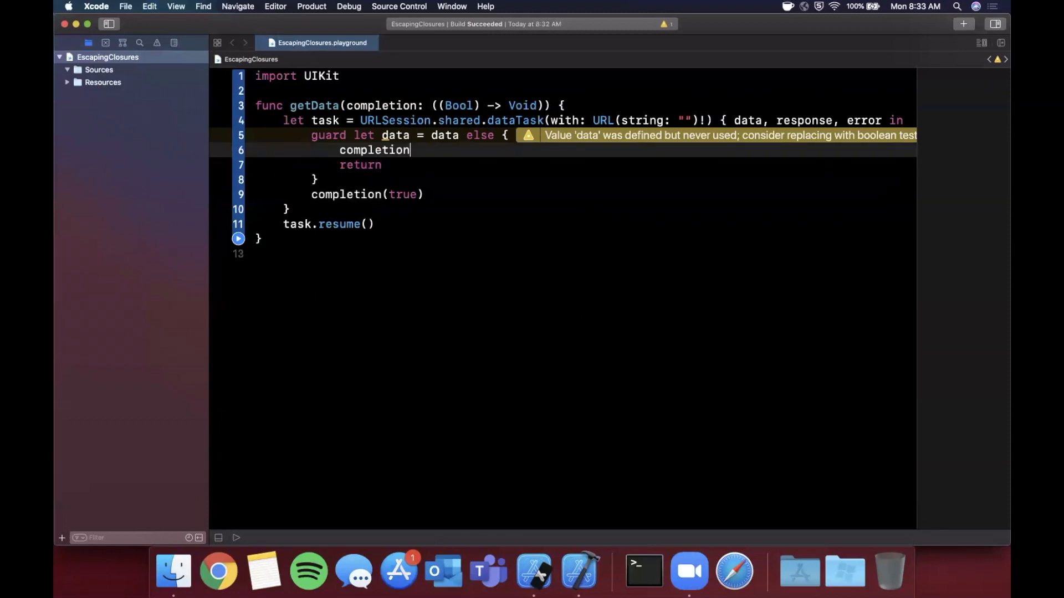
{"action": "type", "text": "(false)"}
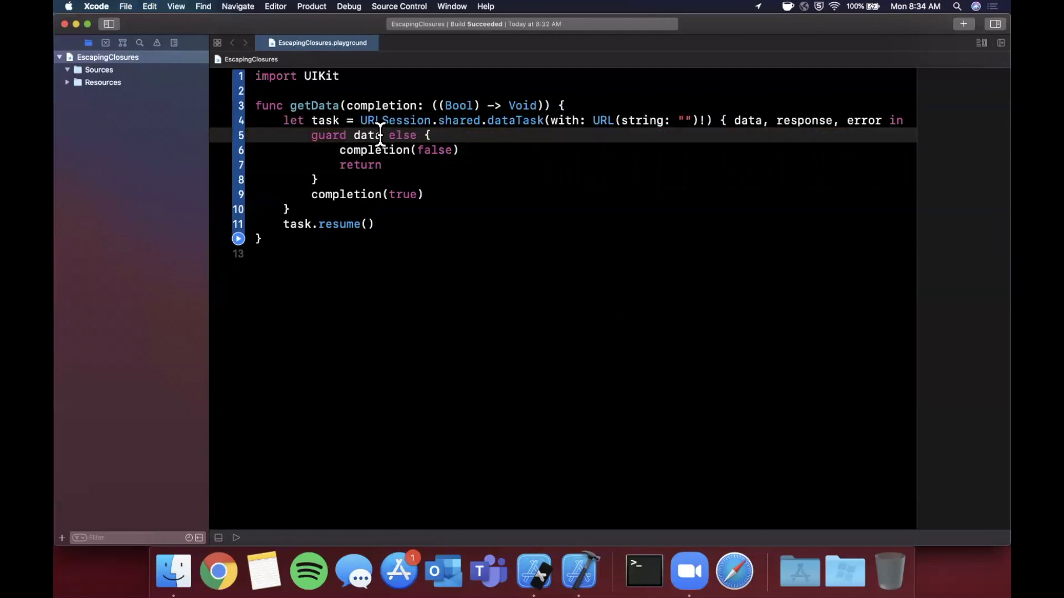
{"action": "type", "text": "!="}
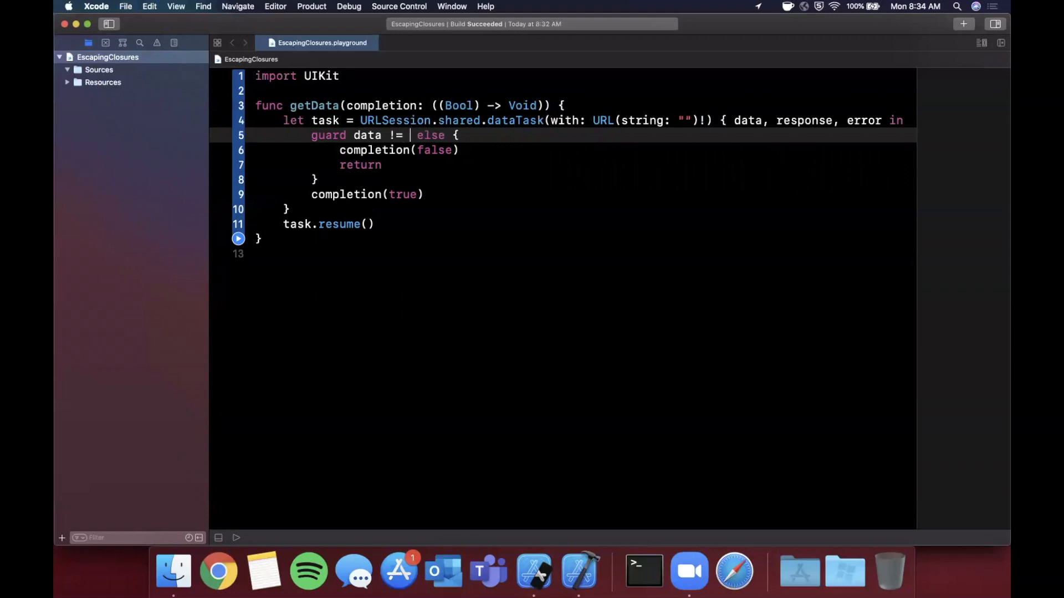
{"action": "type", "text": "nil"}
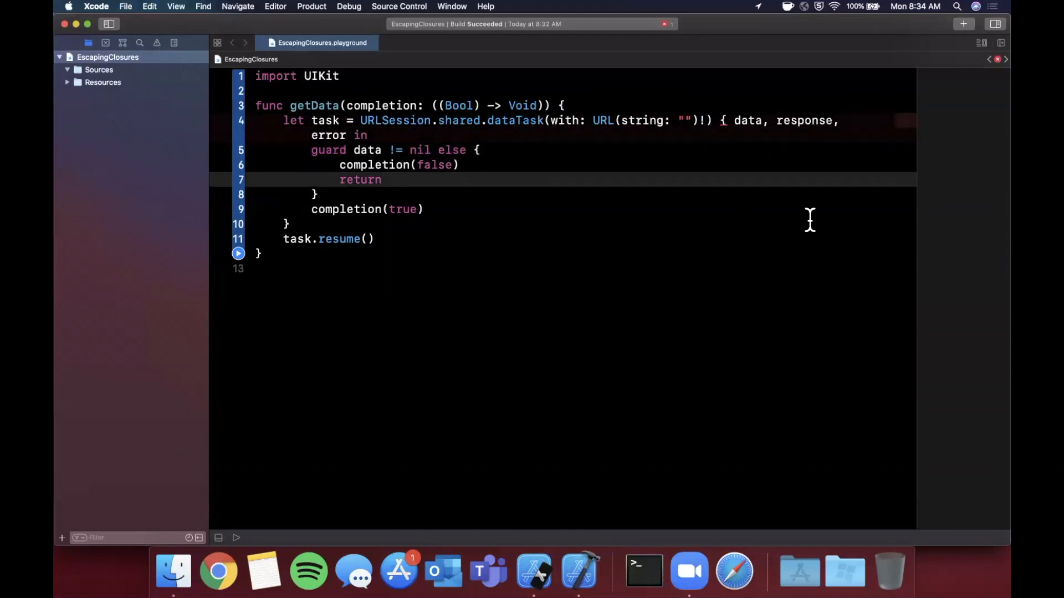
{"action": "left_click", "coordinate": [895, 121]}
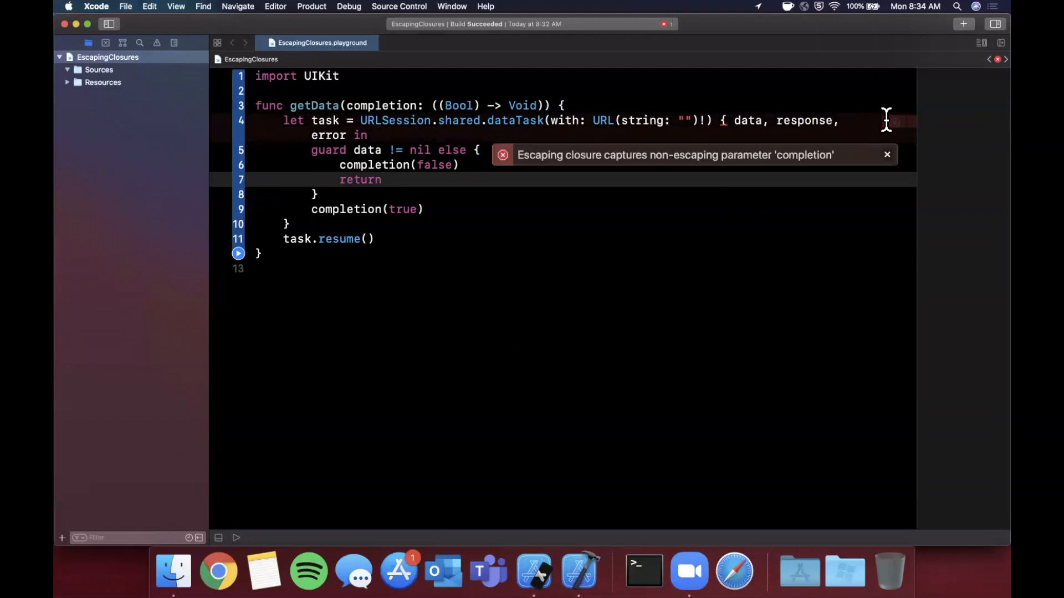
{"action": "mouse_move", "coordinate": [539, 142]}
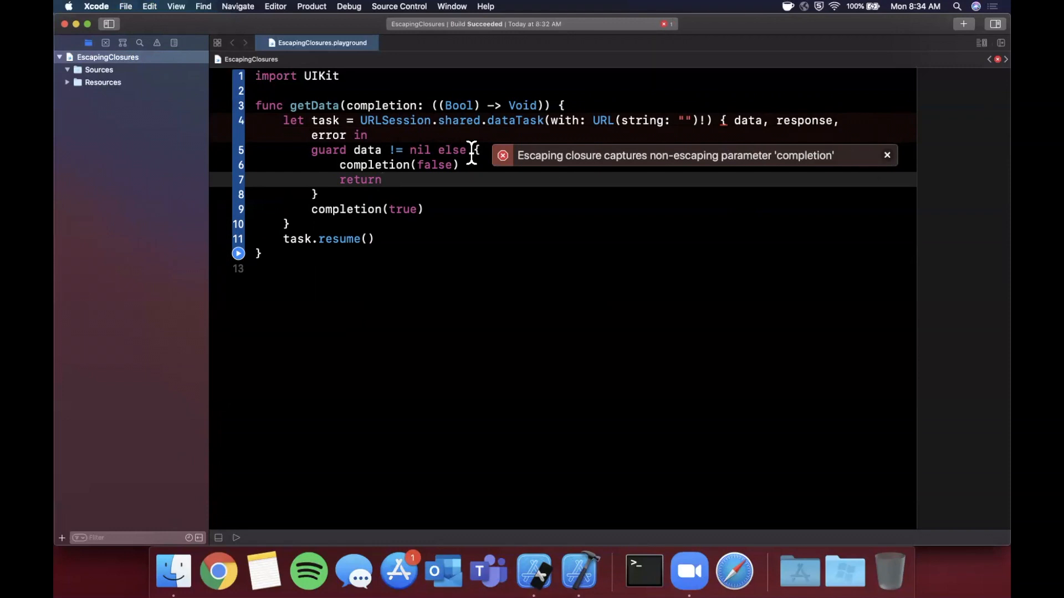
{"action": "mouse_move", "coordinate": [675, 166]}
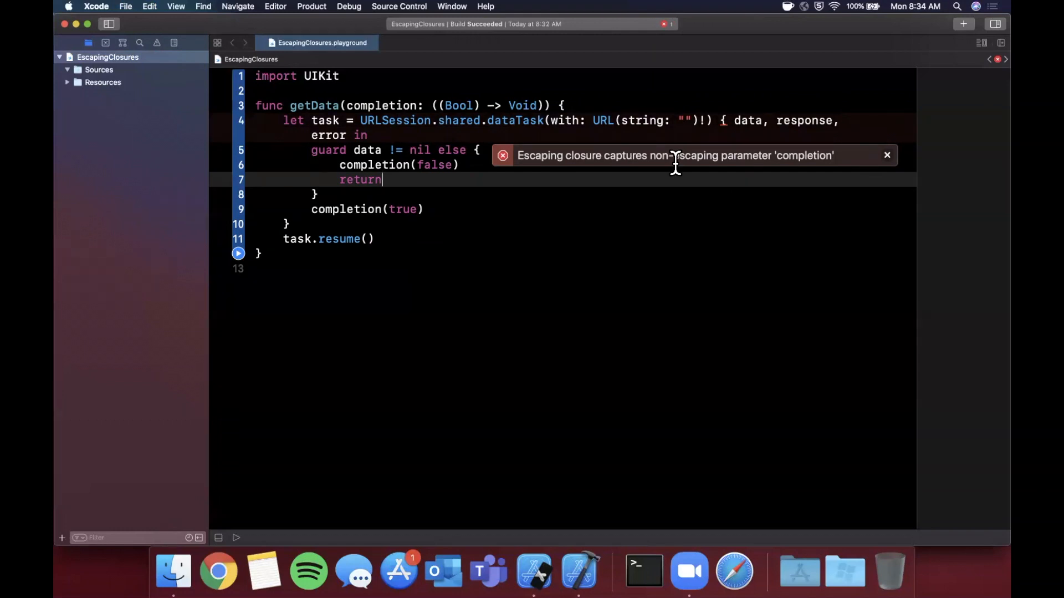
{"action": "mouse_move", "coordinate": [728, 170]}
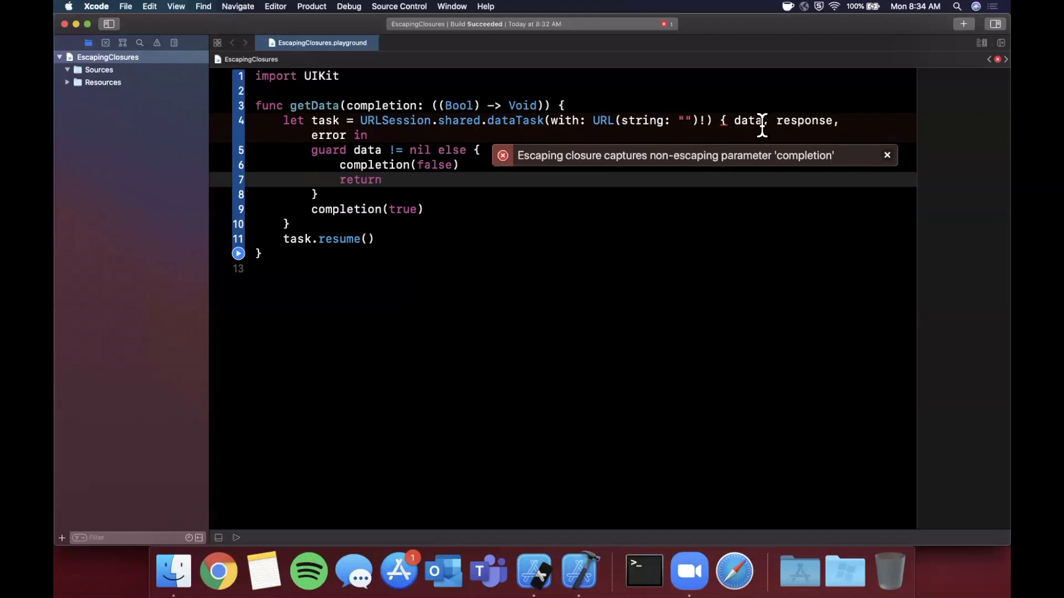
{"action": "left_click", "coordinate": [886, 154]}
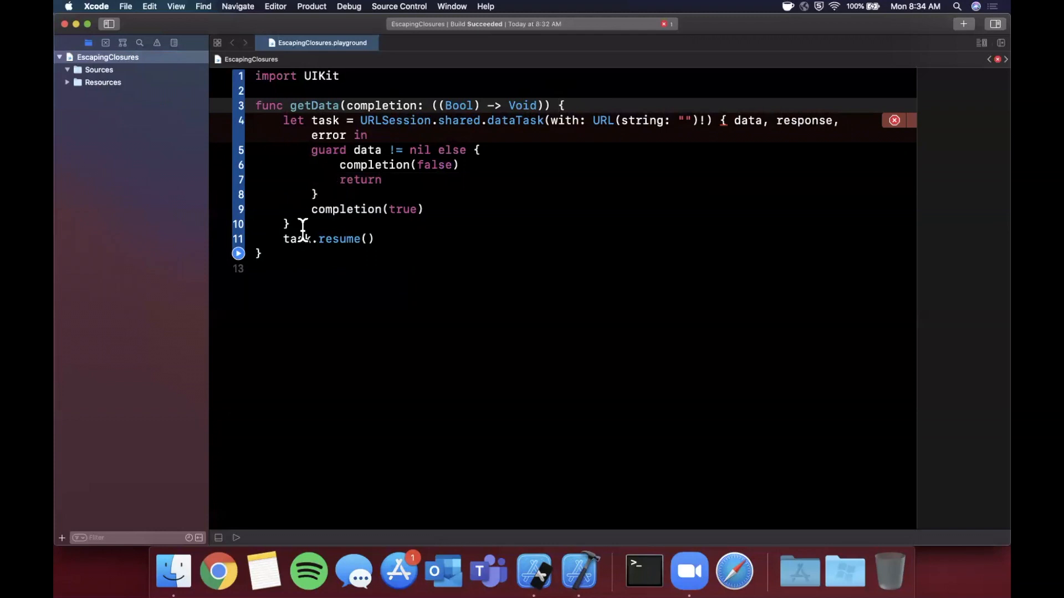
{"action": "double_click", "coordinate": [346, 208]}
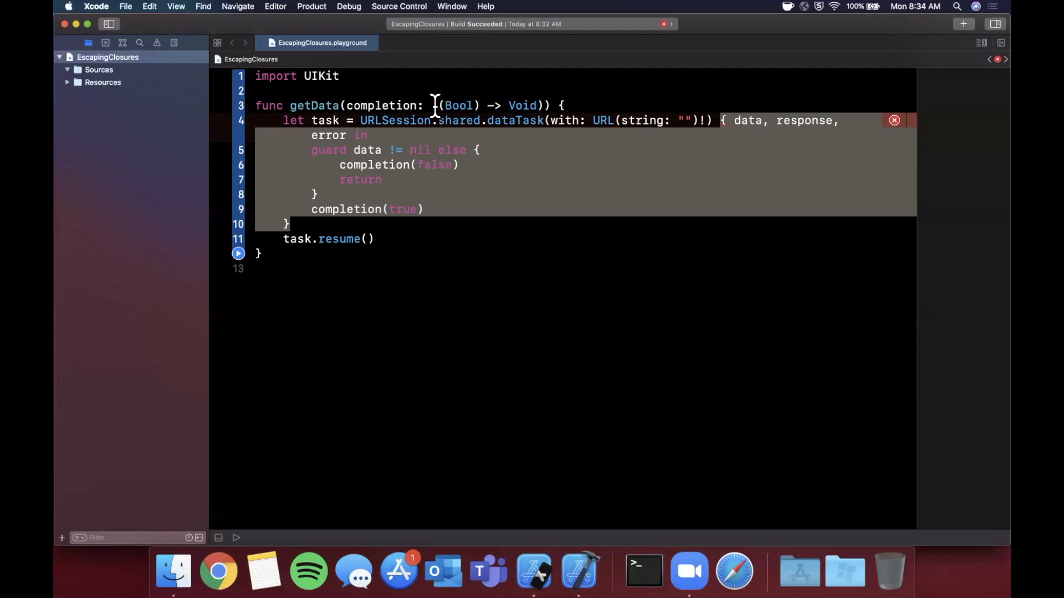
{"action": "type", "text": "@escaping"}
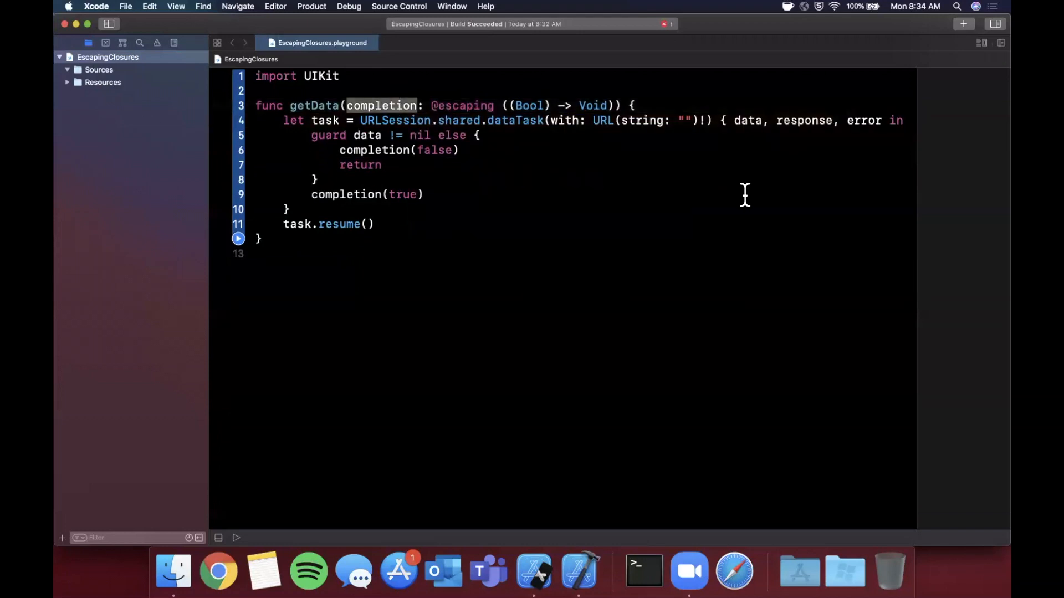
{"action": "mouse_move", "coordinate": [638, 120]}
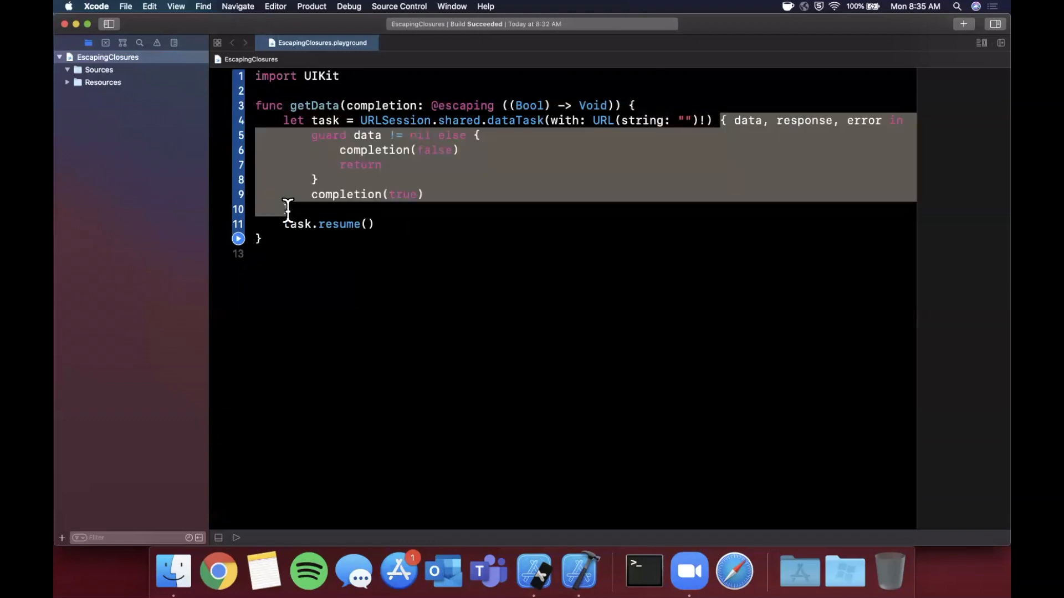
Deselect the closure body and add a blank line below getData.
{"action": "left_click", "coordinate": [342, 194]}
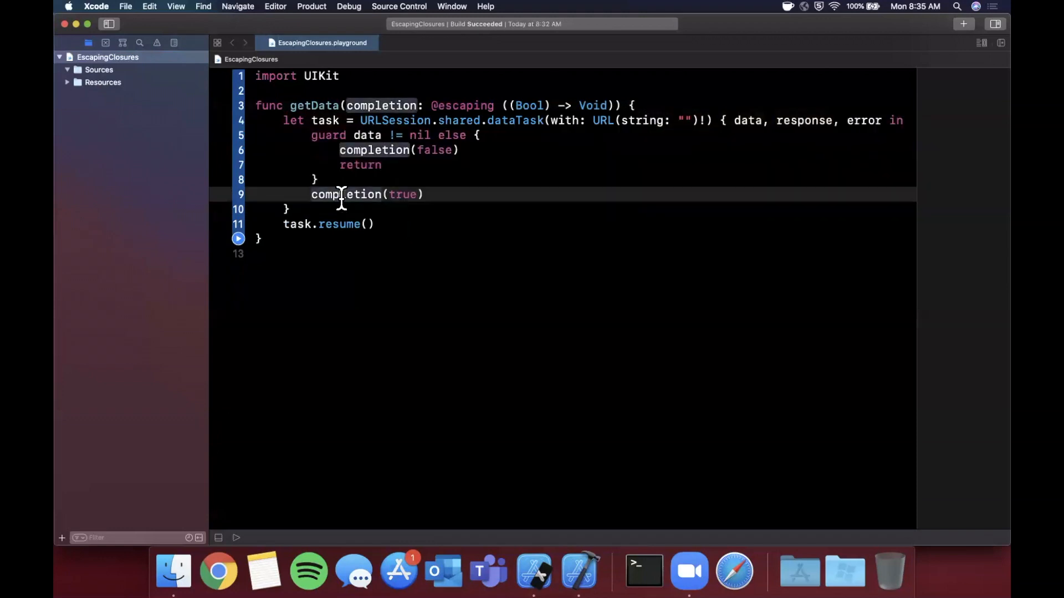
{"action": "mouse_move", "coordinate": [178, 190]}
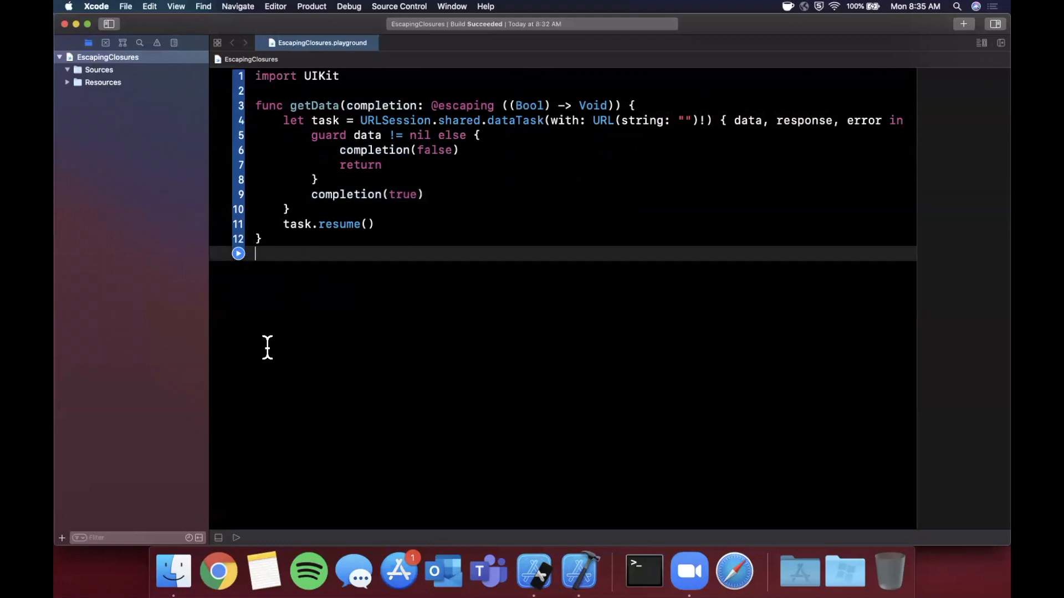
{"action": "key", "text": "Return"}
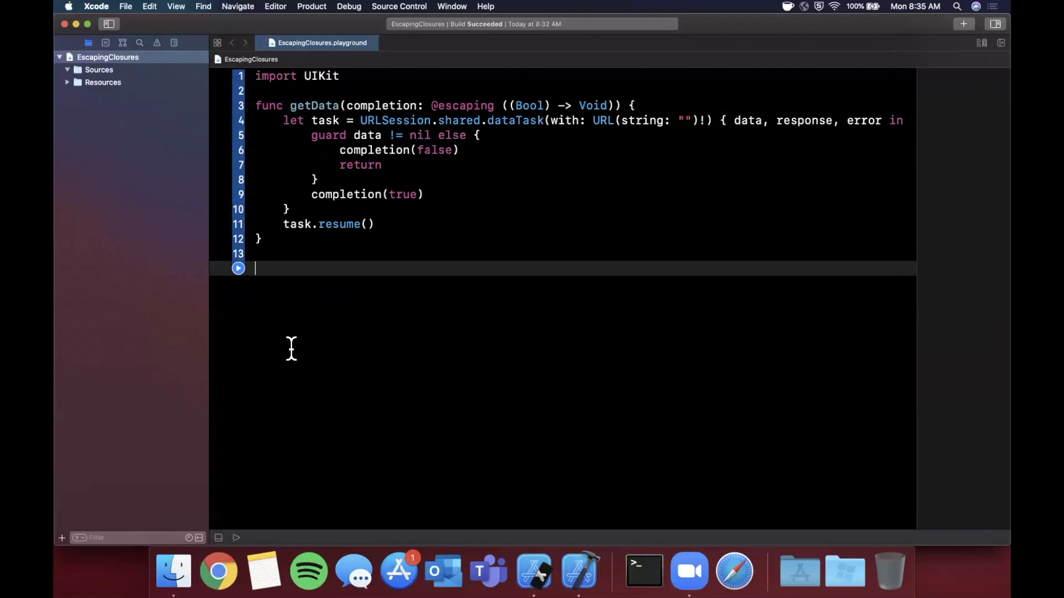
Write final class APICaller with var isReady = false and warmup() setting isReady true.
{"action": "type", "text": "final cla"}
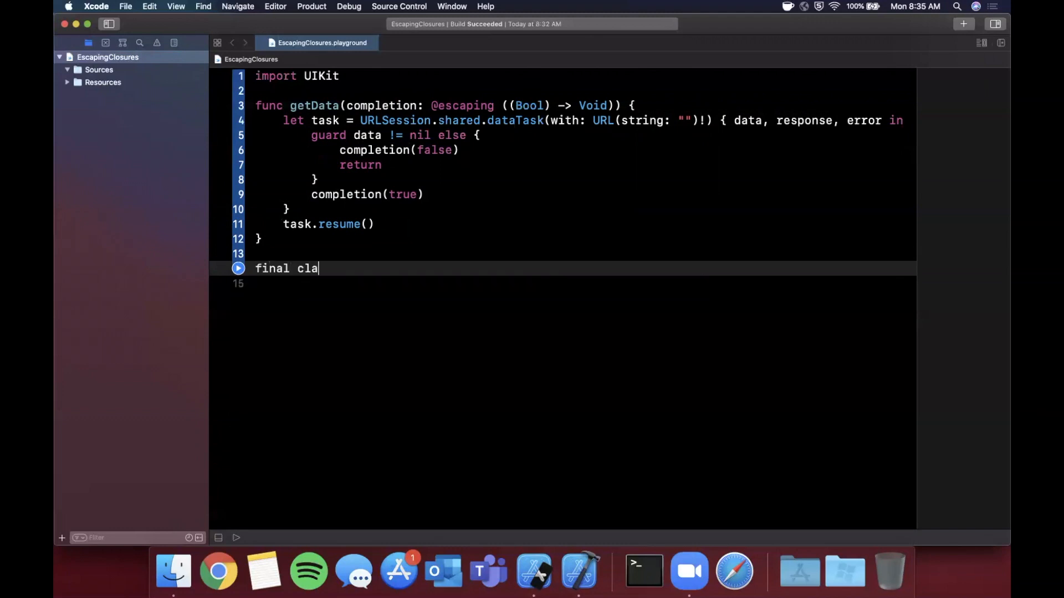
{"action": "type", "text": "ss APICaller"}
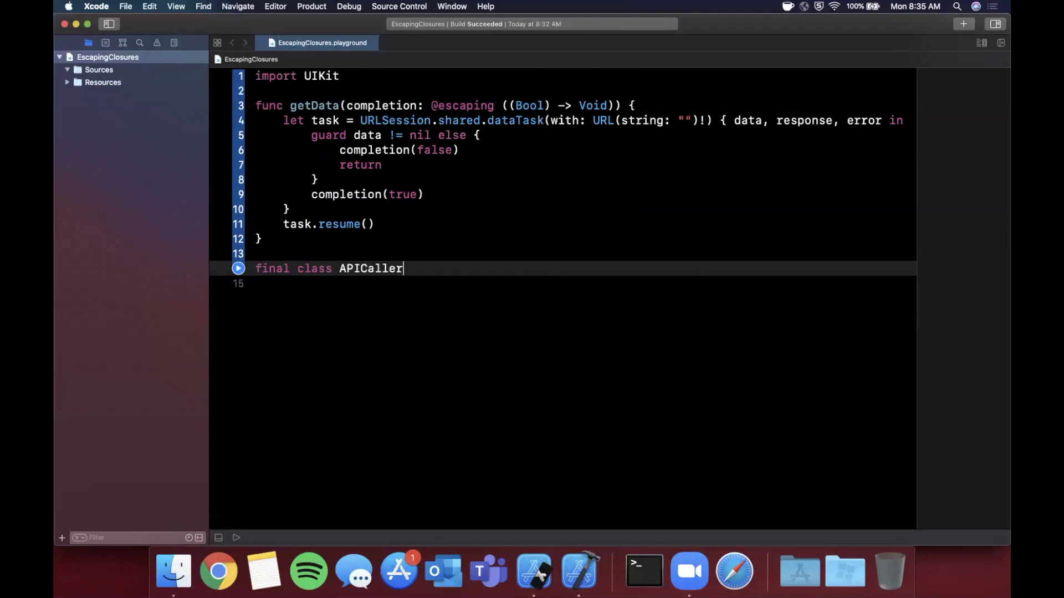
{"action": "type", "text": "{"}
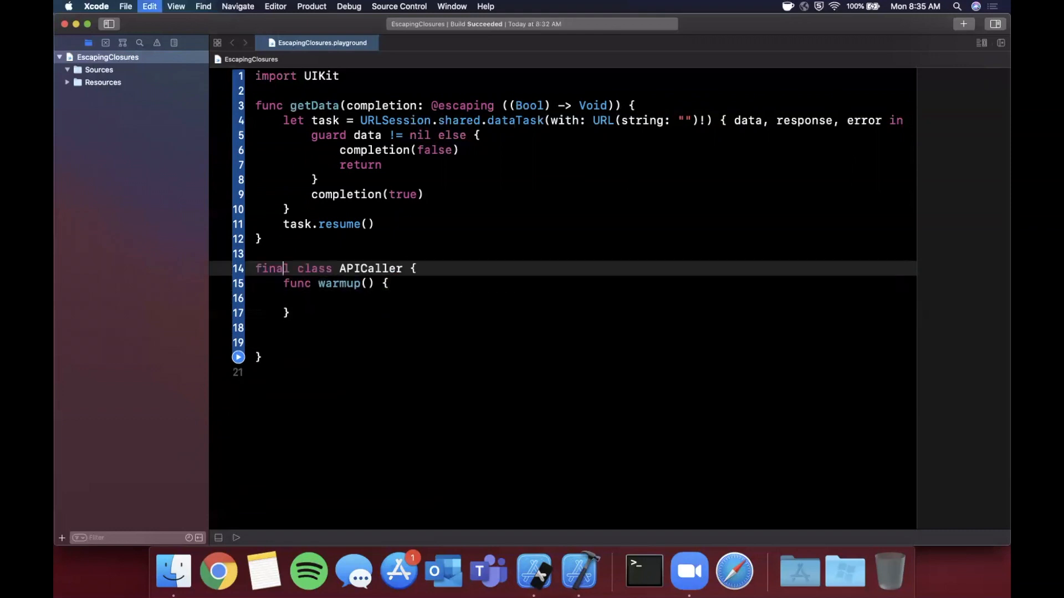
{"action": "type", "text": "var isREady = false"}
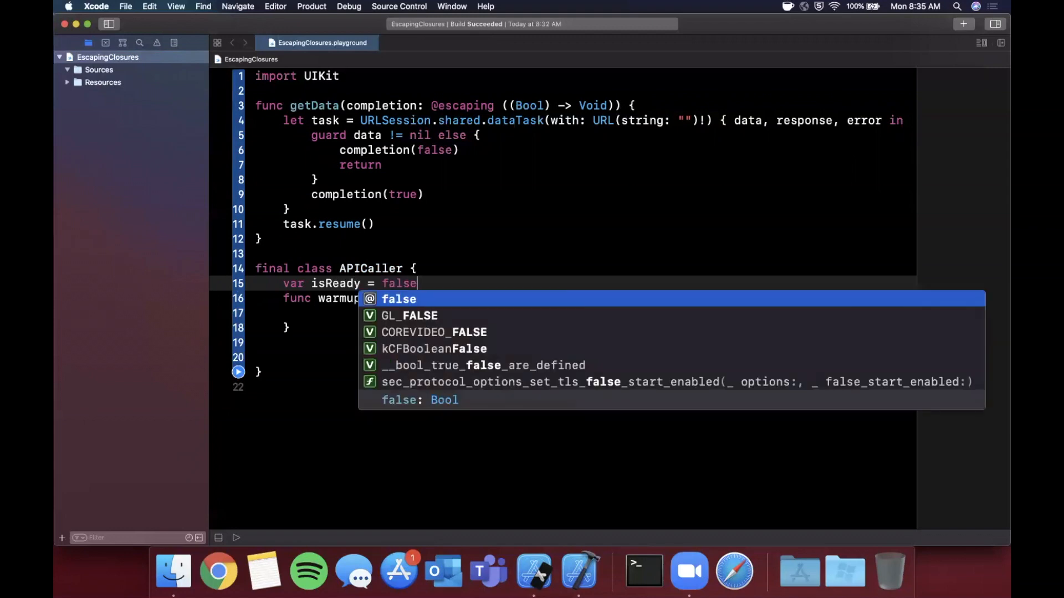
{"action": "type", "text": "isready = true"}
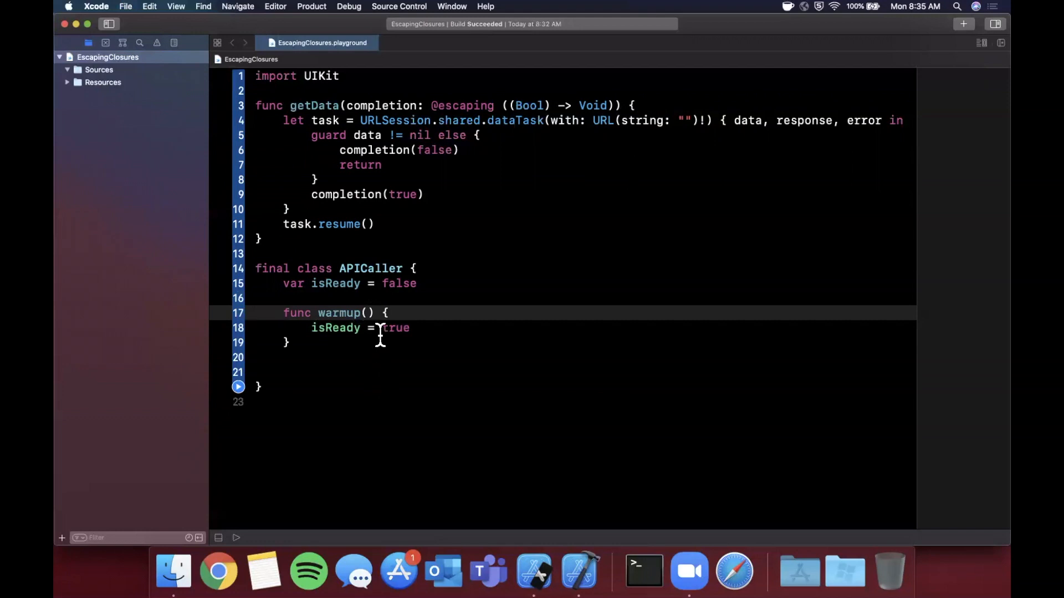
{"action": "type", "text": "co"}
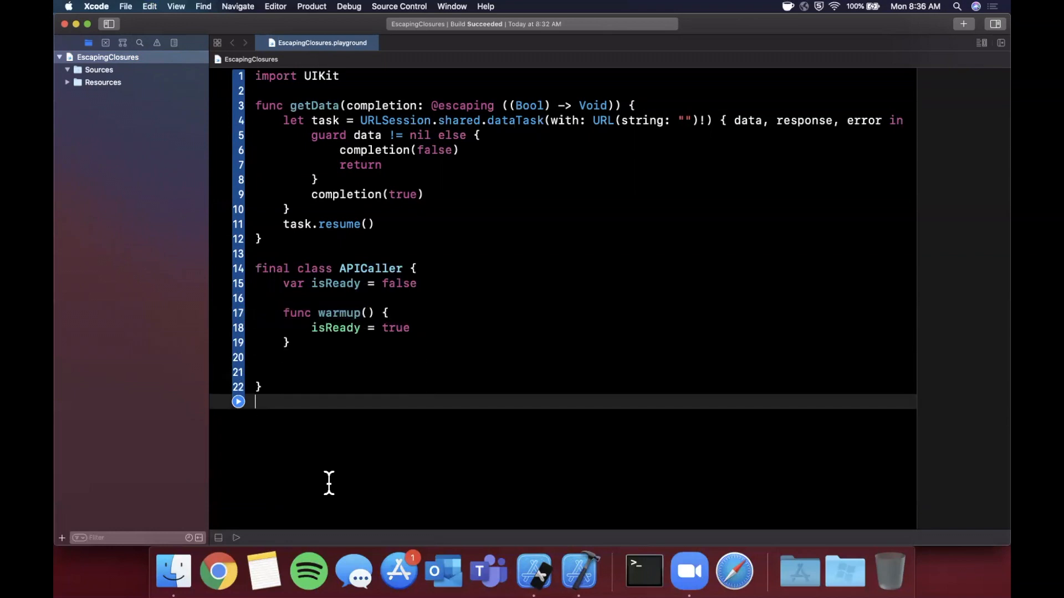
{"action": "type", "text": "f"}
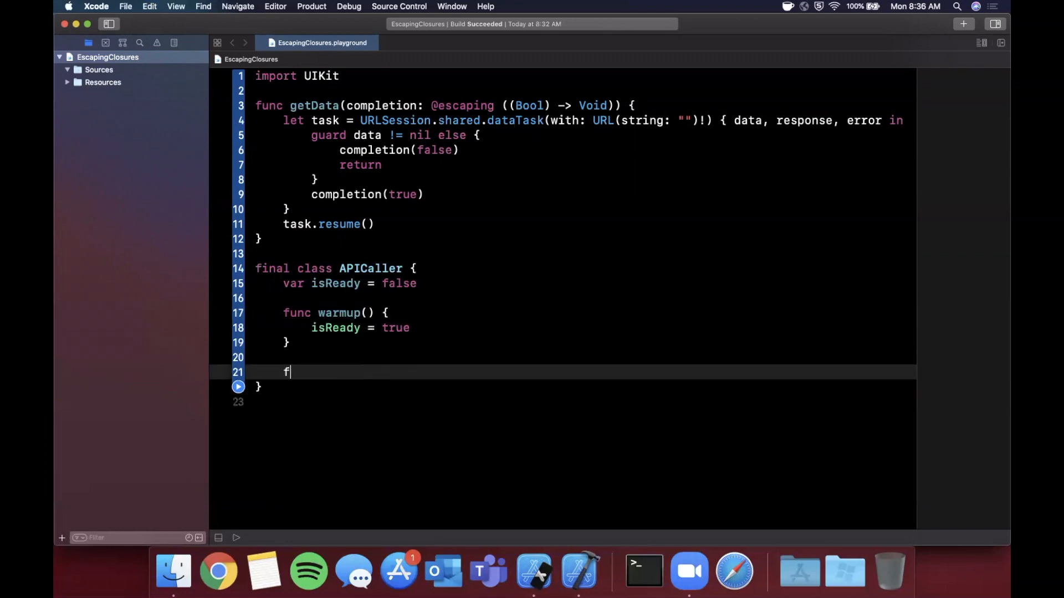
{"action": "type", "text": "unc doSomething("}
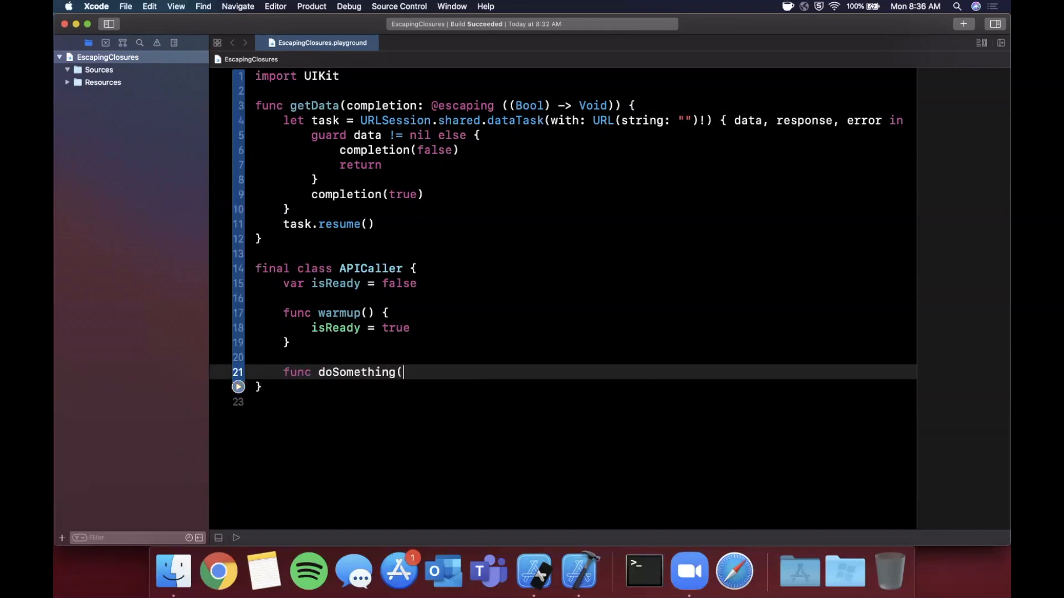
{"action": "type", "text": "com"}
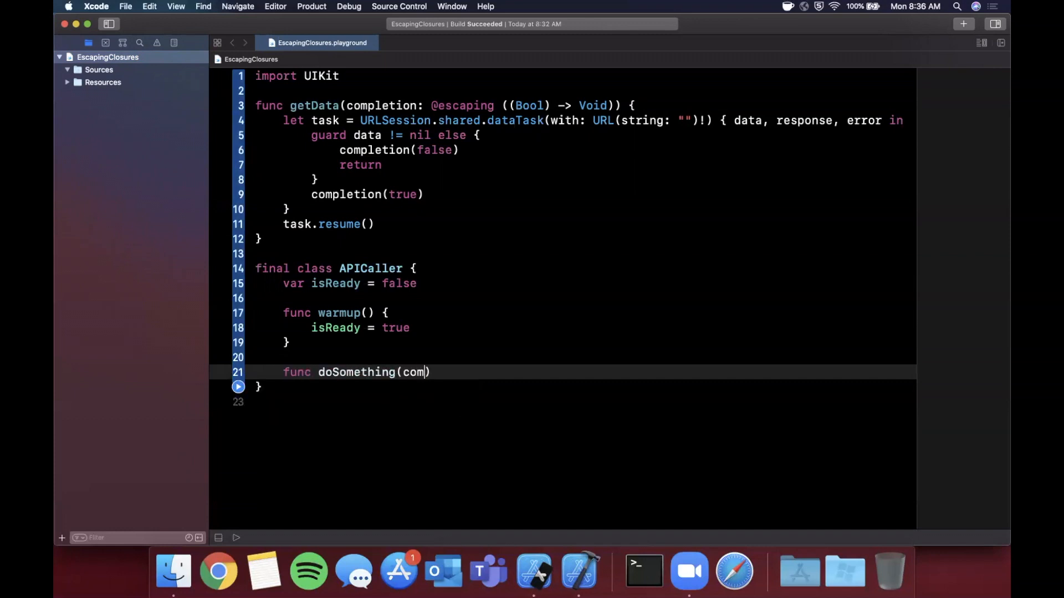
{"action": "type", "text": "plet"}
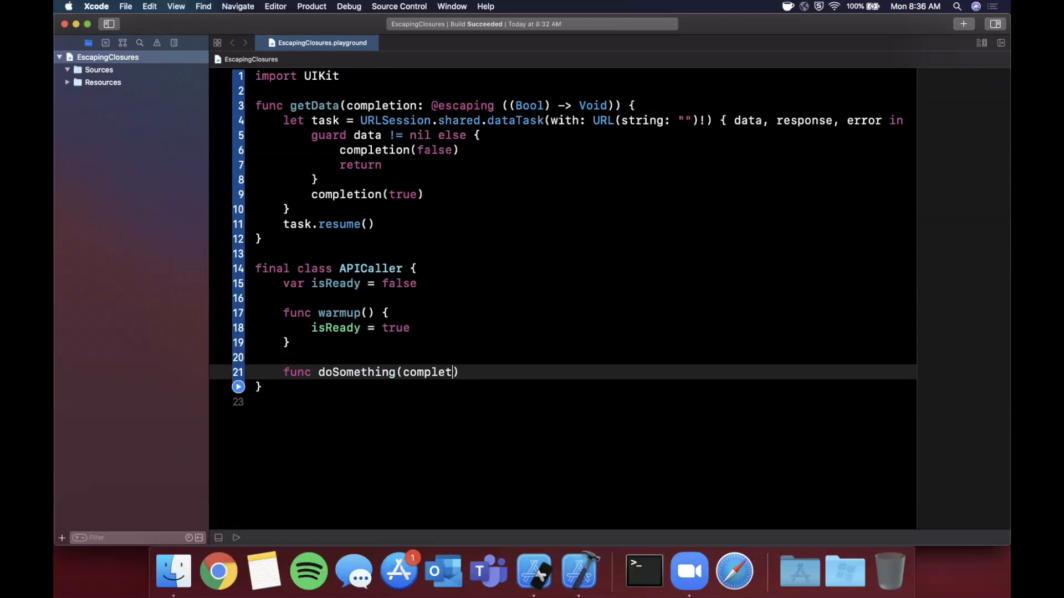
{"action": "type", "text": "ion: @escaping (("}
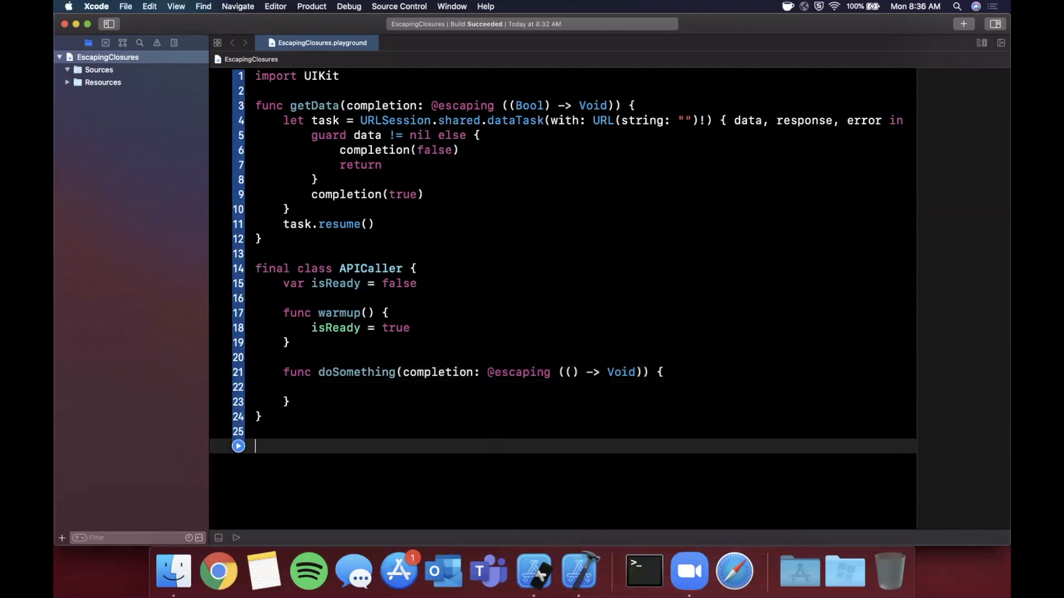
{"action": "type", "text": "APICaller."}
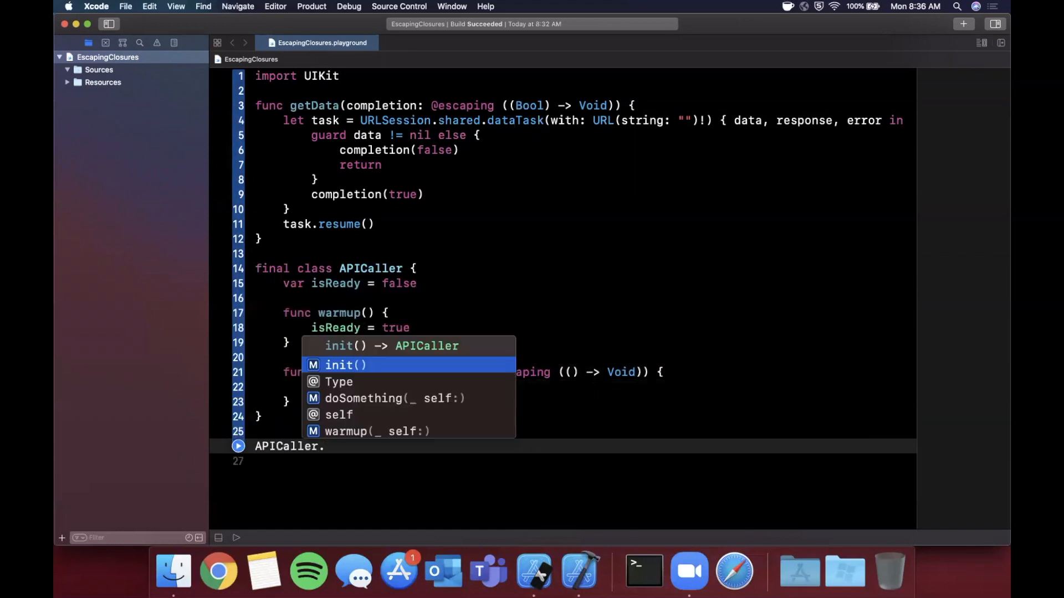
{"action": "type", "text": "().dos"}
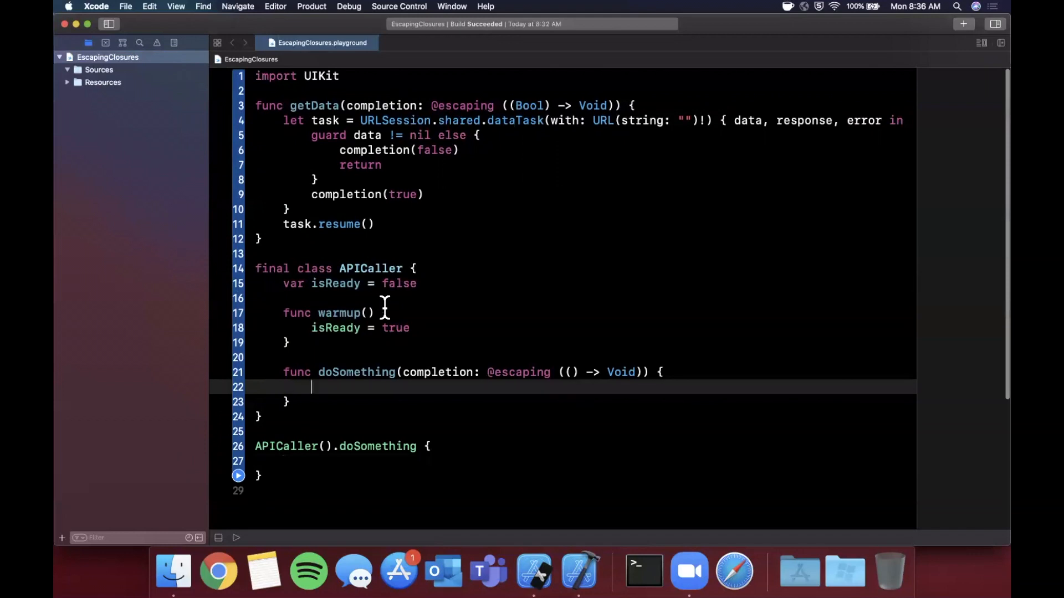
Add guard isReady { return } and a completion() call inside doSomething.
{"action": "scroll", "scroll_direction": "down", "scroll_amount": 3}
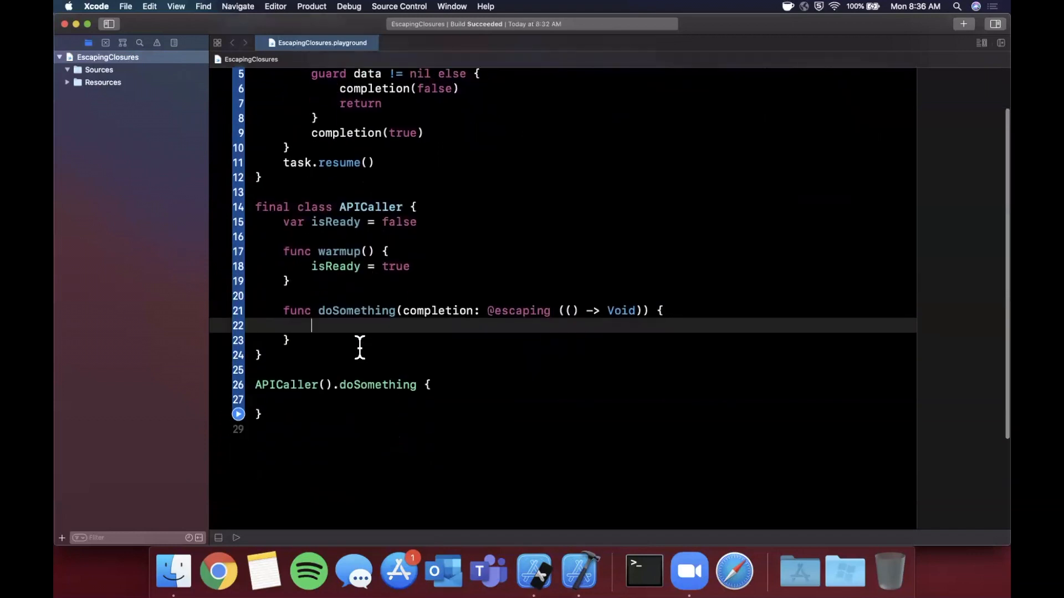
{"action": "type", "text": "guard isReady"}
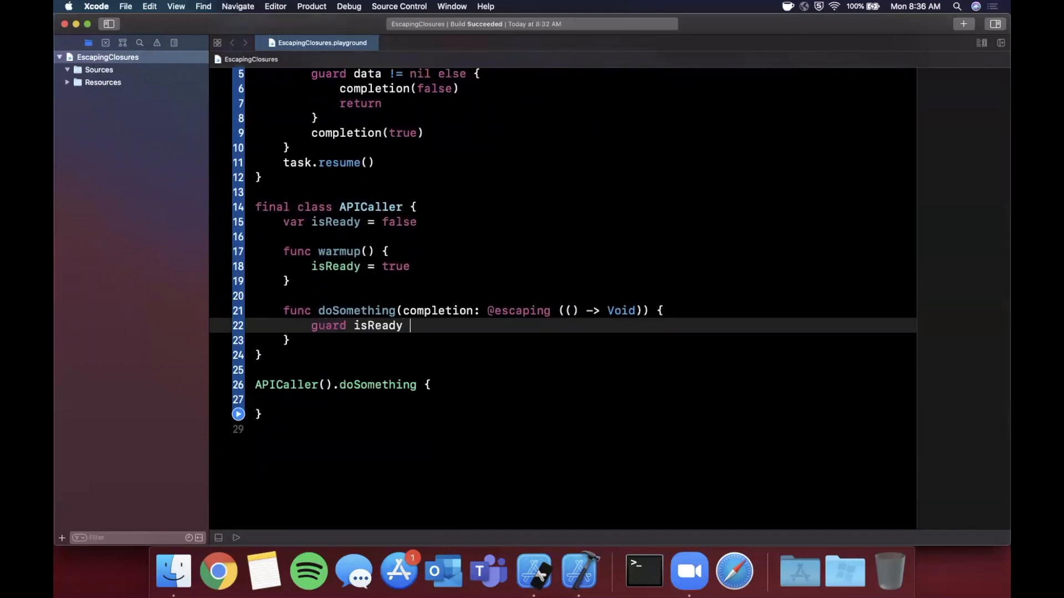
{"action": "type", "text": "{"}
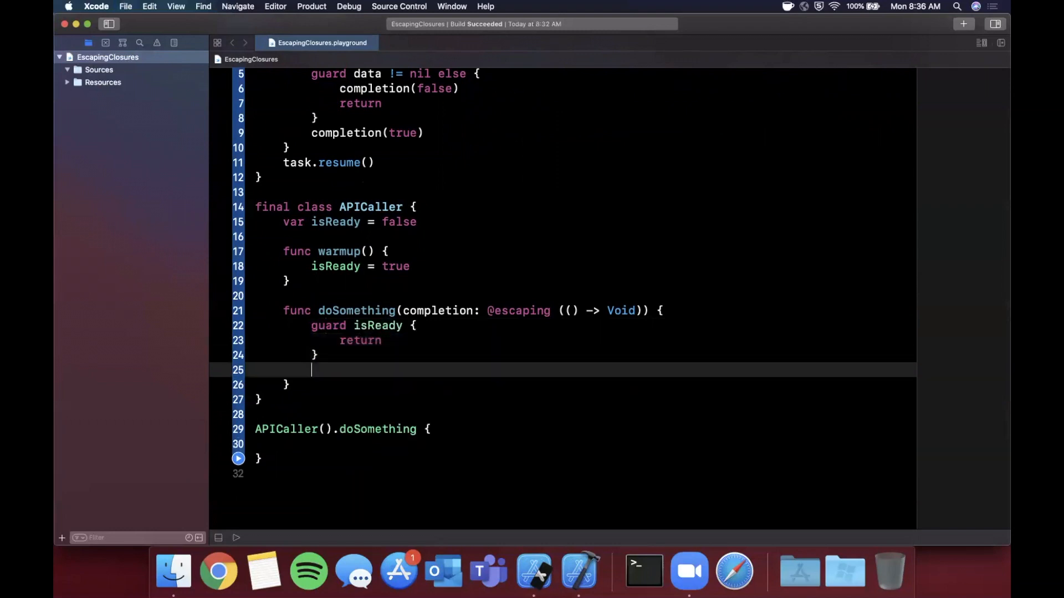
{"action": "type", "text": "completion()"}
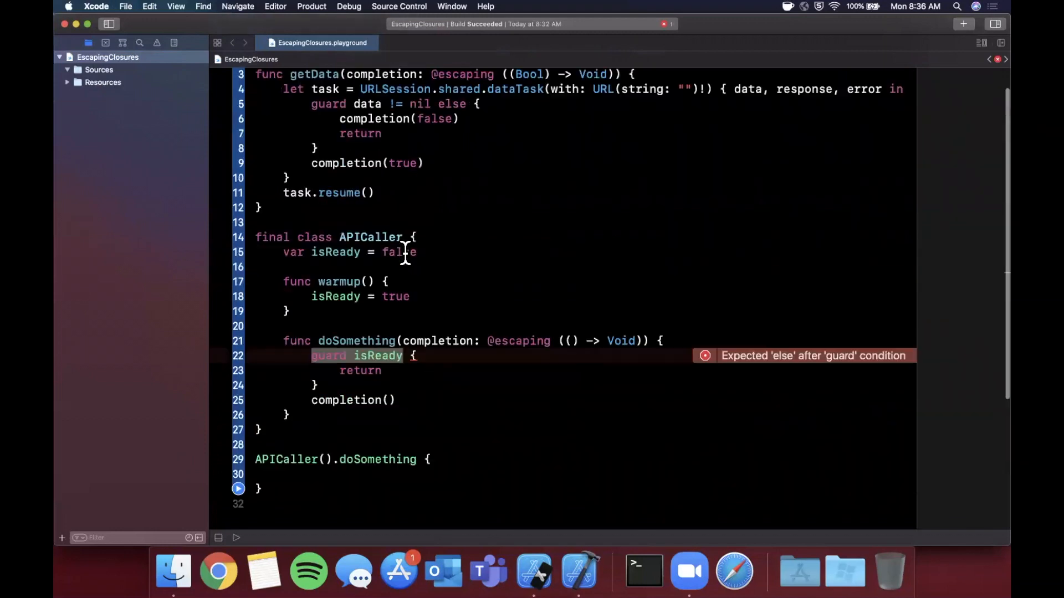
Declare var completionHandlers = [(() -> Void)]() inside APICaller.
{"action": "scroll", "scroll_direction": "down", "scroll_amount": 3}
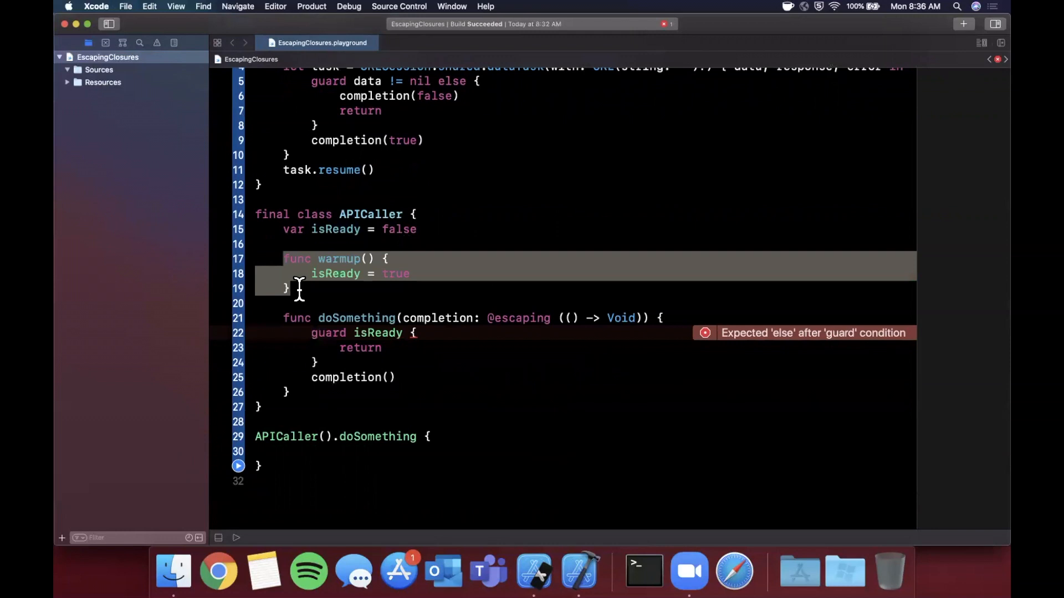
{"action": "scroll", "scroll_direction": "down", "scroll_amount": 3}
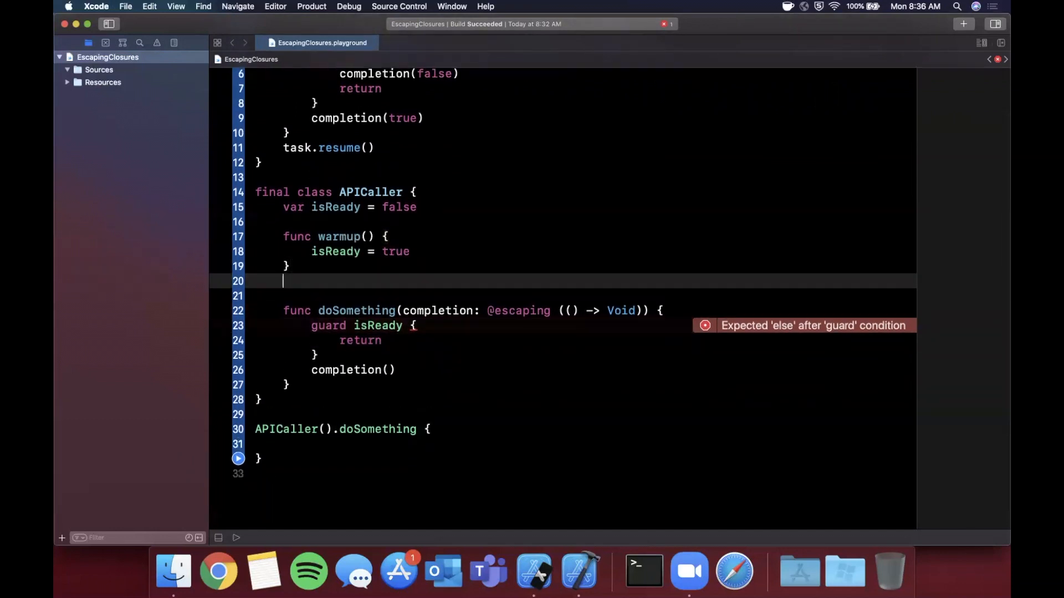
{"action": "type", "text": "v"}
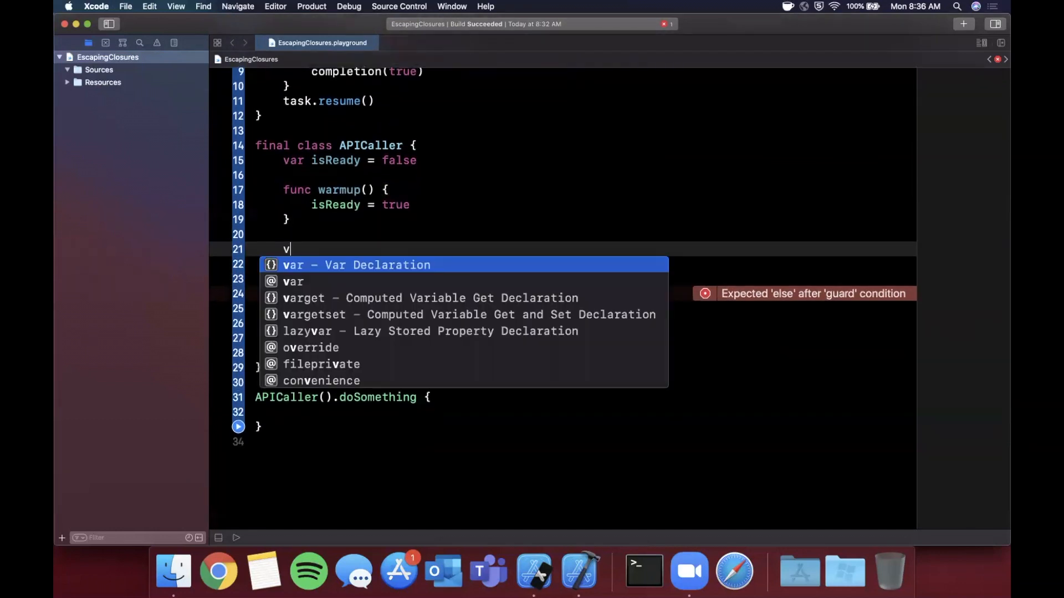
{"action": "type", "text": "ar completion ="}
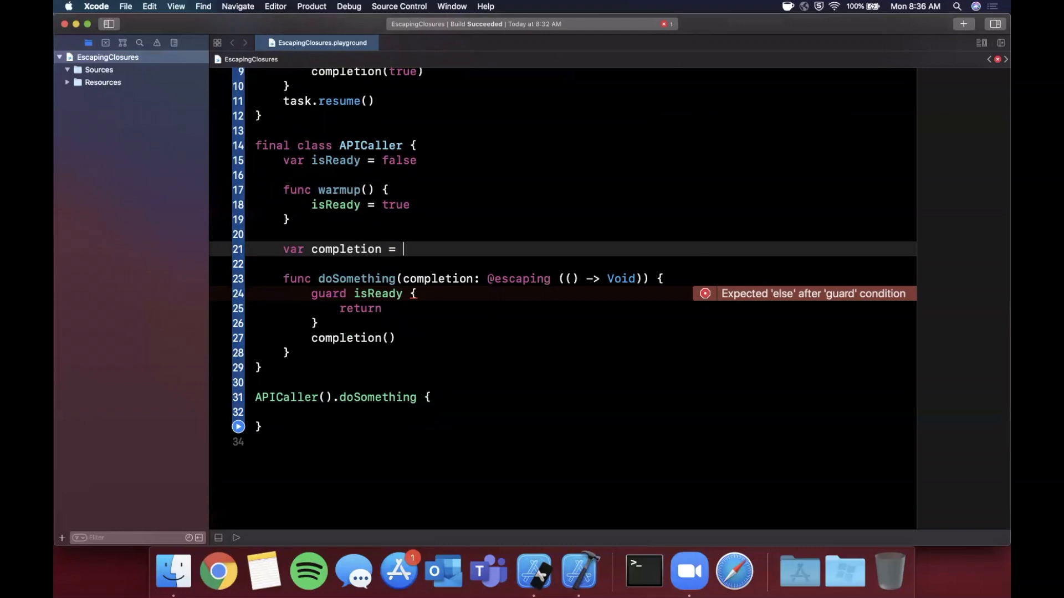
{"action": "type", "text": "[()]"}
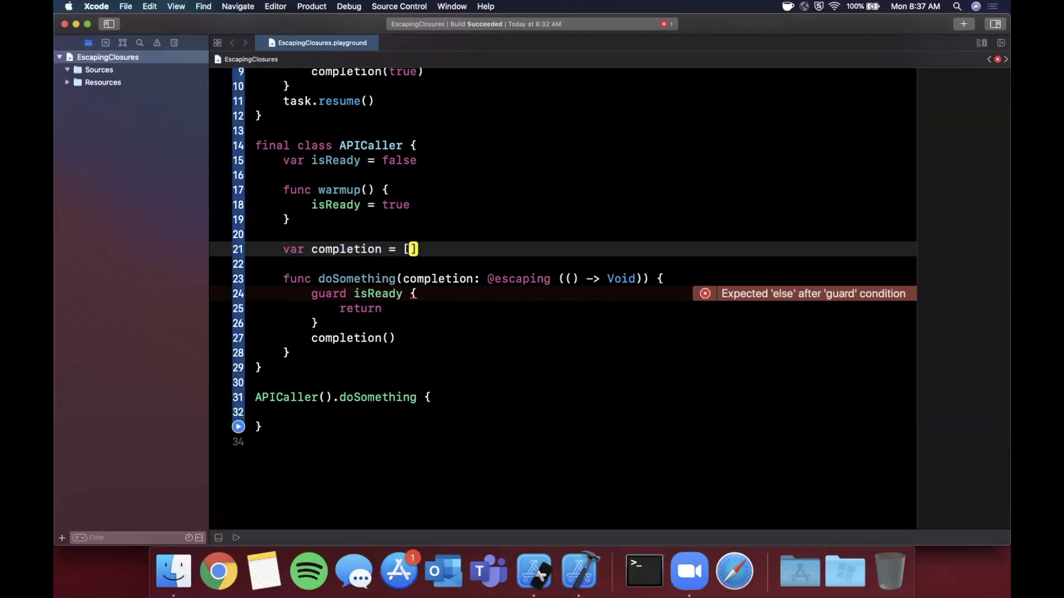
{"action": "type", "text": "(() -> Void"}
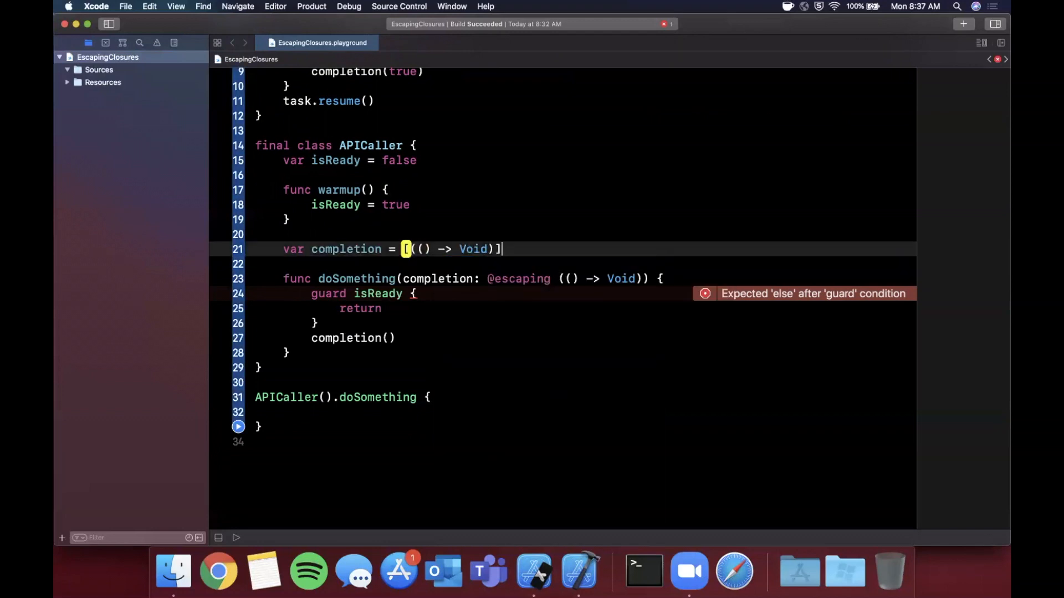
{"action": "type", "text": "()"}
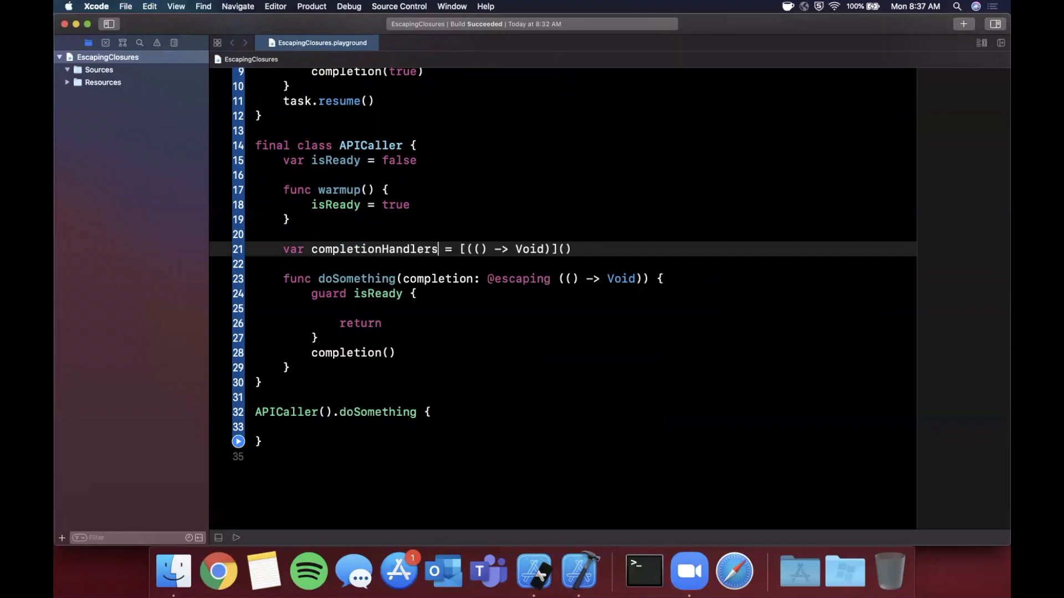
Append a closure calling completion() to completionHandlers in doSomething's guard.
{"action": "type", "text": "completionHandlers."}
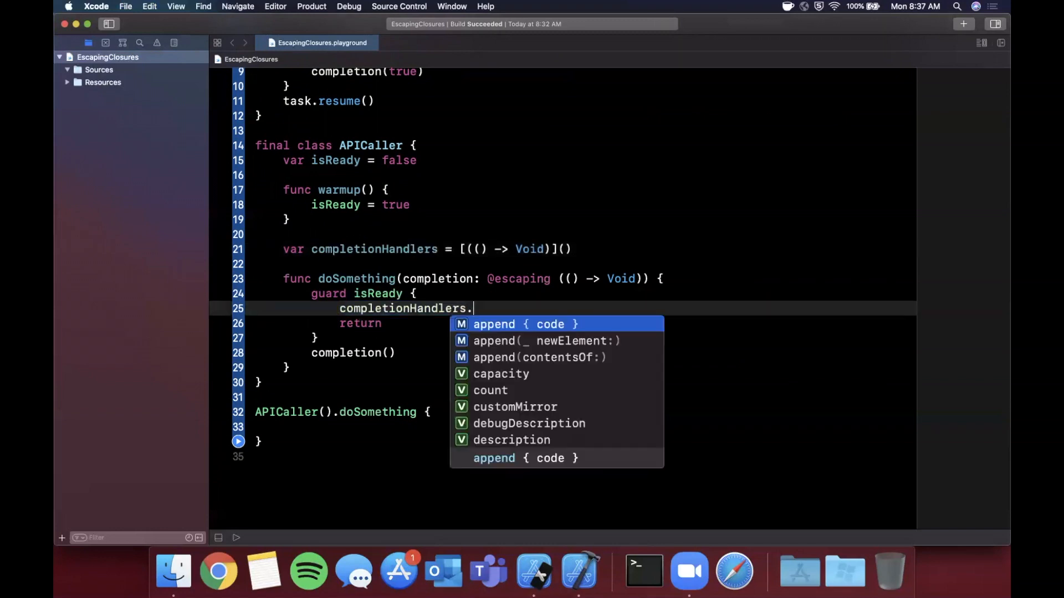
{"action": "left_click", "coordinate": [493, 323]}
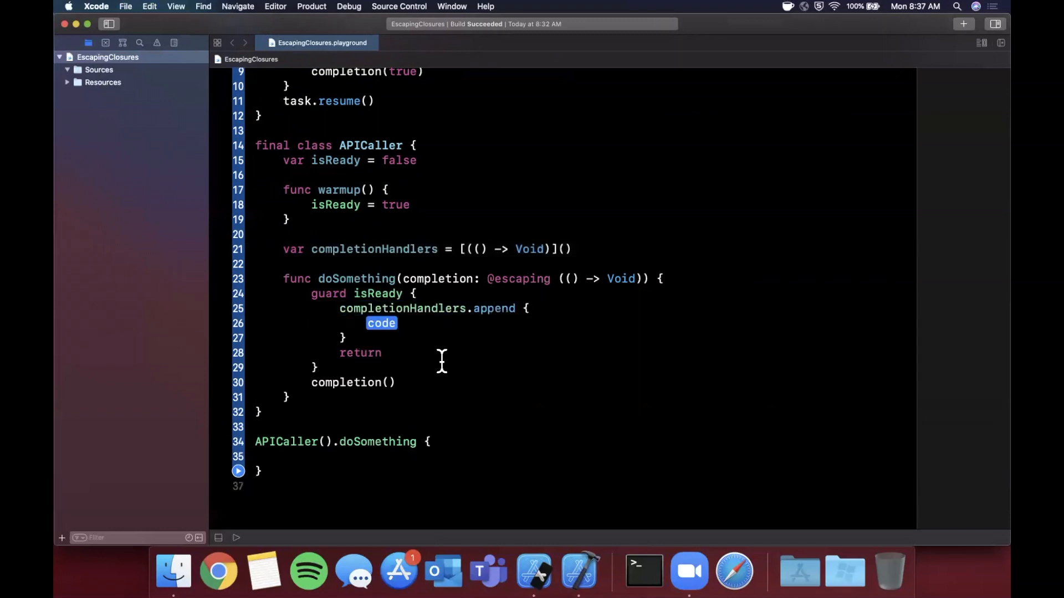
{"action": "type", "text": "completion()"}
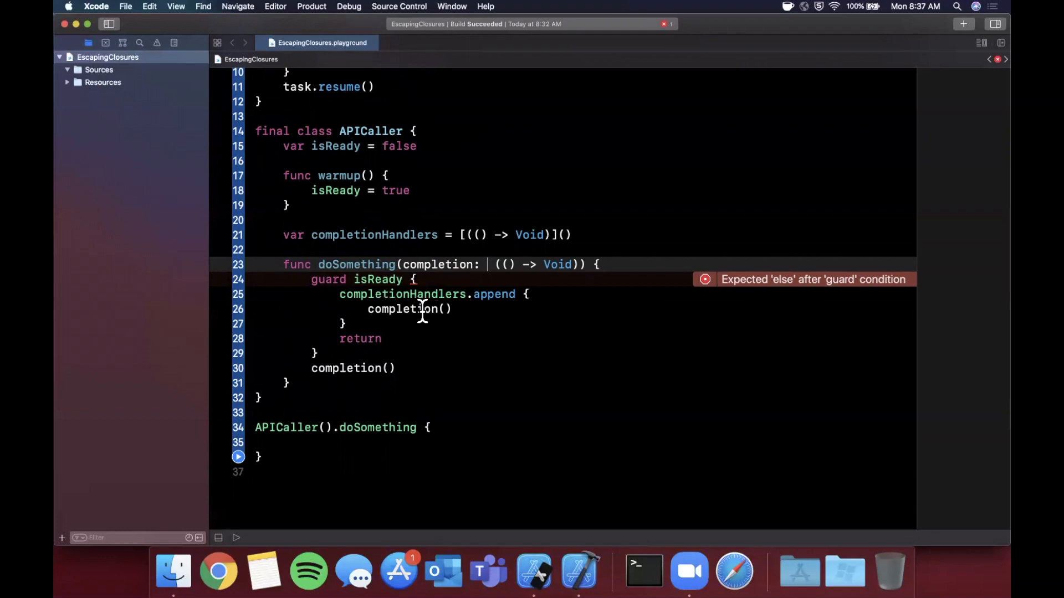
{"action": "type", "text": "@escaping"}
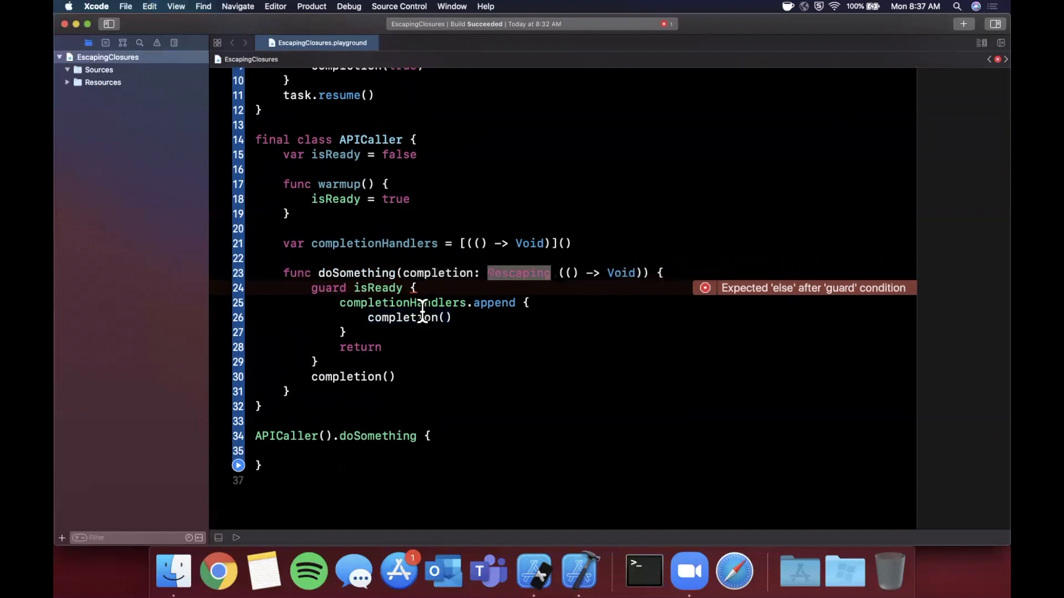
{"action": "mouse_move", "coordinate": [616, 323]}
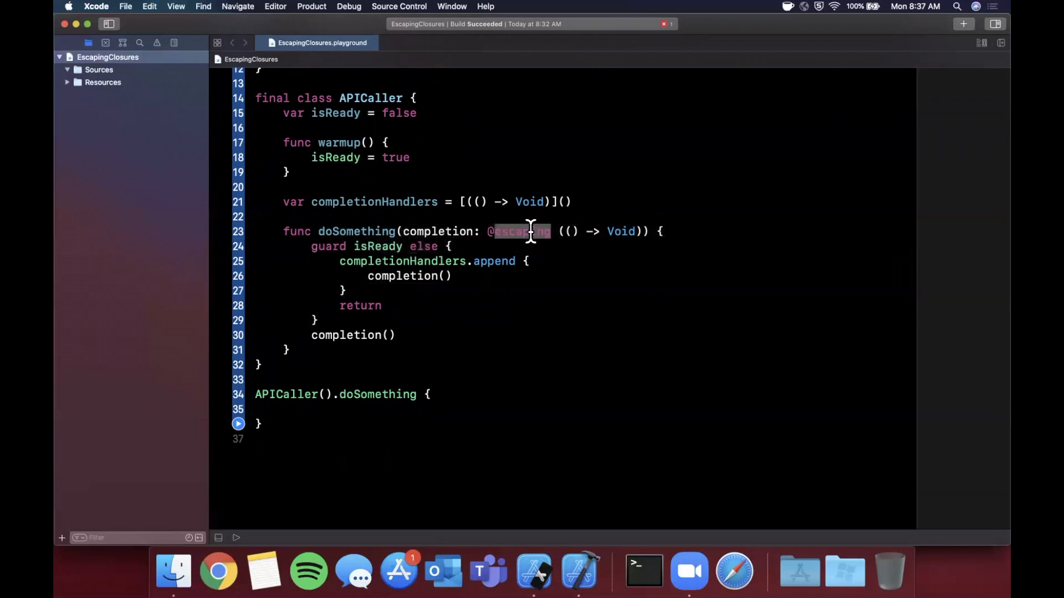
{"action": "key", "text": "delete"}
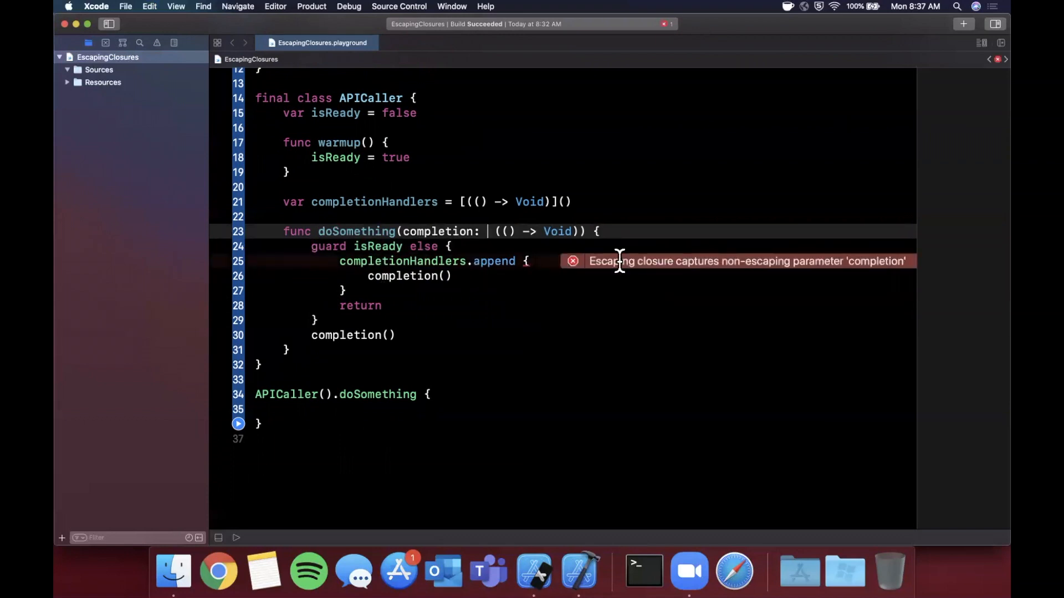
{"action": "type", "text": "@escaping"}
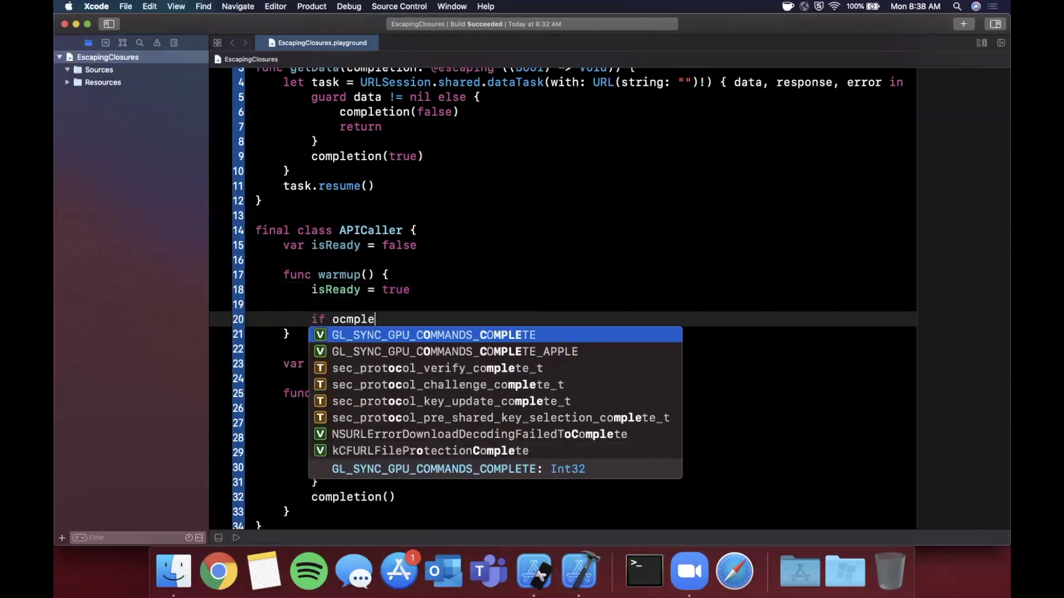
In warmup, run completionHandlers.forEach { $0() } and then completionHandlers.removeAll().
{"action": "type", "text": "completionHandlers.isEmpty {"}
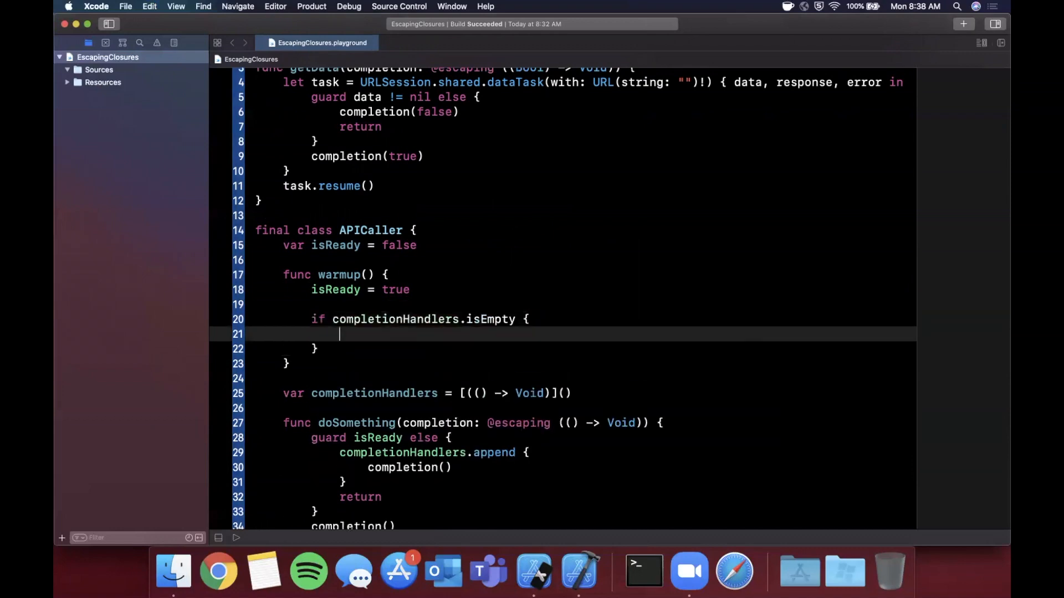
{"action": "type", "text": "completionHandlers.forEach({"}
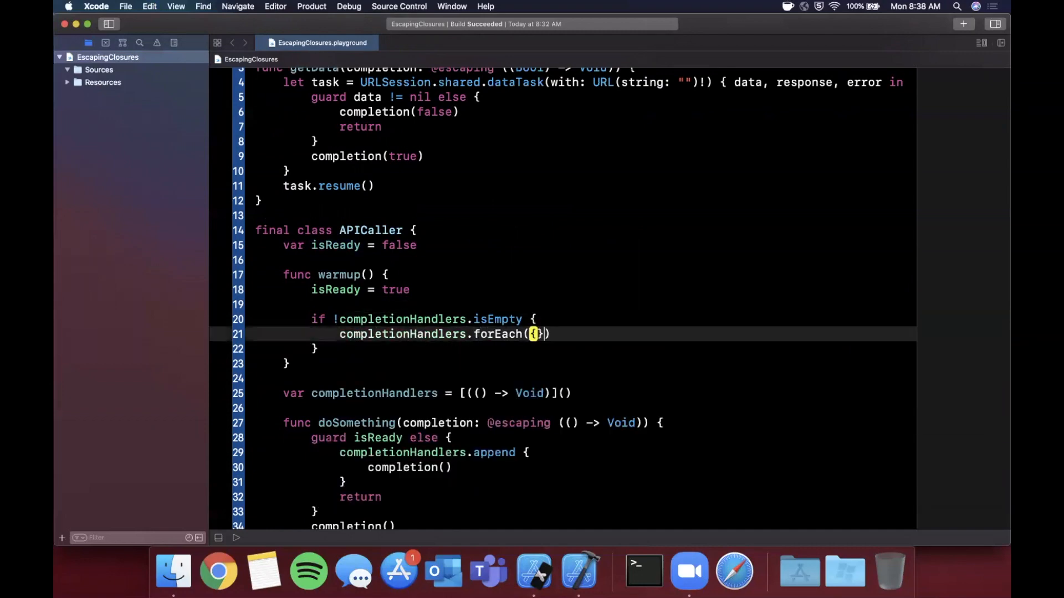
{"action": "type", "text": "$0("}
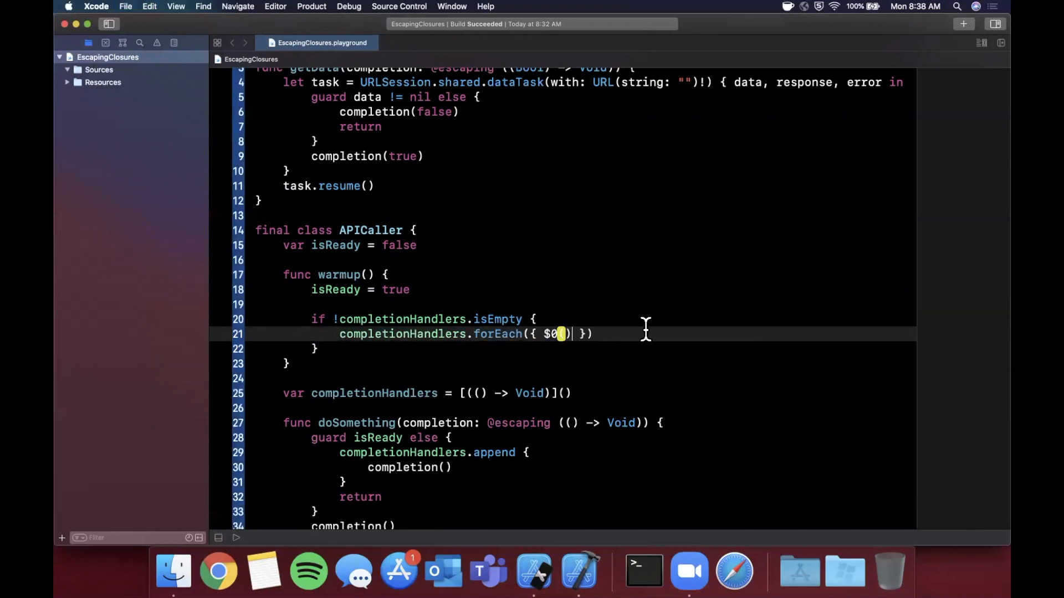
{"action": "key", "text": "Return"}
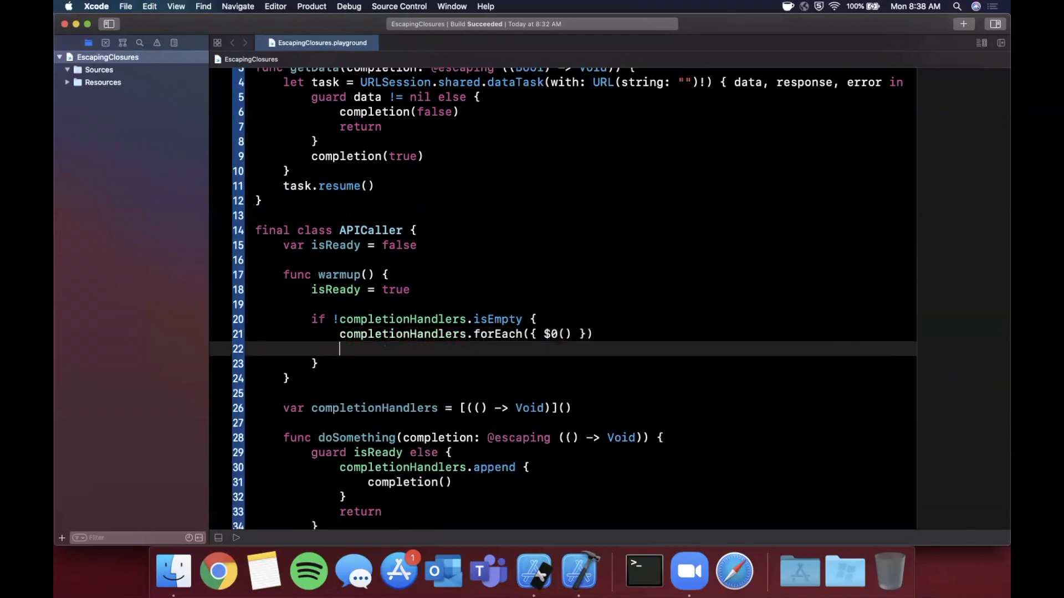
{"action": "type", "text": "completionHandlers."}
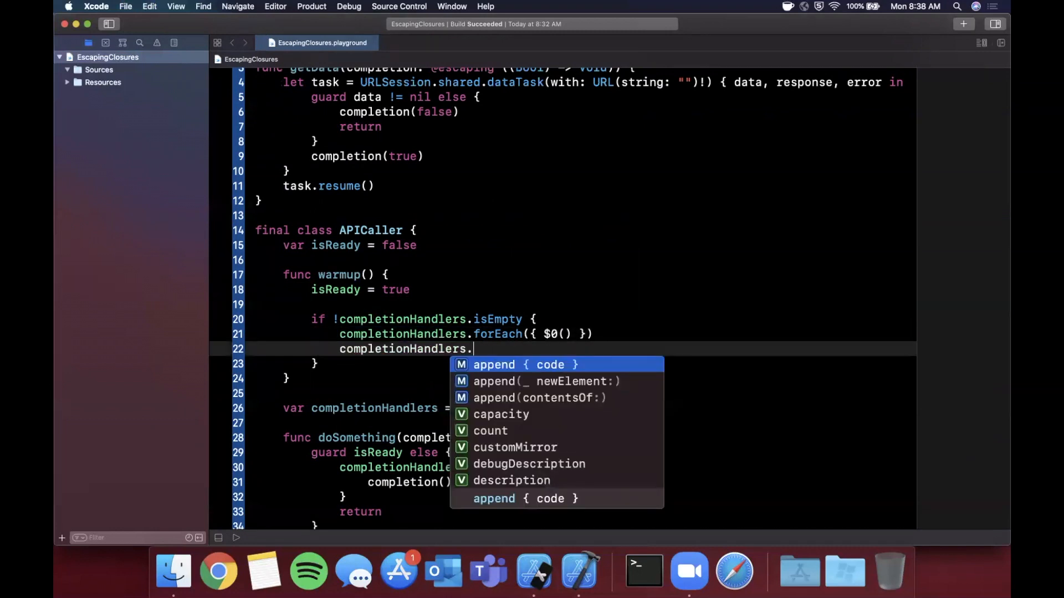
{"action": "type", "text": "removeAll()"}
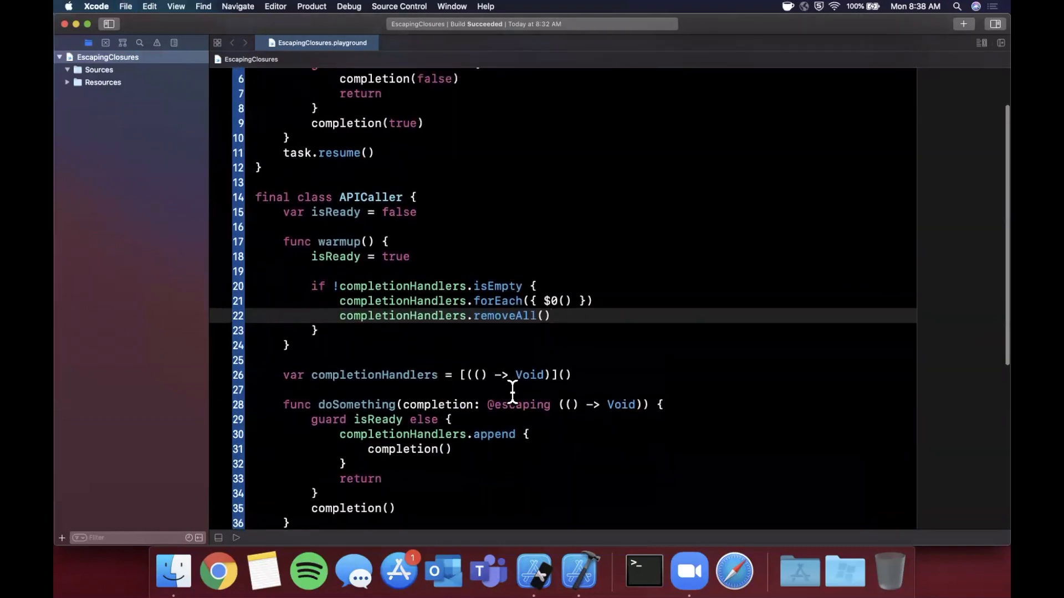
{"action": "double_click", "coordinate": [518, 405]}
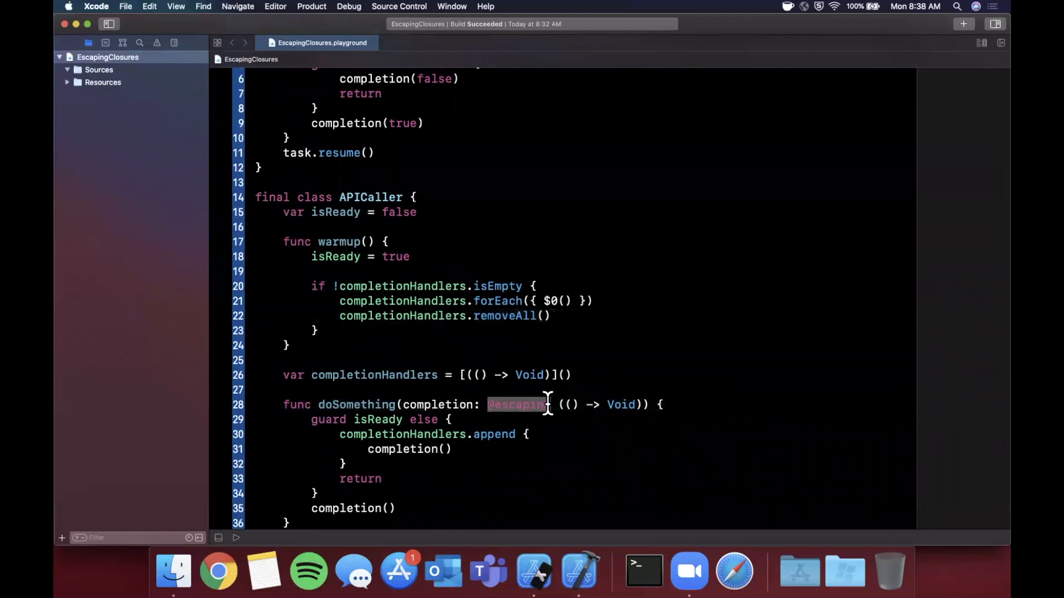
{"action": "scroll", "scroll_direction": "down", "scroll_amount": 3}
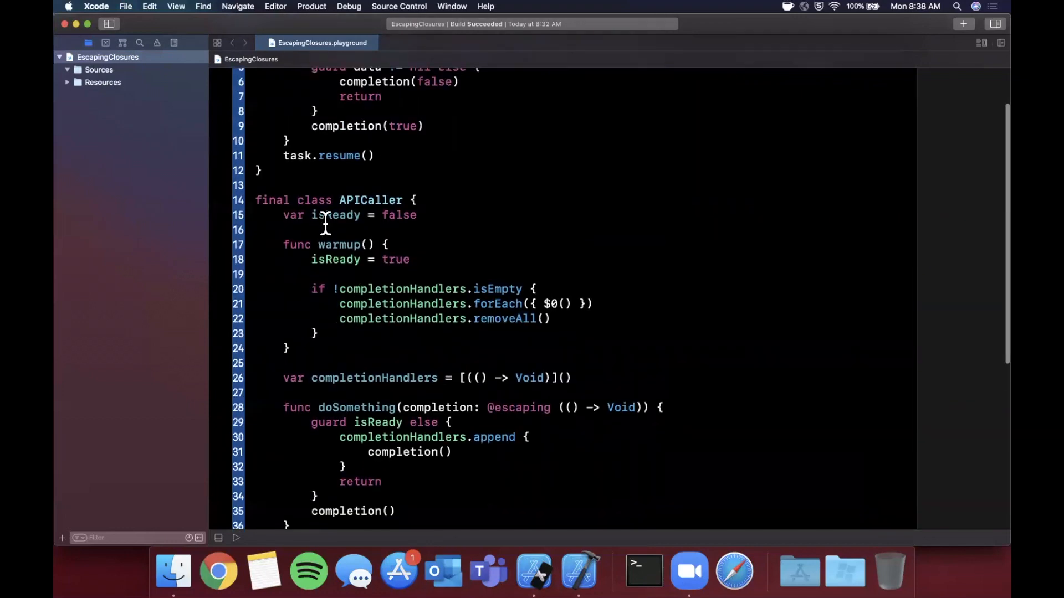
{"action": "scroll", "scroll_direction": "down", "scroll_amount": 3}
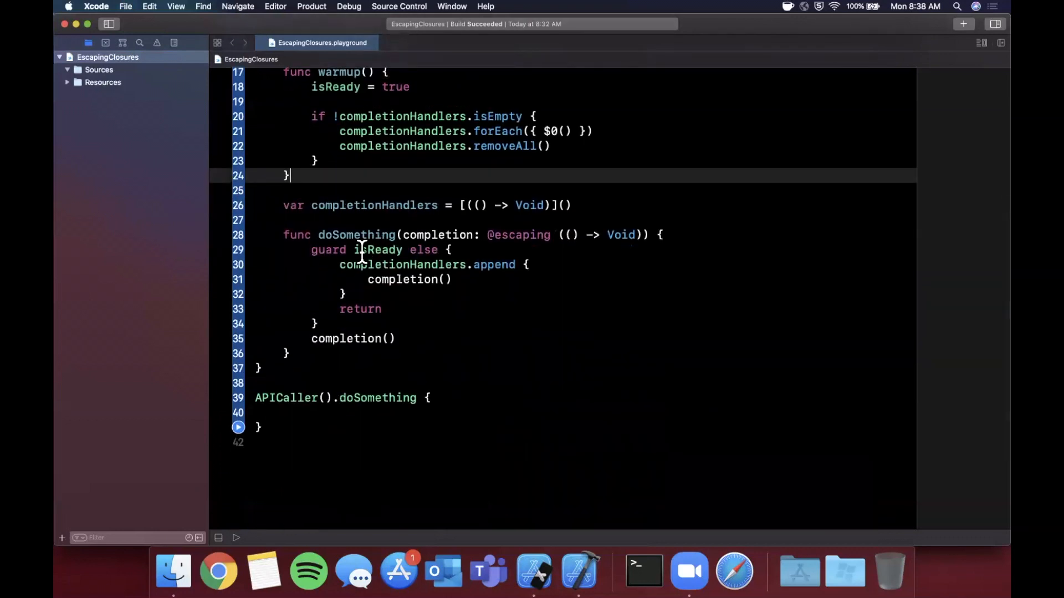
{"action": "left_click_drag", "start_coordinate": [362, 265], "coordinate": [375, 293]}
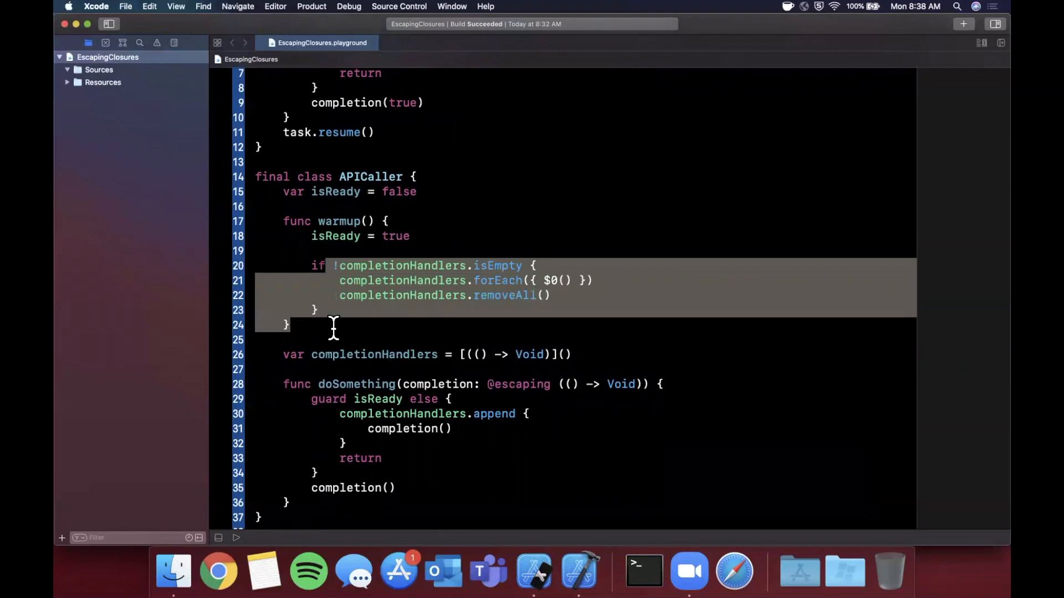
{"action": "scroll", "scroll_direction": "down", "scroll_amount": 3}
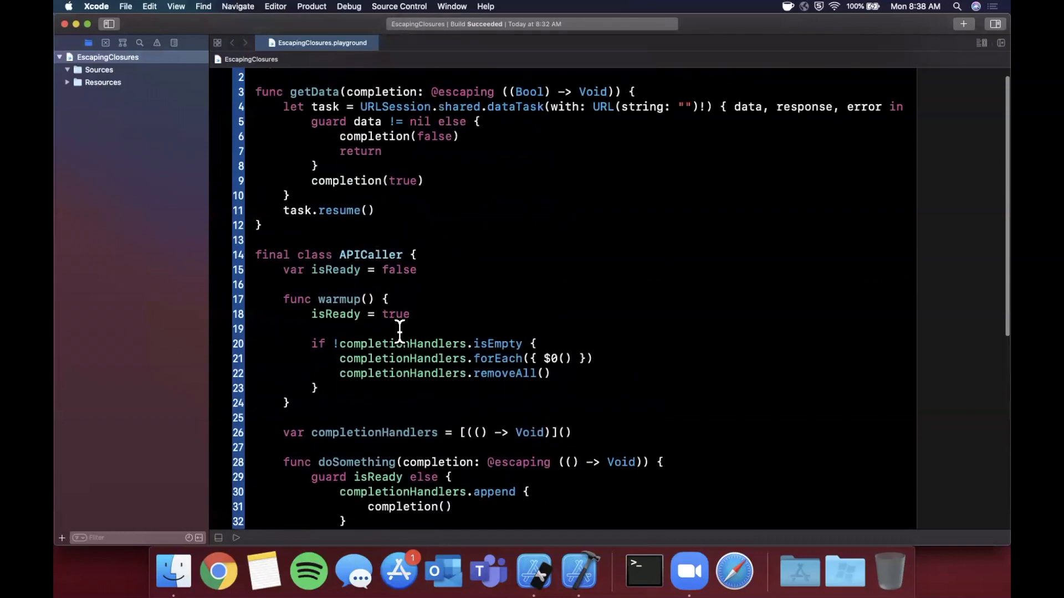
{"action": "scroll", "scroll_direction": "down", "scroll_amount": 3}
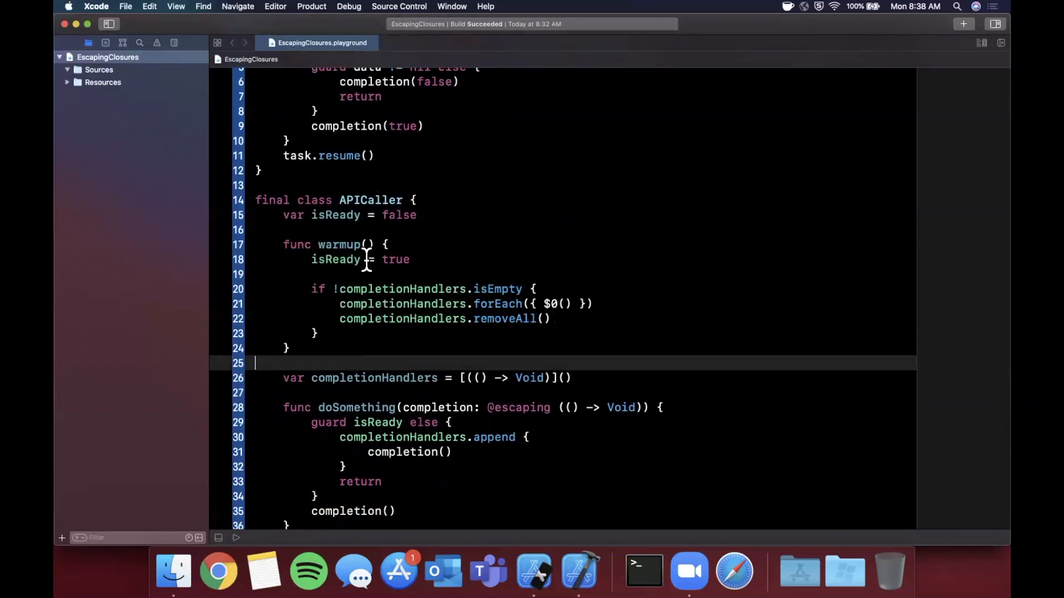
{"action": "mouse_move", "coordinate": [297, 268]}
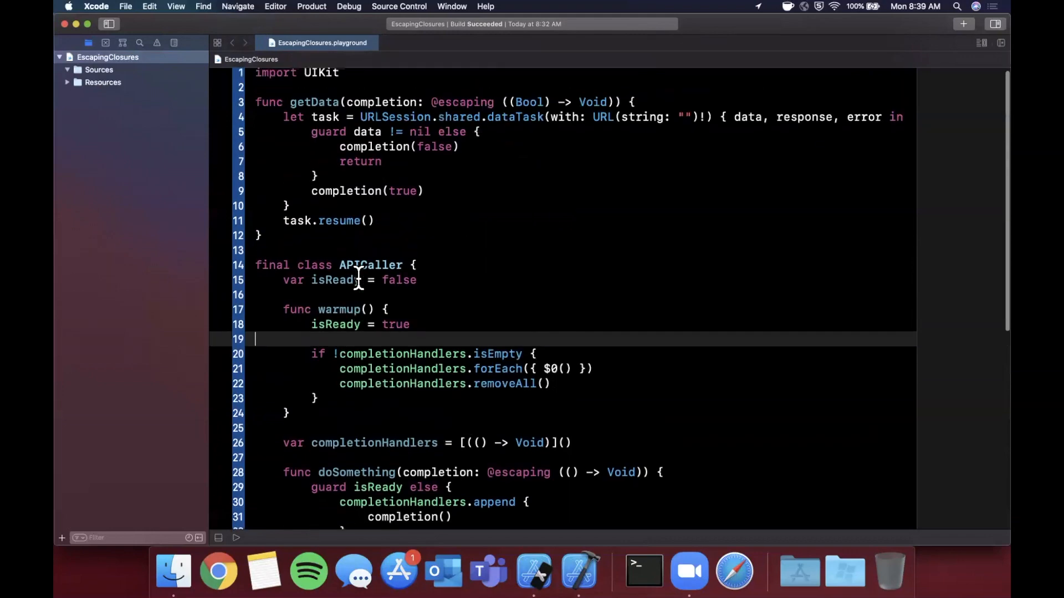
{"action": "scroll", "scroll_direction": "down", "scroll_amount": 3}
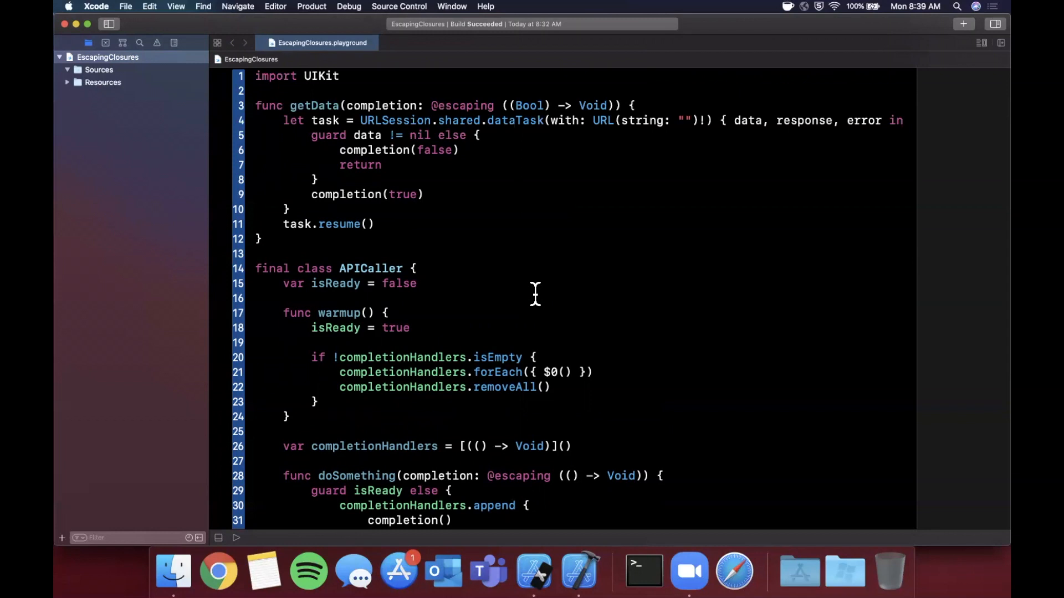
{"action": "mouse_move", "coordinate": [665, 176]}
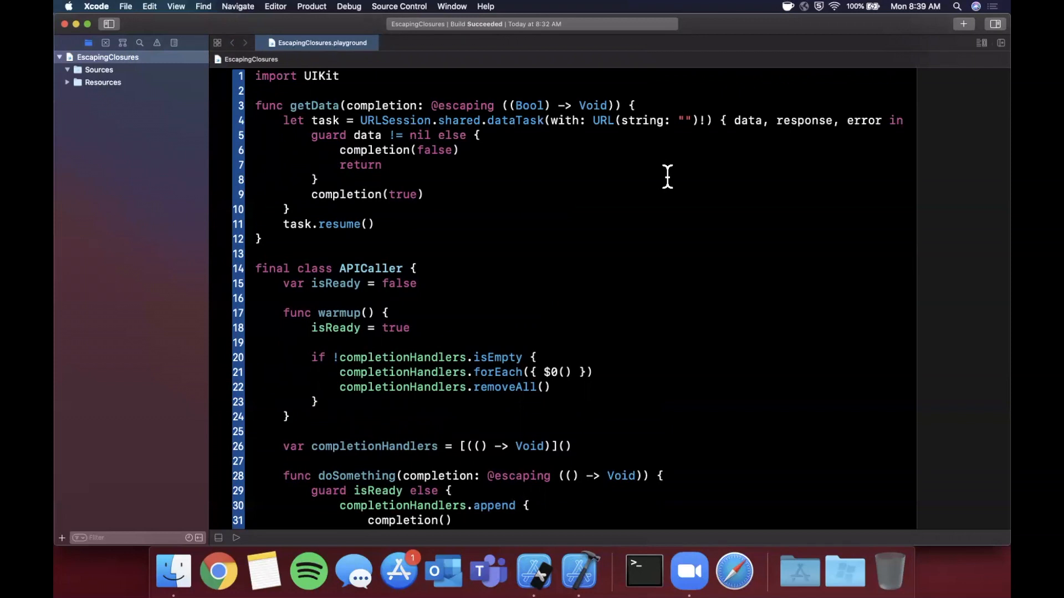
{"action": "left_click", "coordinate": [382, 165]}
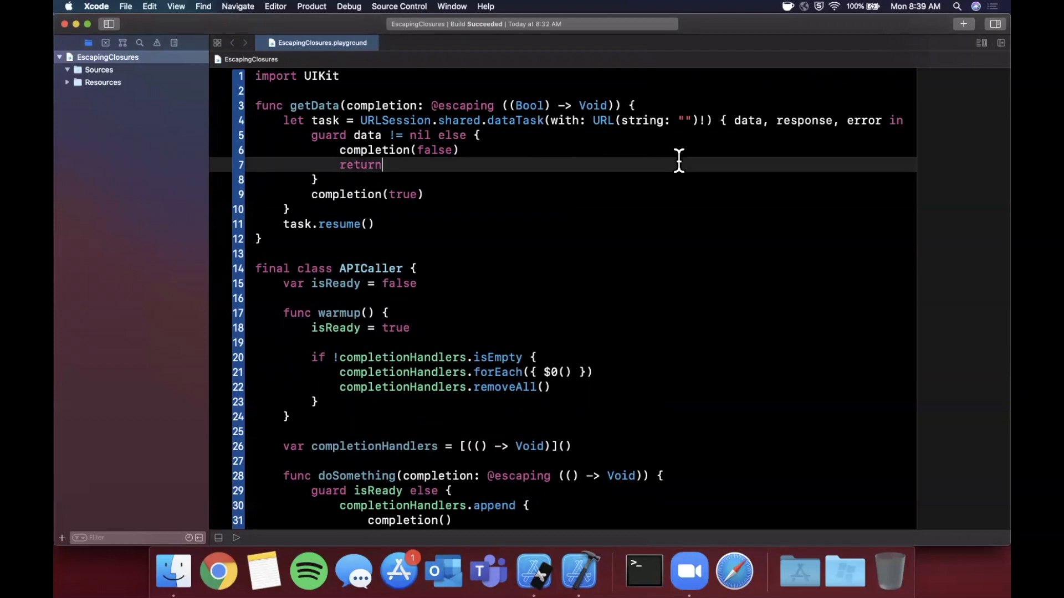
{"action": "mouse_move", "coordinate": [653, 190]}
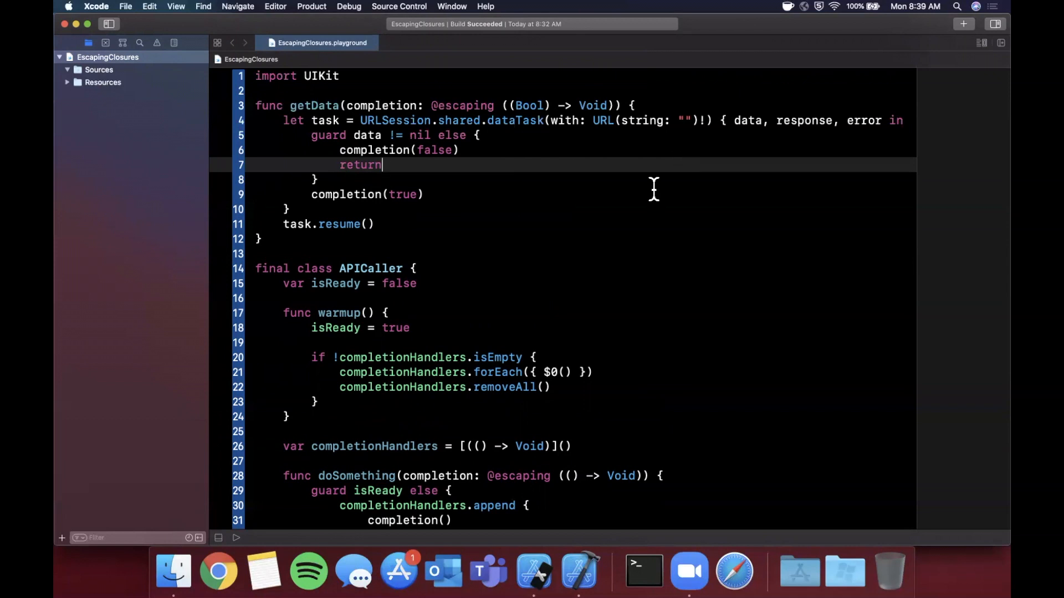
{"action": "mouse_move", "coordinate": [616, 243]}
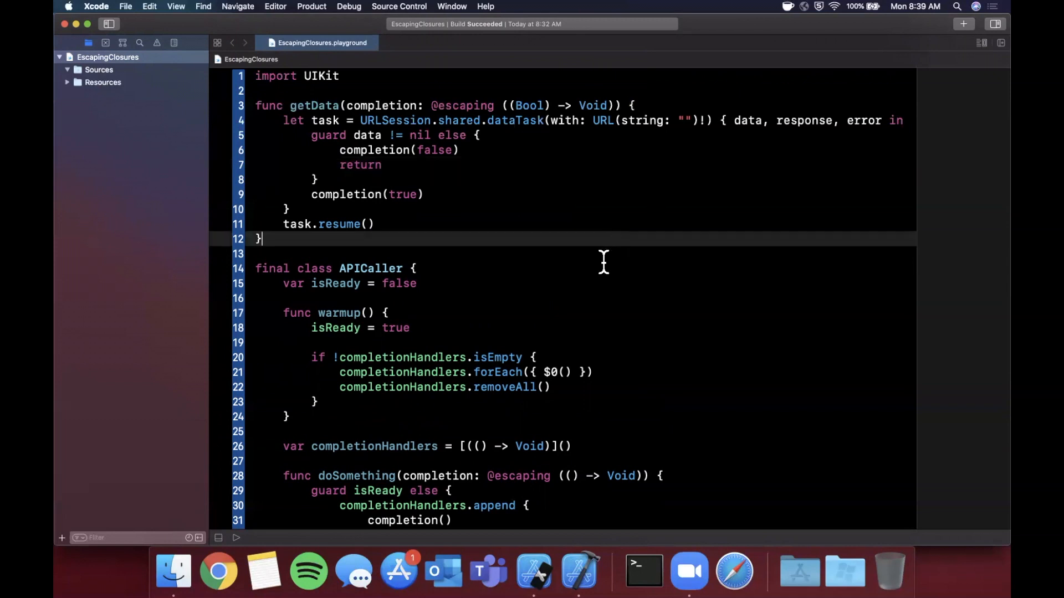
{"action": "left_click", "coordinate": [610, 253]}
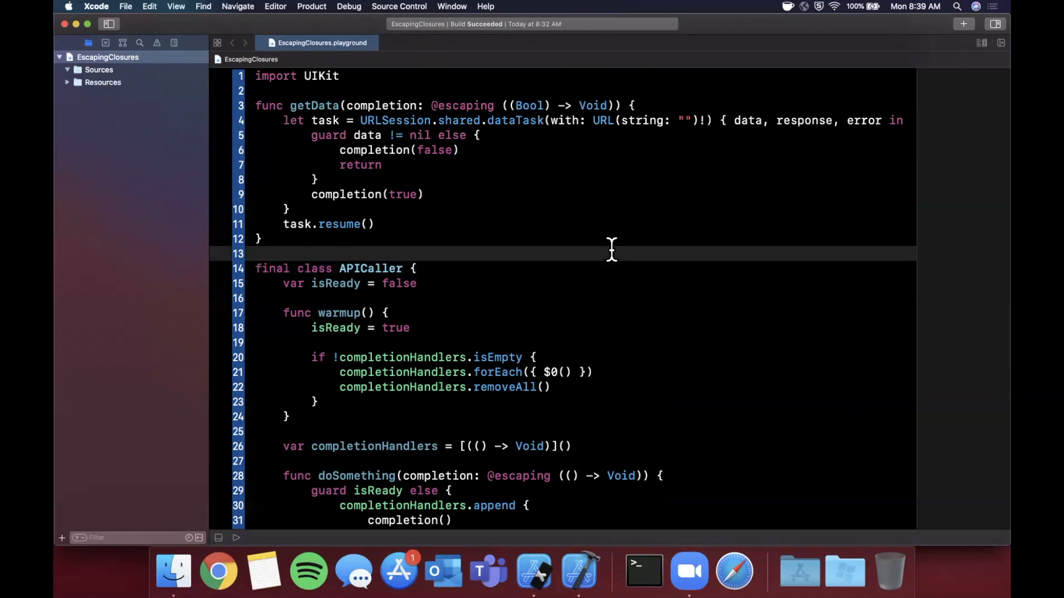